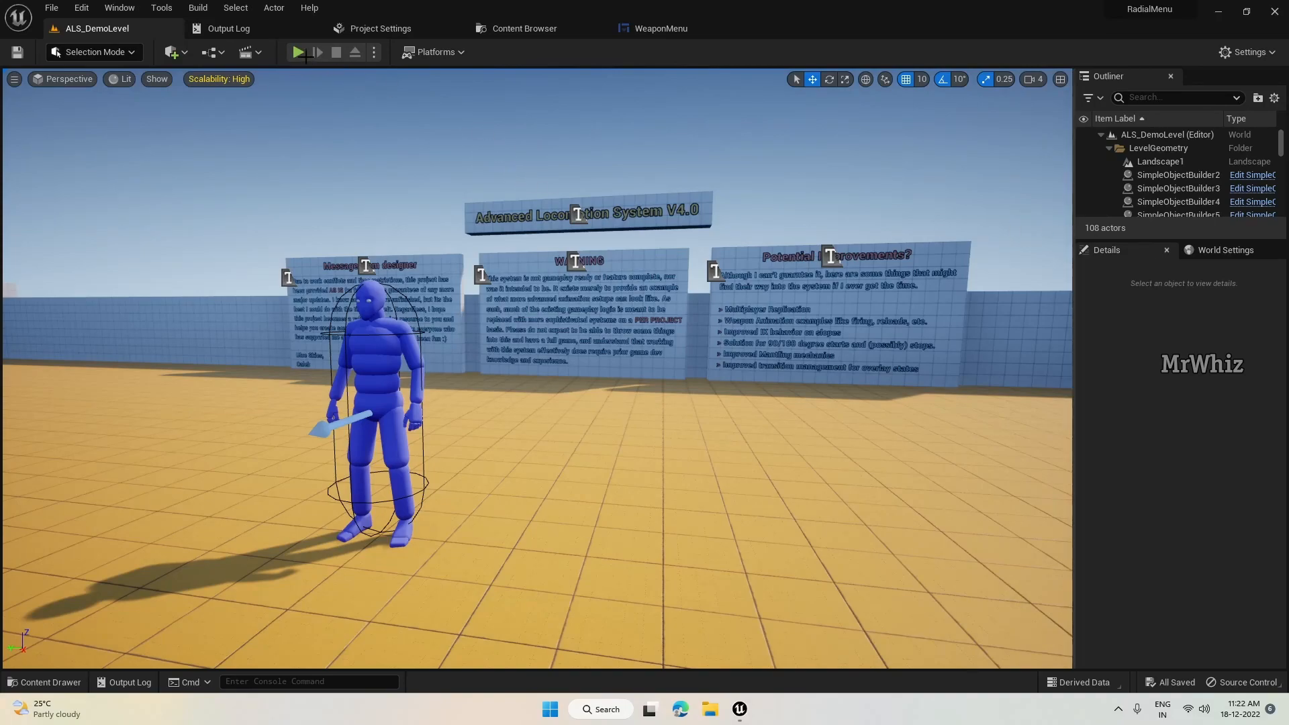
# Play-test the radial menu in the demo level twice, then return to the WeaponMenu widget editor
pyautogui.click(299, 52)
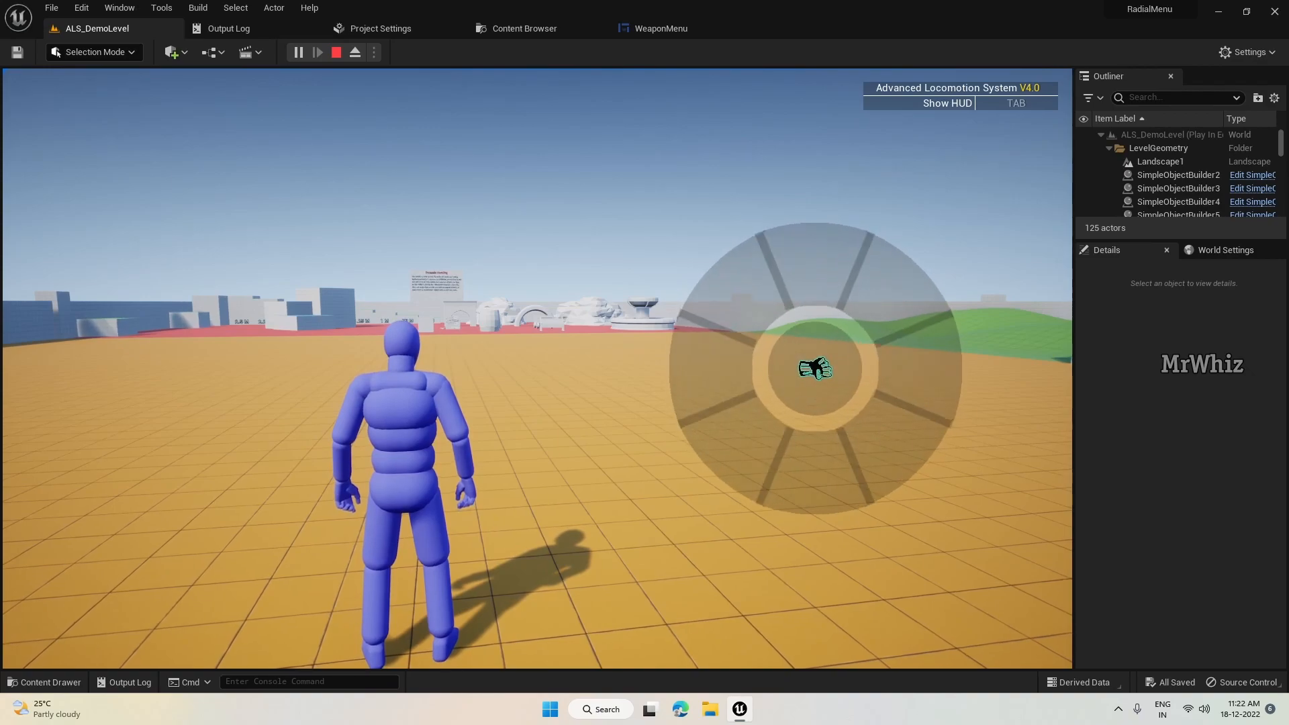
pyautogui.click(336, 52)
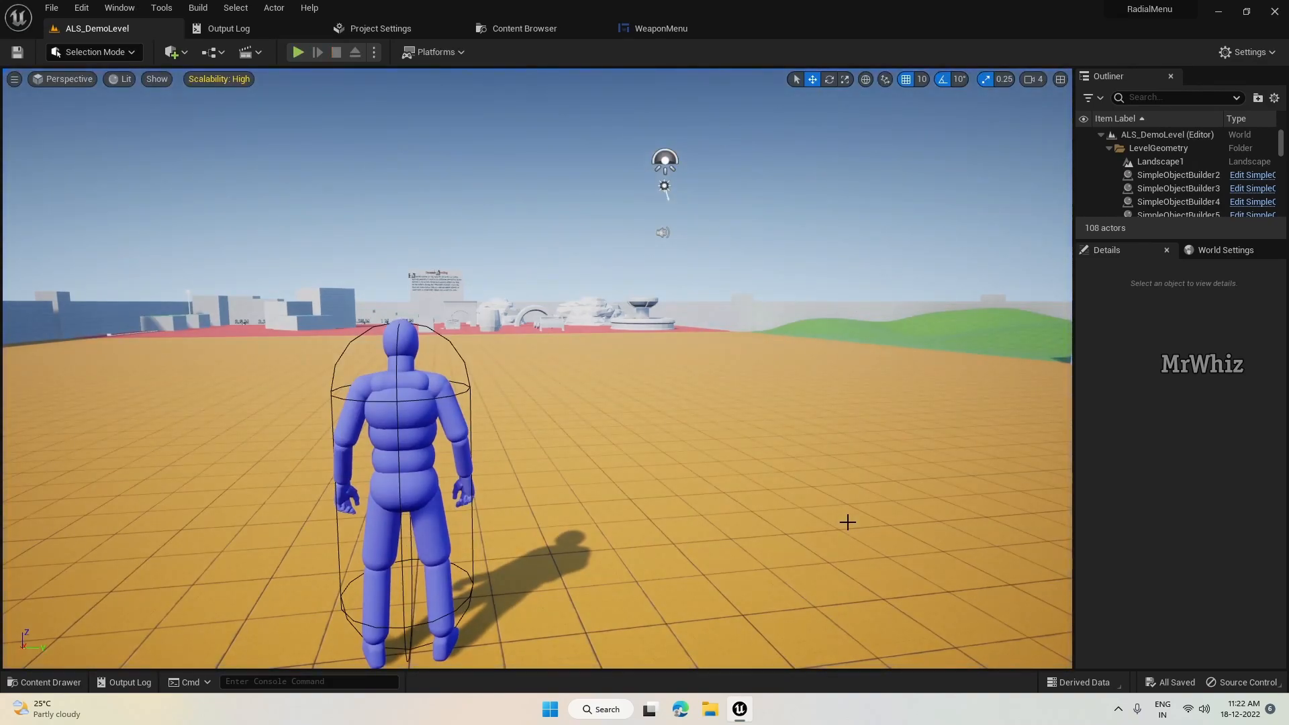
pyautogui.moveTo(697, 239)
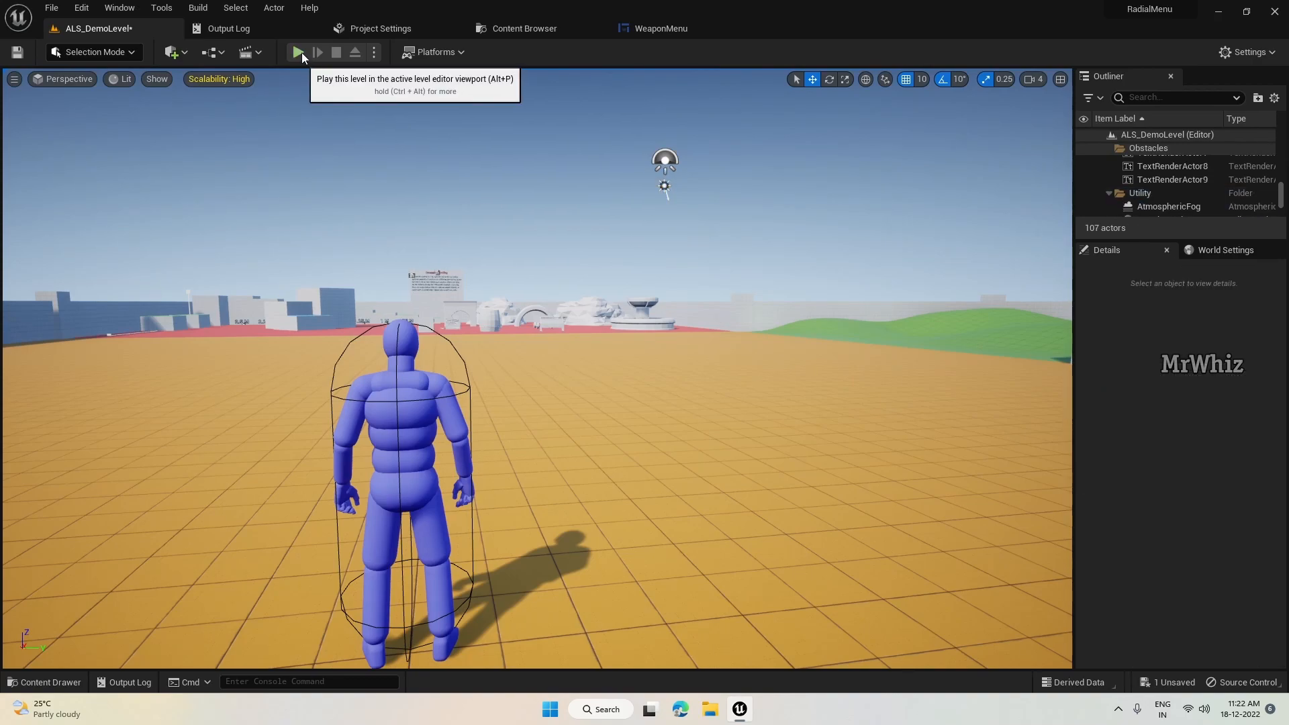
pyautogui.click(300, 52)
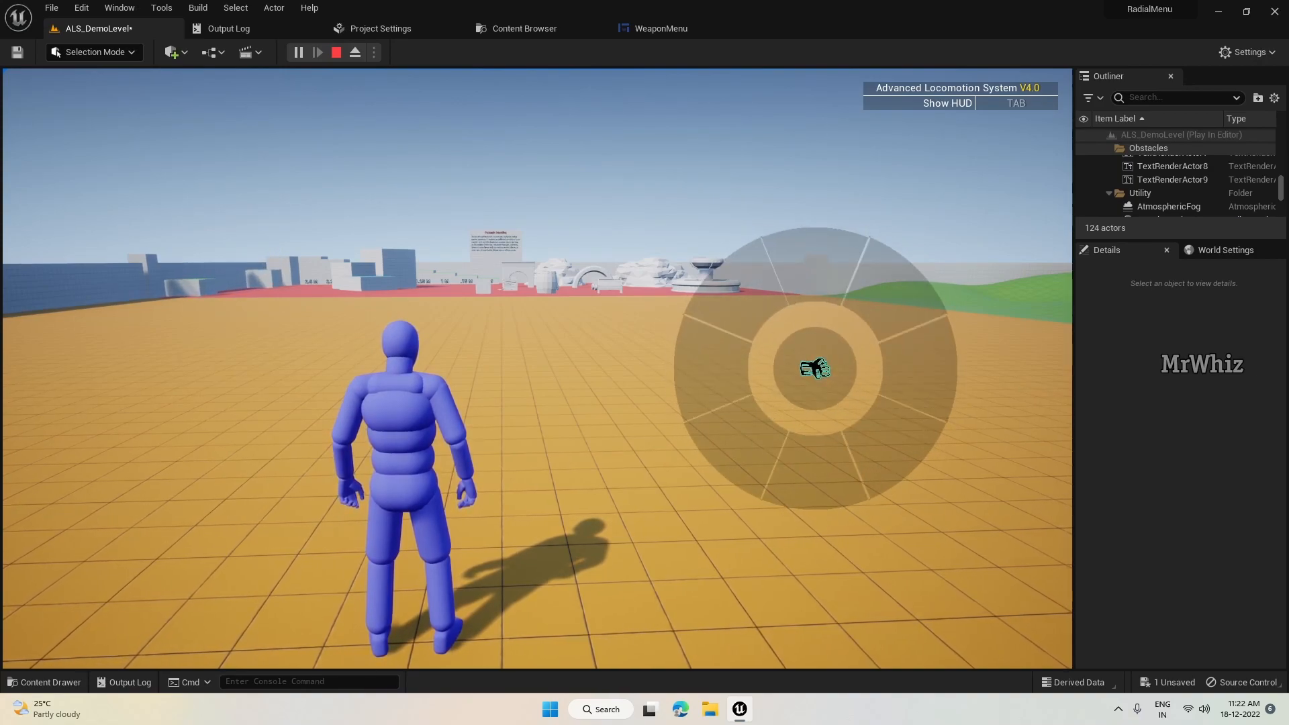
pyautogui.click(337, 52)
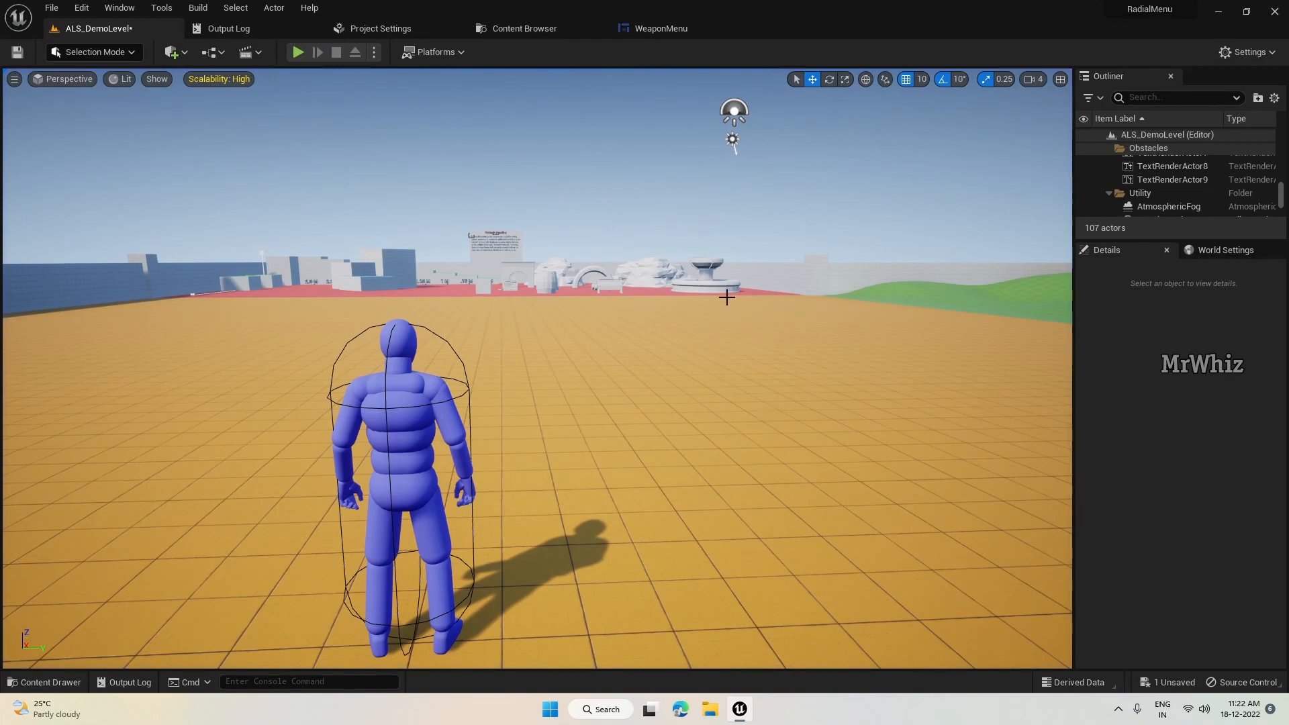
pyautogui.click(660, 28)
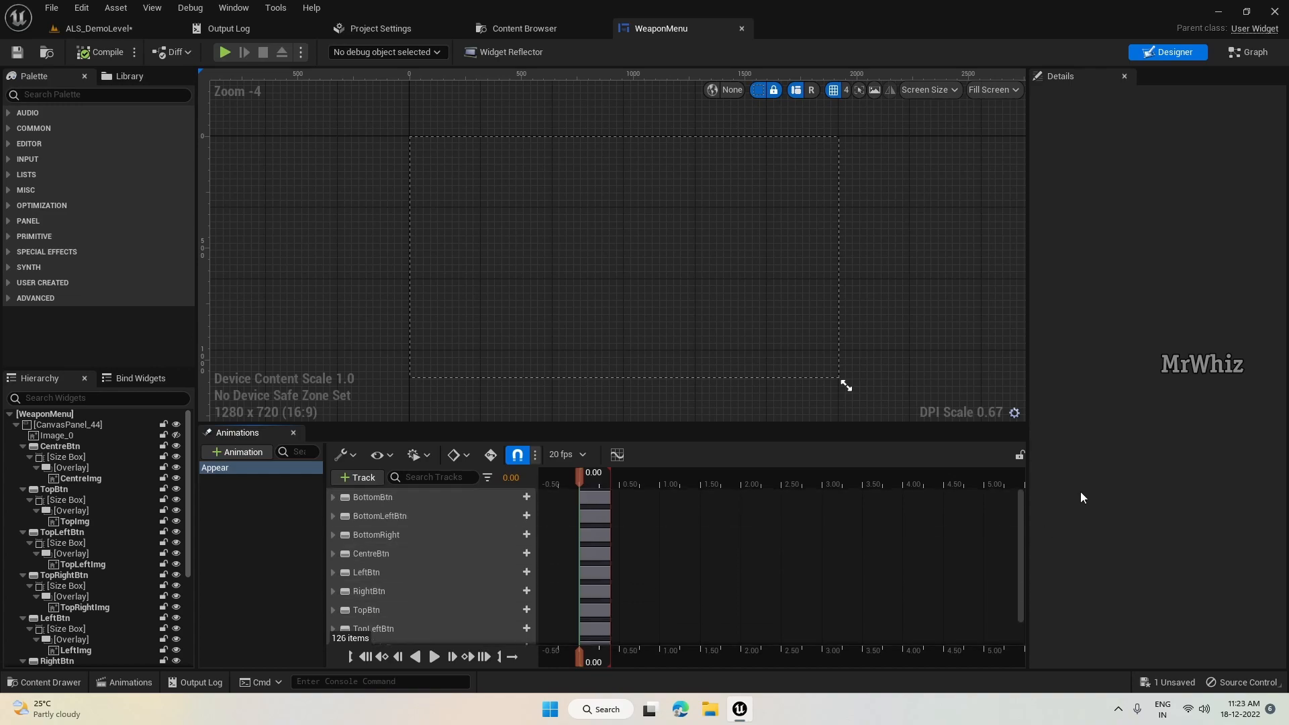
pyautogui.moveTo(1033, 377)
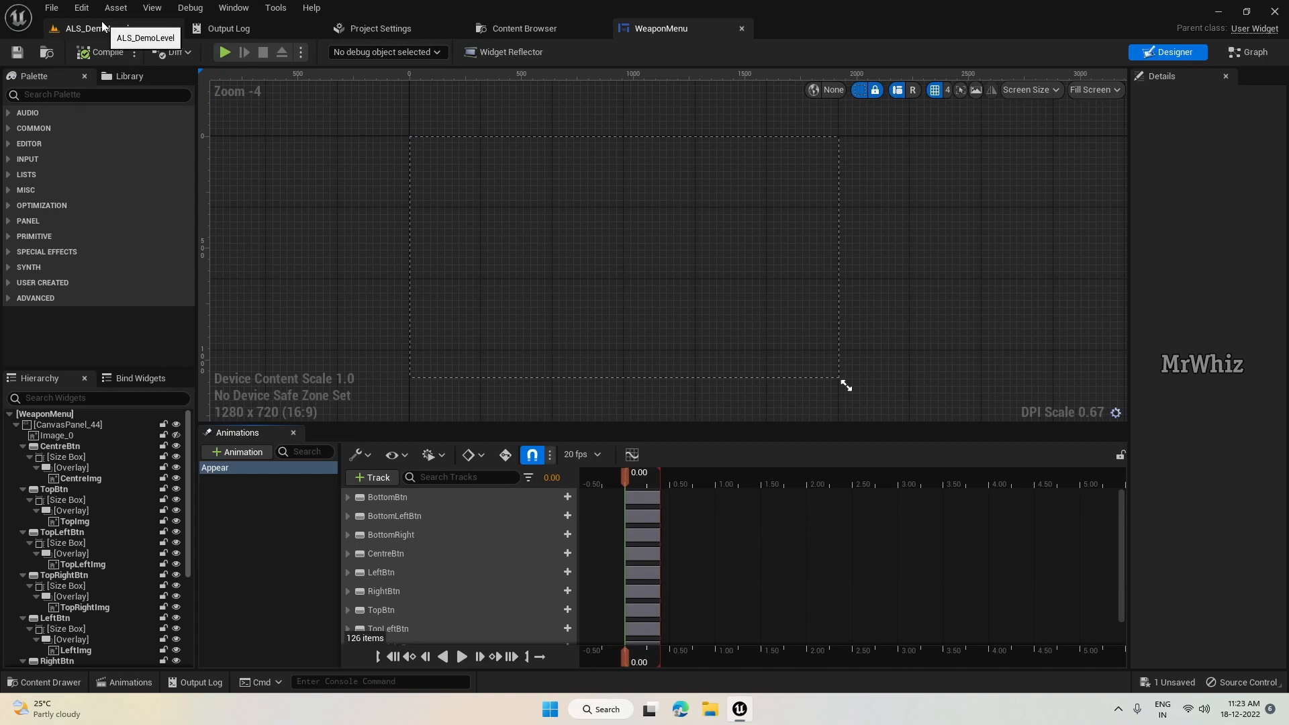
pyautogui.click(90, 28)
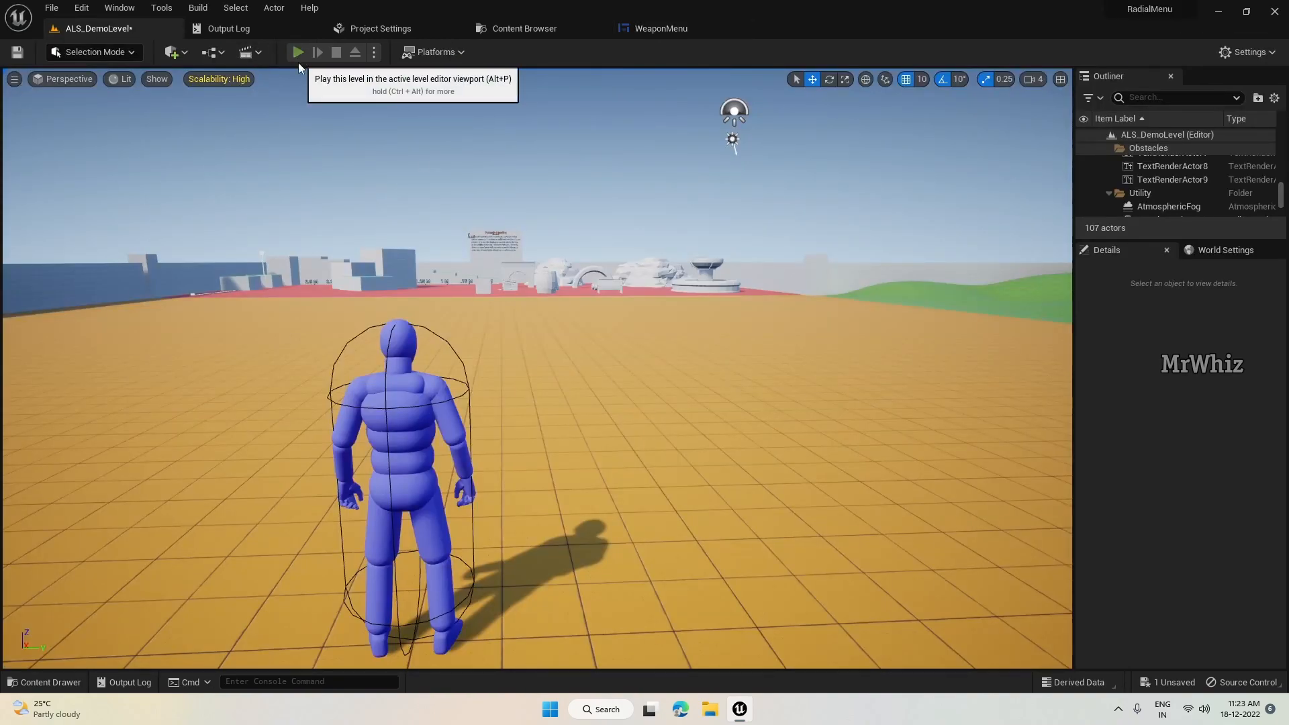
pyautogui.click(298, 52)
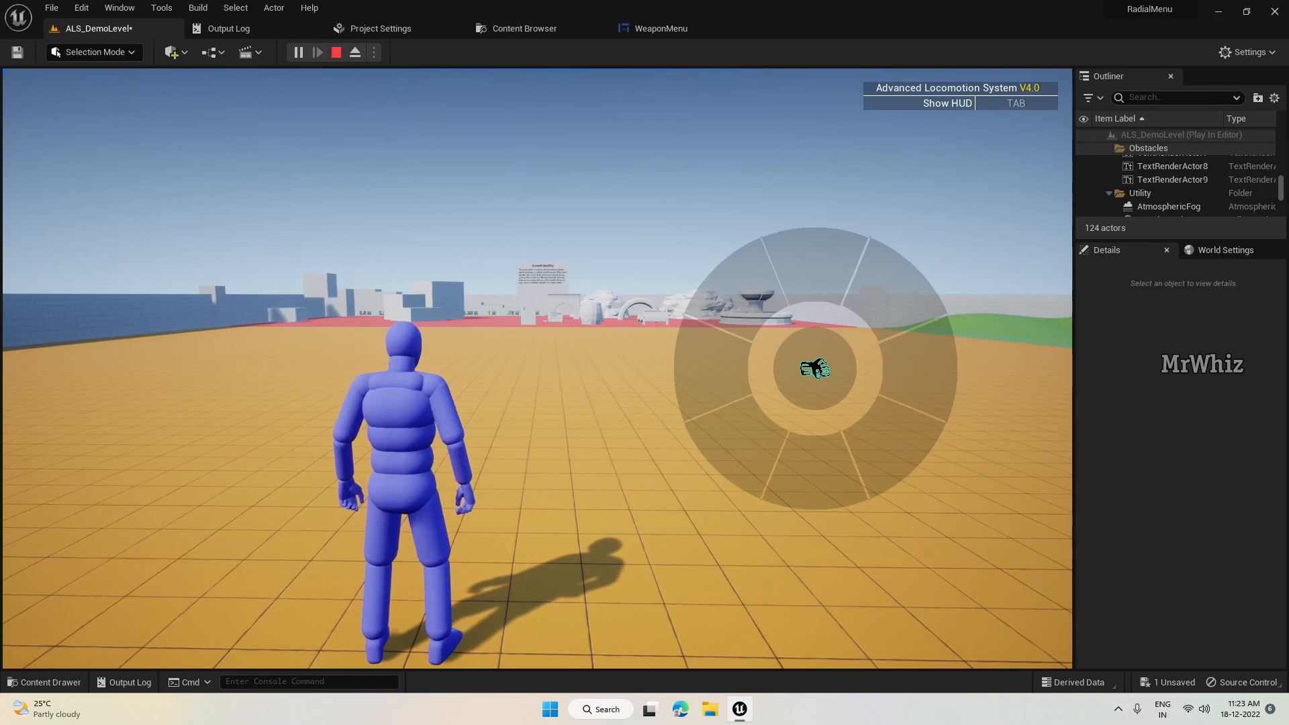
pyautogui.click(336, 52)
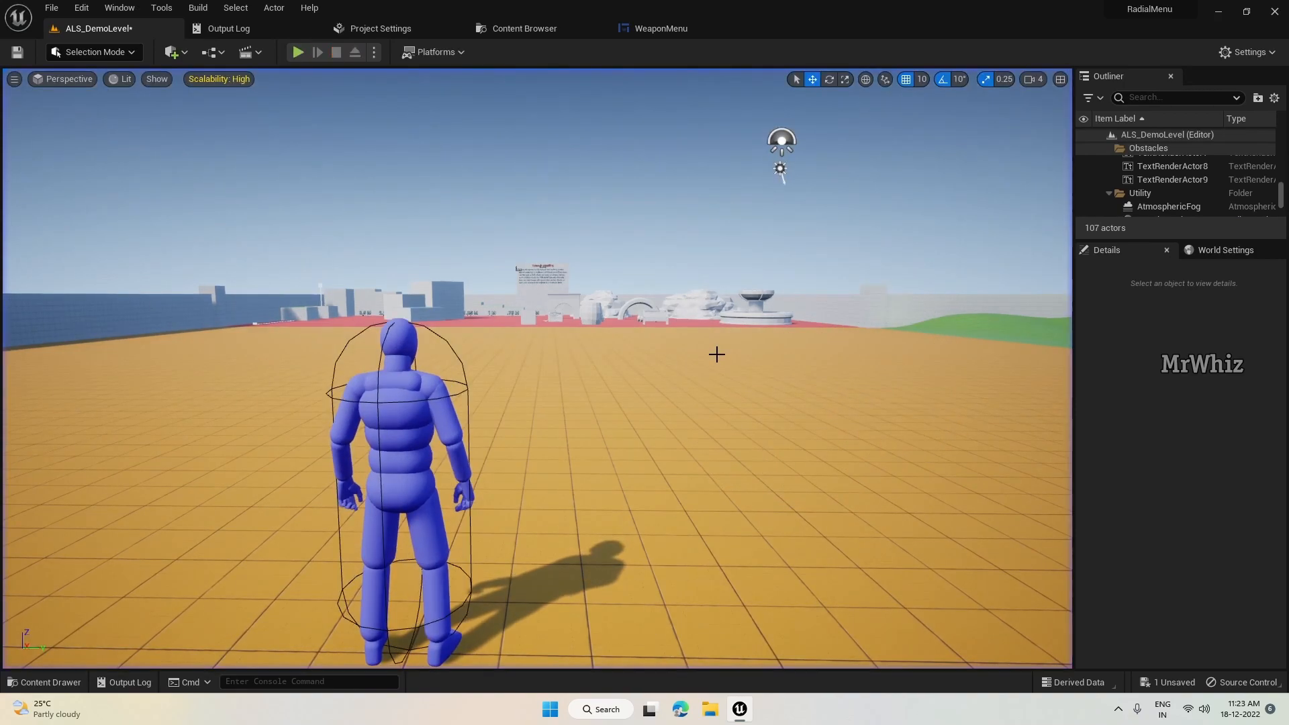
pyautogui.click(660, 28)
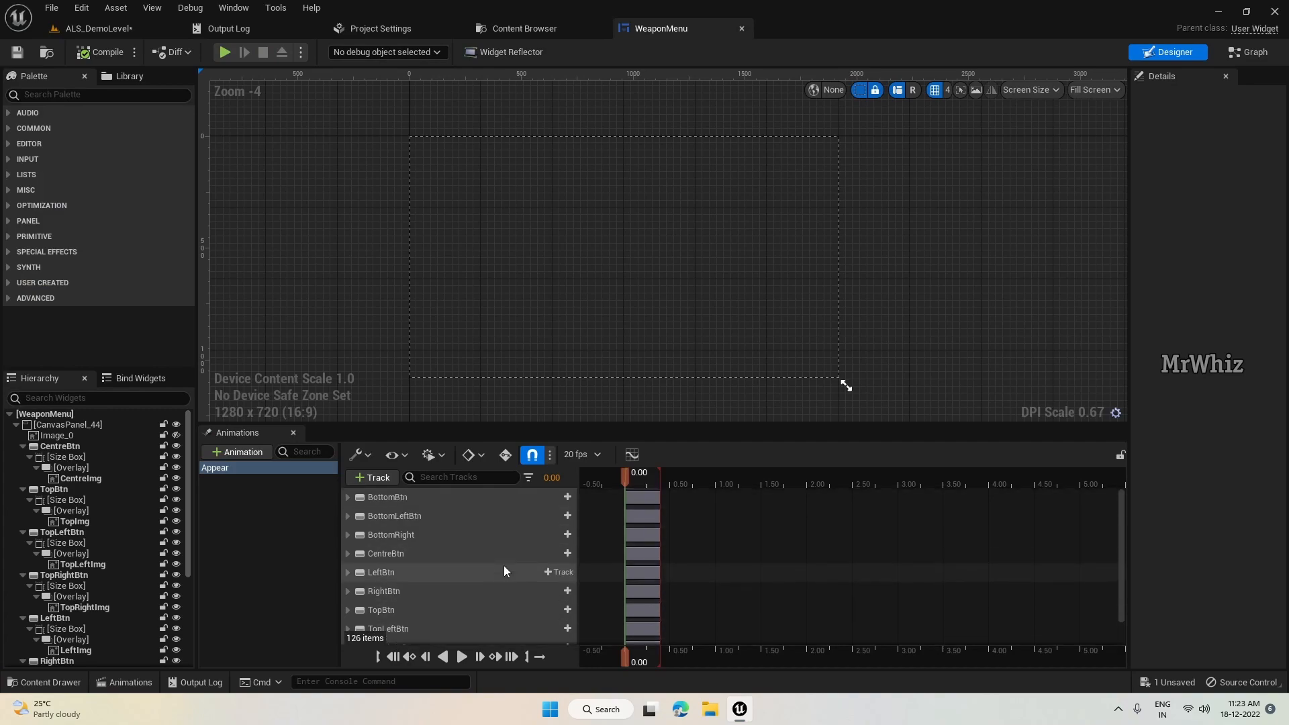
# Delay the LeftBtn section so it ends at 0.5 seconds, and delay RightBtn to match
pyautogui.scroll(-3)
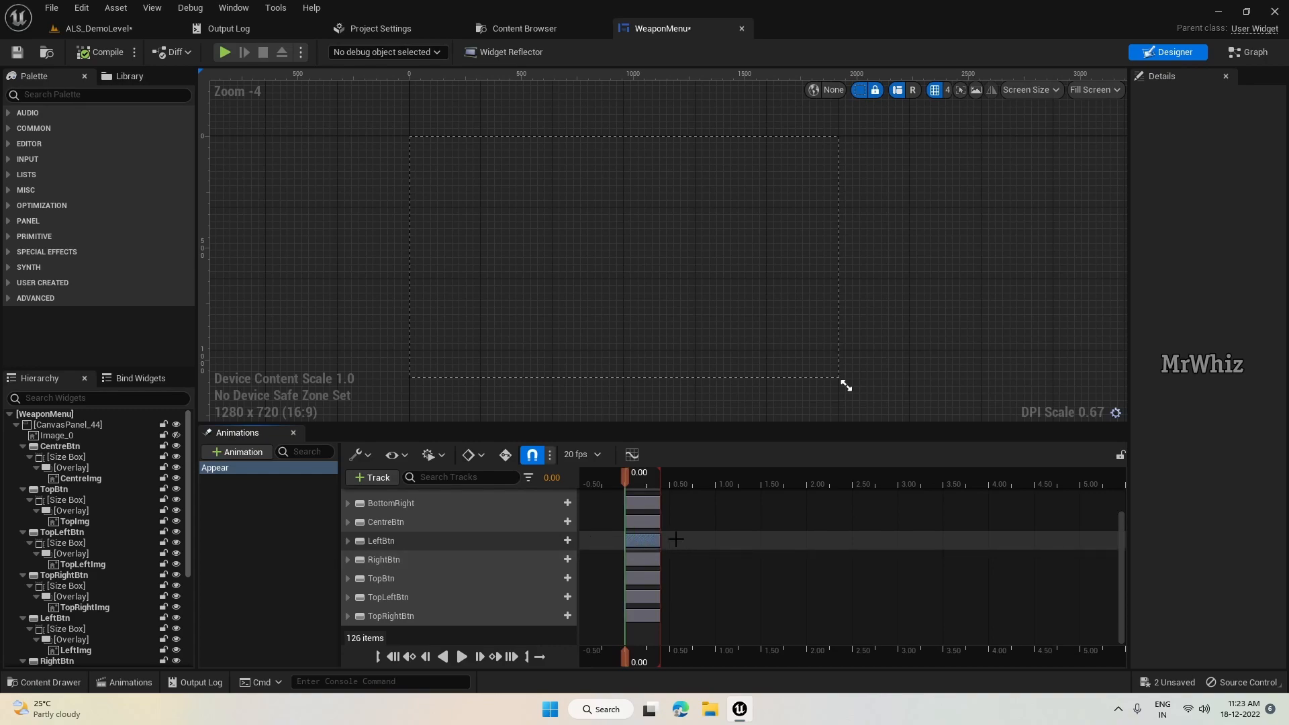
pyautogui.click(381, 540)
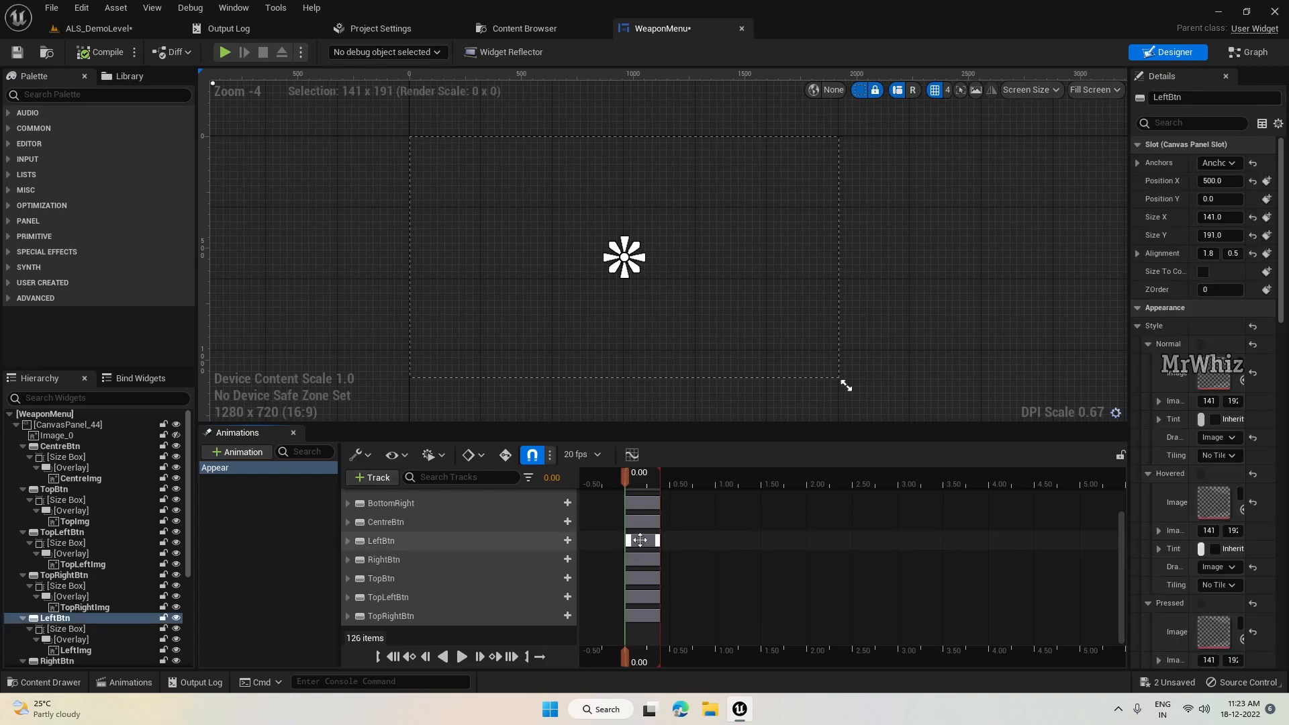
pyautogui.scroll(-3)
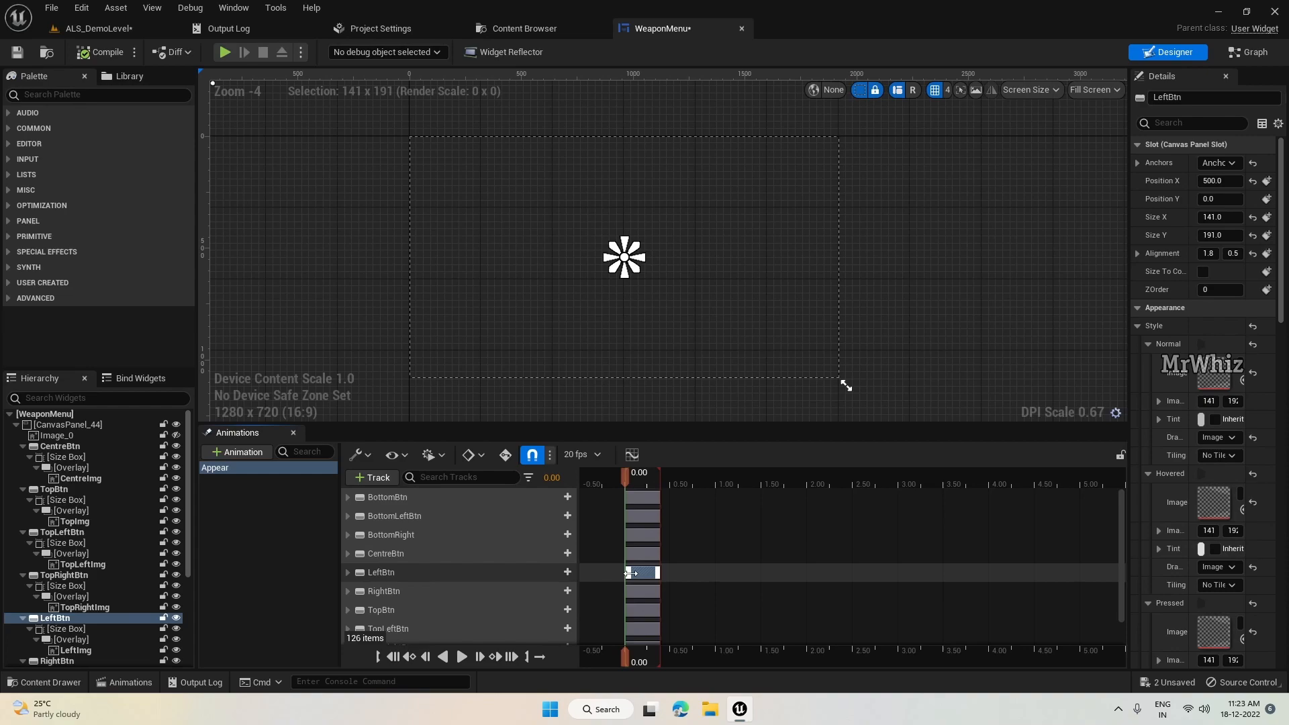
pyautogui.moveTo(634, 572); pyautogui.dragTo(649, 574)
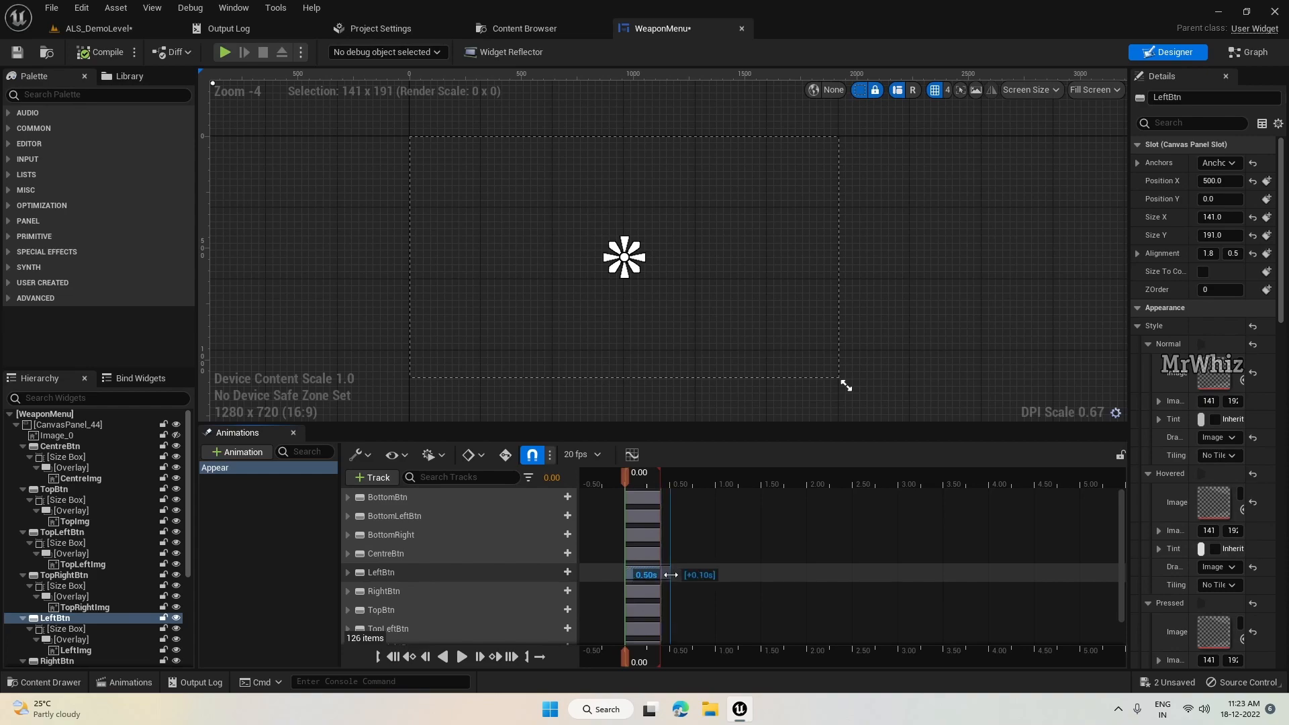
pyautogui.moveTo(647, 574); pyautogui.dragTo(634, 572)
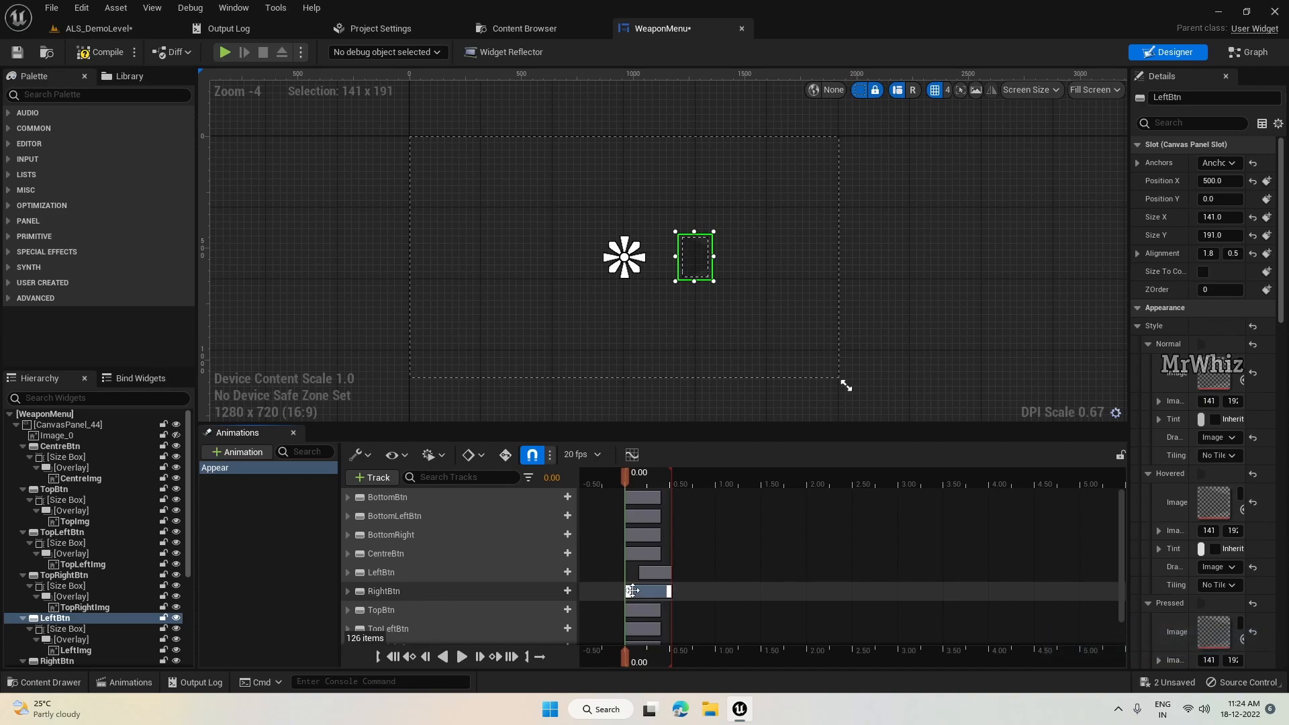
pyautogui.moveTo(655, 590); pyautogui.dragTo(655, 572)
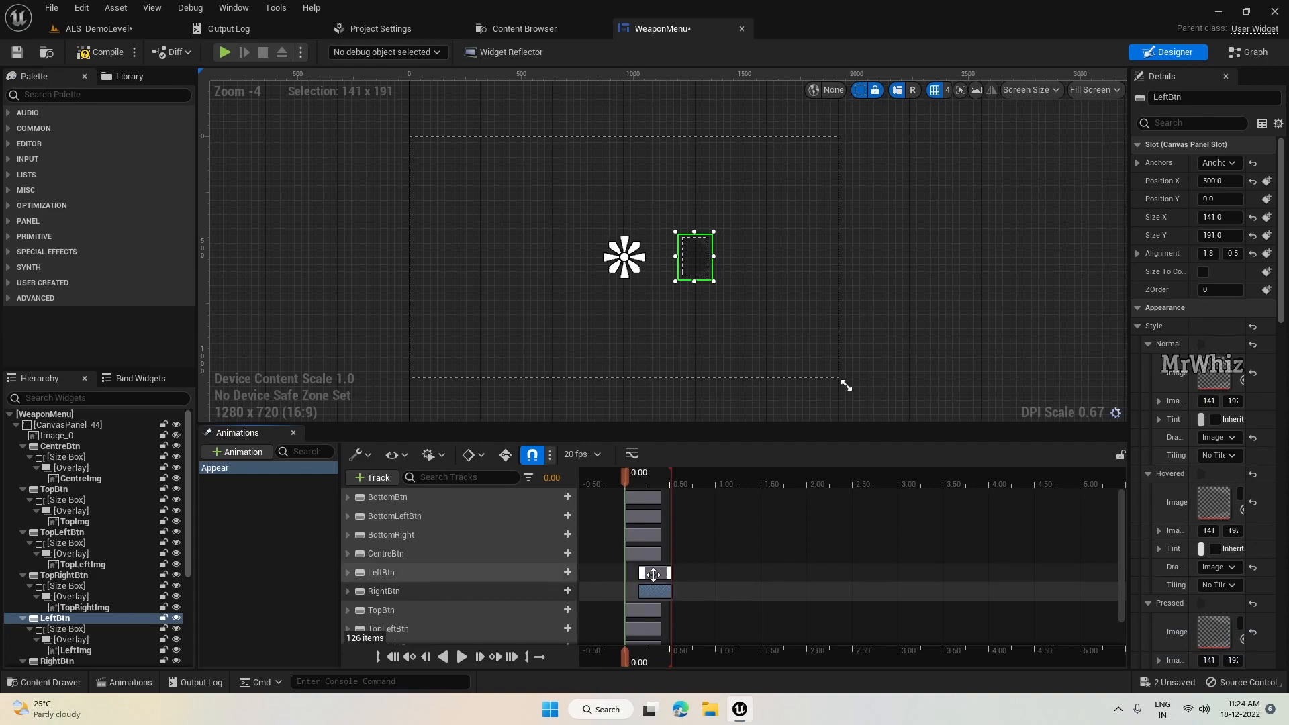
pyautogui.moveTo(532, 455)
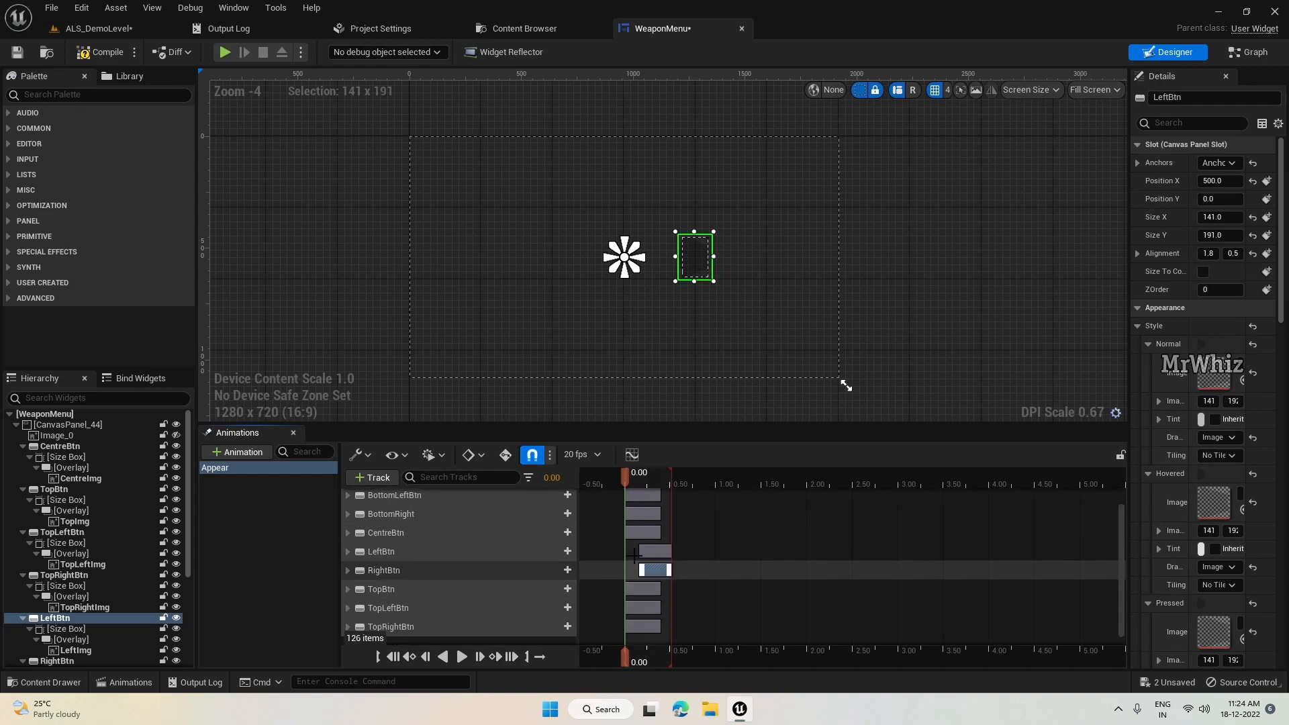
pyautogui.moveTo(484, 587)
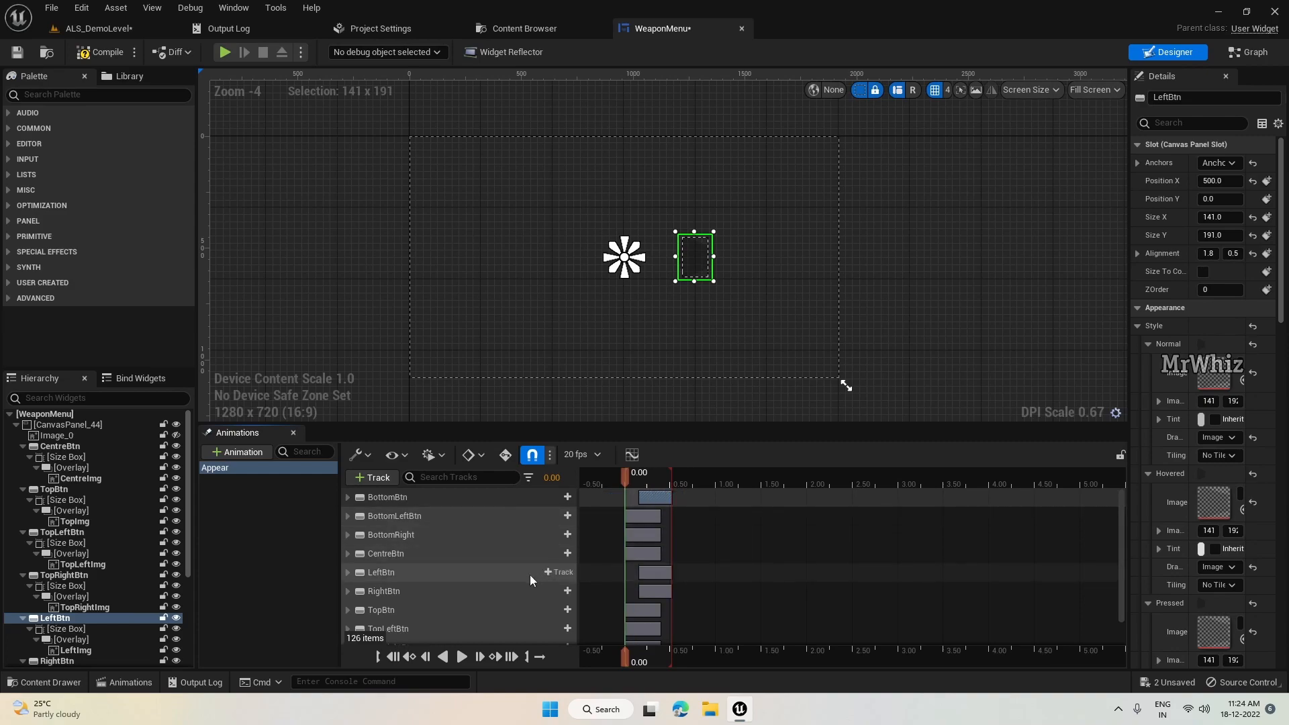
# Shift the BottomLeftBtn and BottomRight sections later in the Appear timeline
pyautogui.scroll(-3)
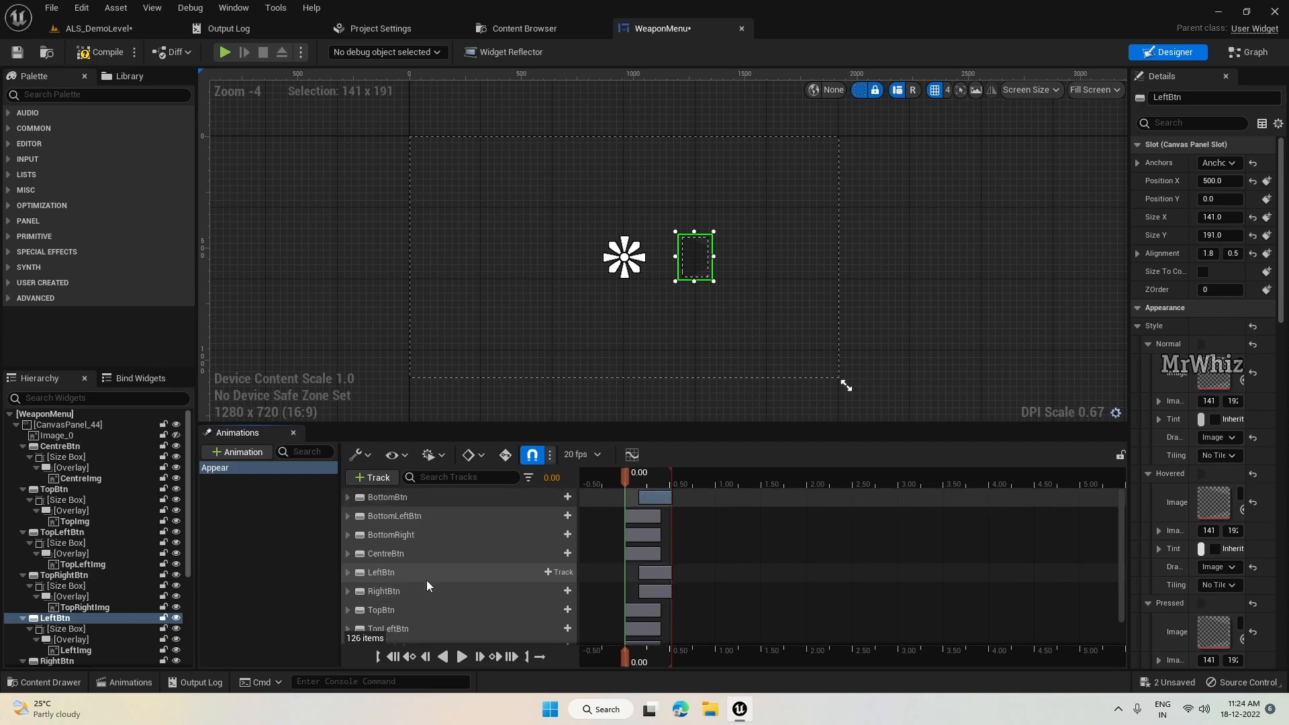
pyautogui.scroll(-3)
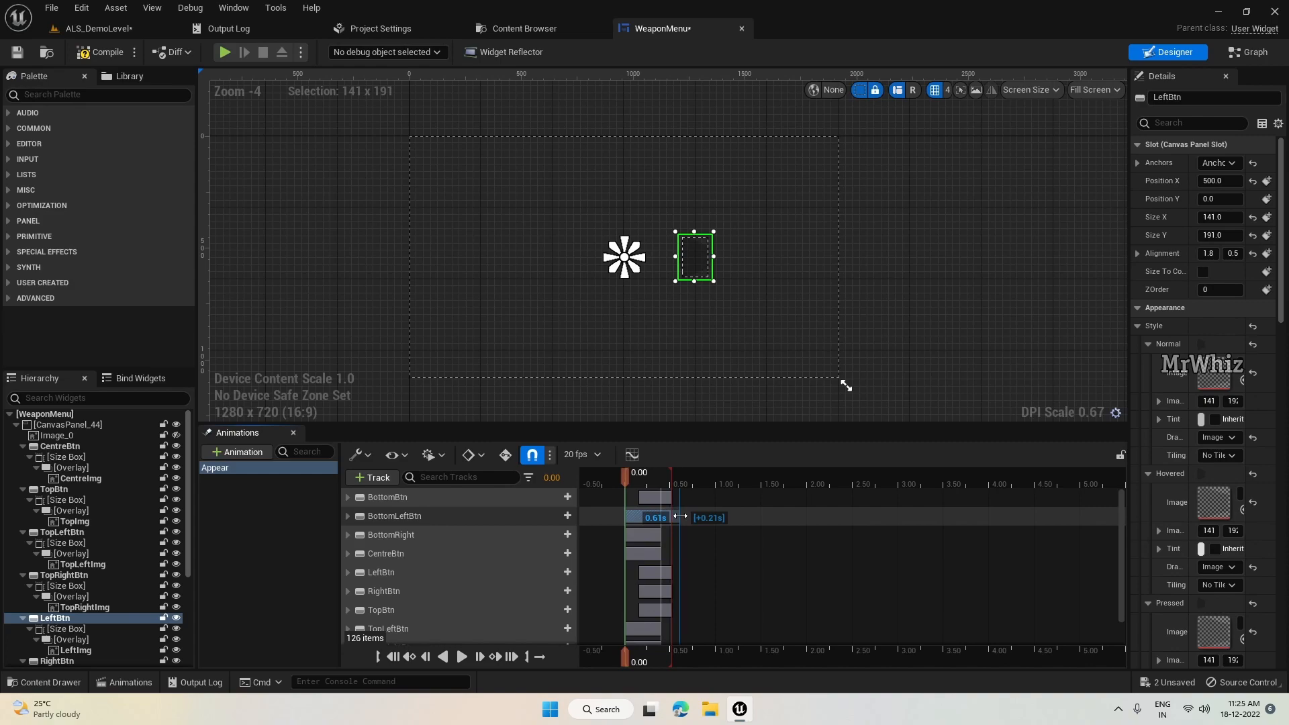
pyautogui.moveTo(682, 517); pyautogui.dragTo(642, 517)
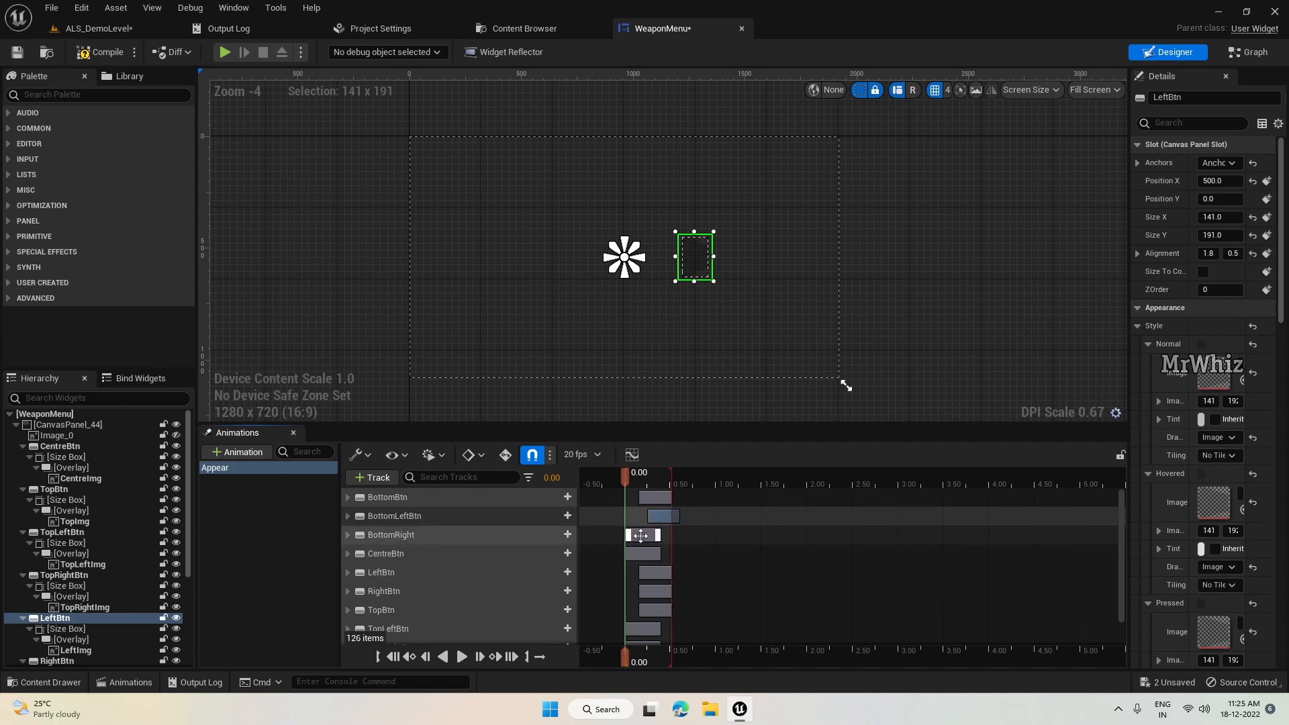
pyautogui.moveTo(633, 534); pyautogui.dragTo(653, 533)
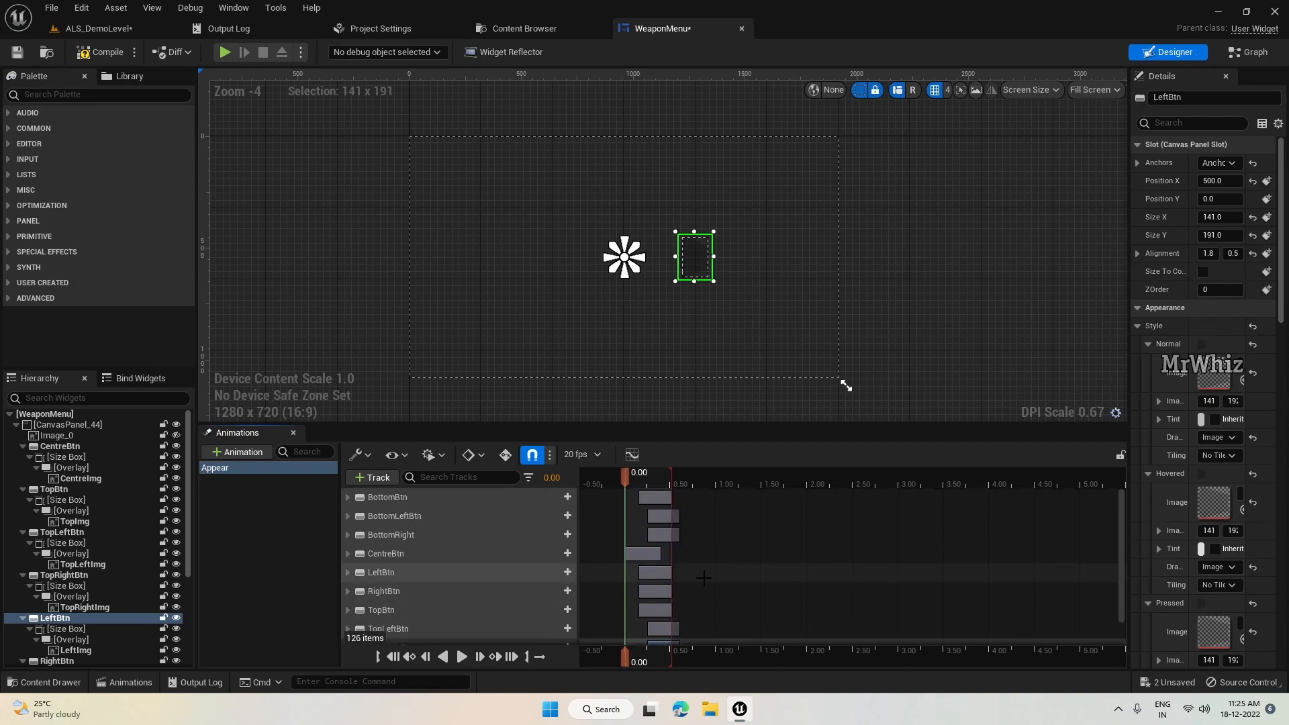
pyautogui.moveTo(107, 52)
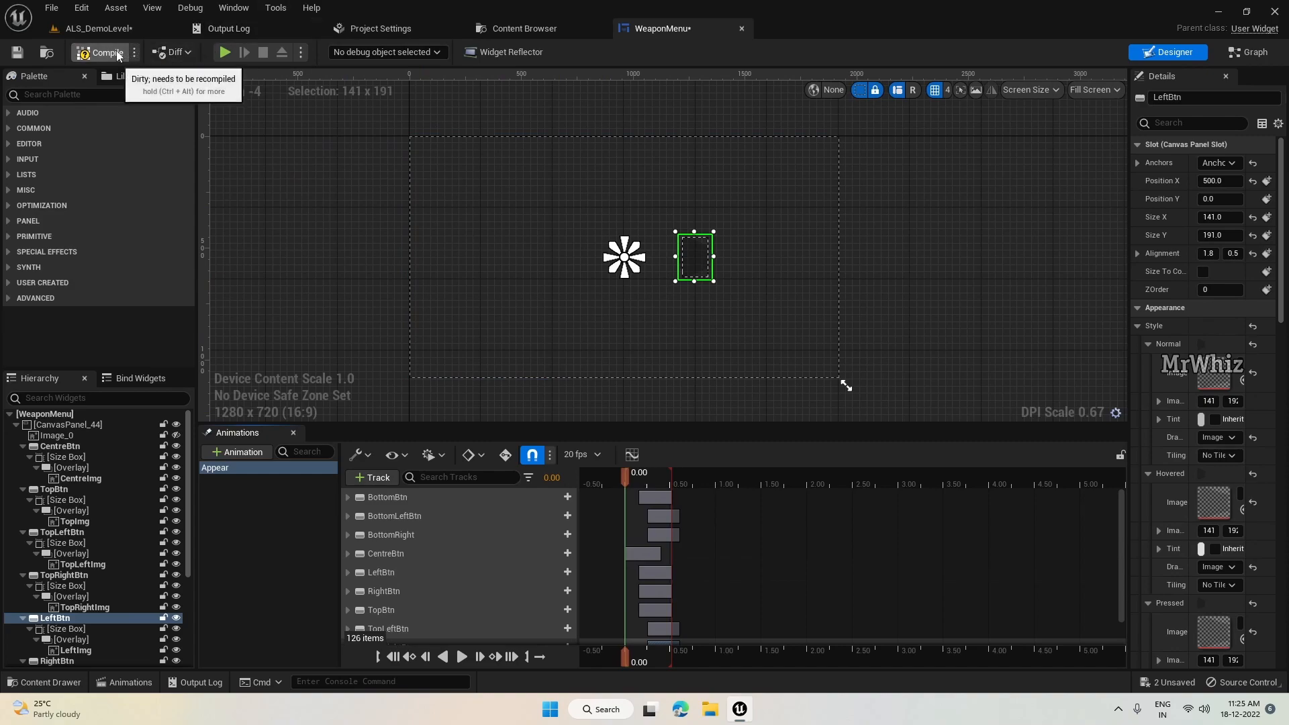
# Run the demo level to view the staggered menu animation, then stop the session
pyautogui.click(99, 28)
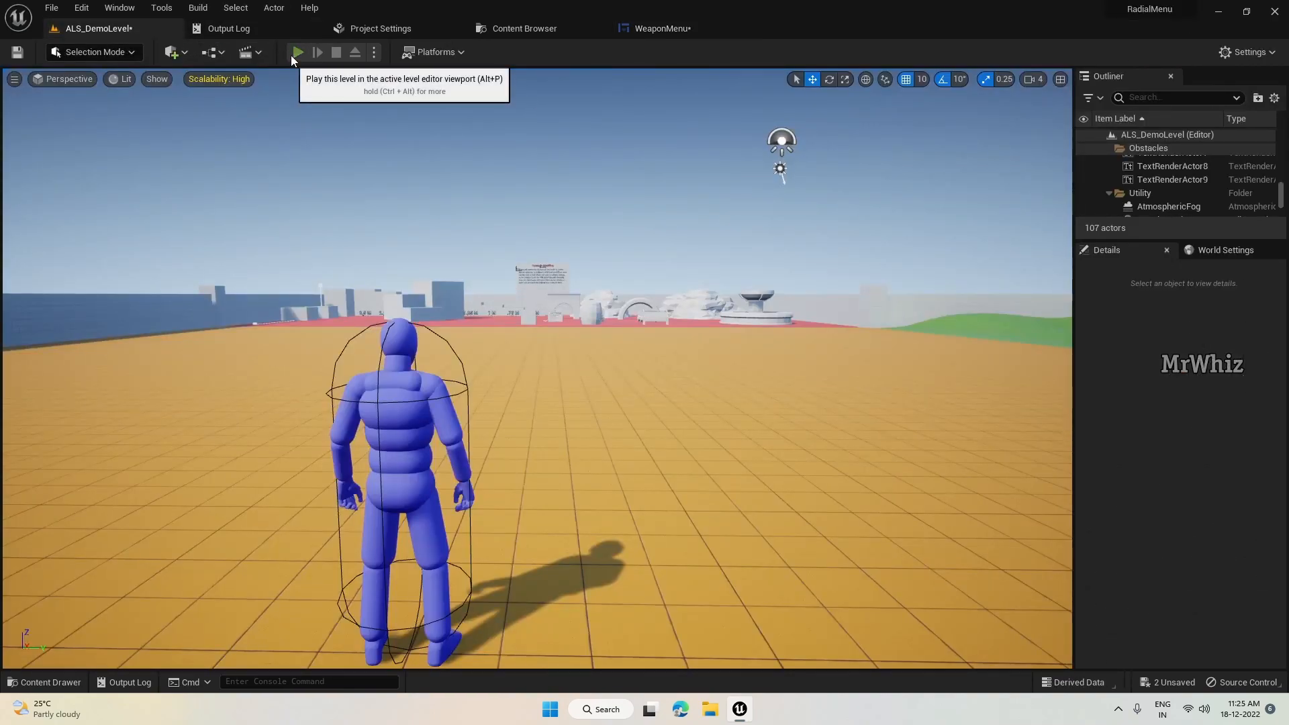
pyautogui.click(298, 51)
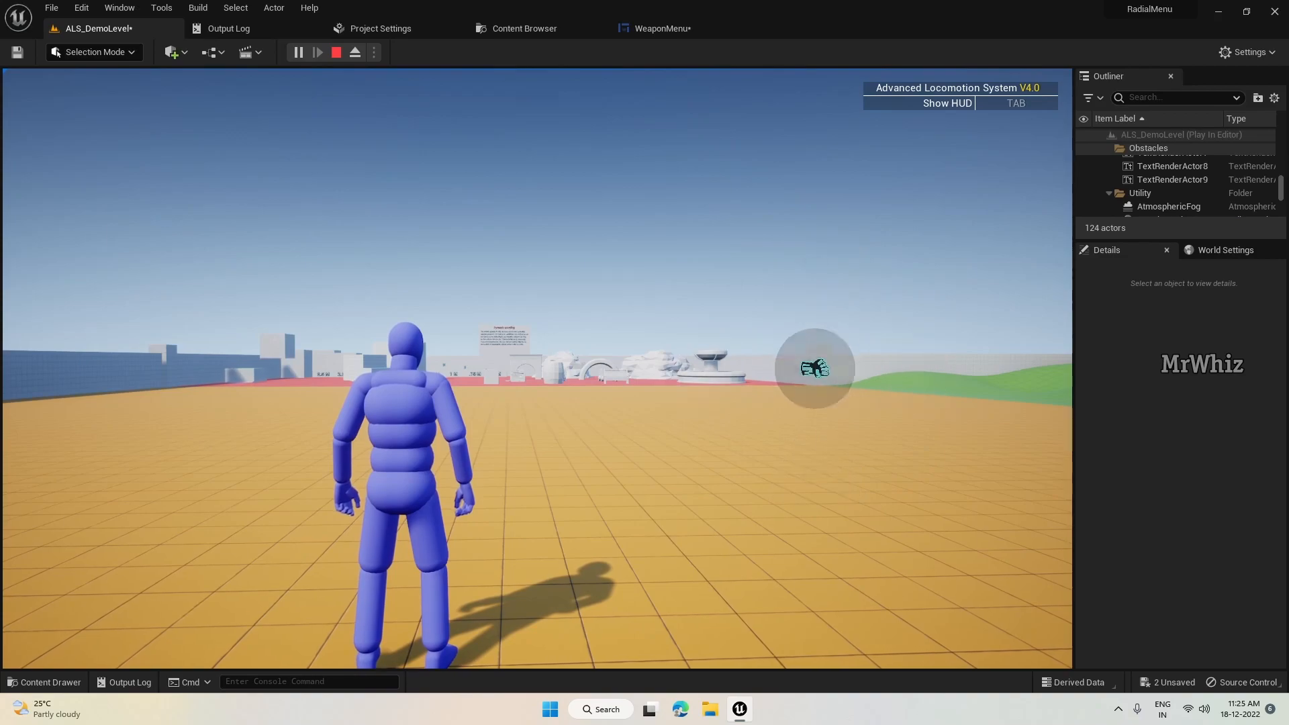
pyautogui.click(660, 28)
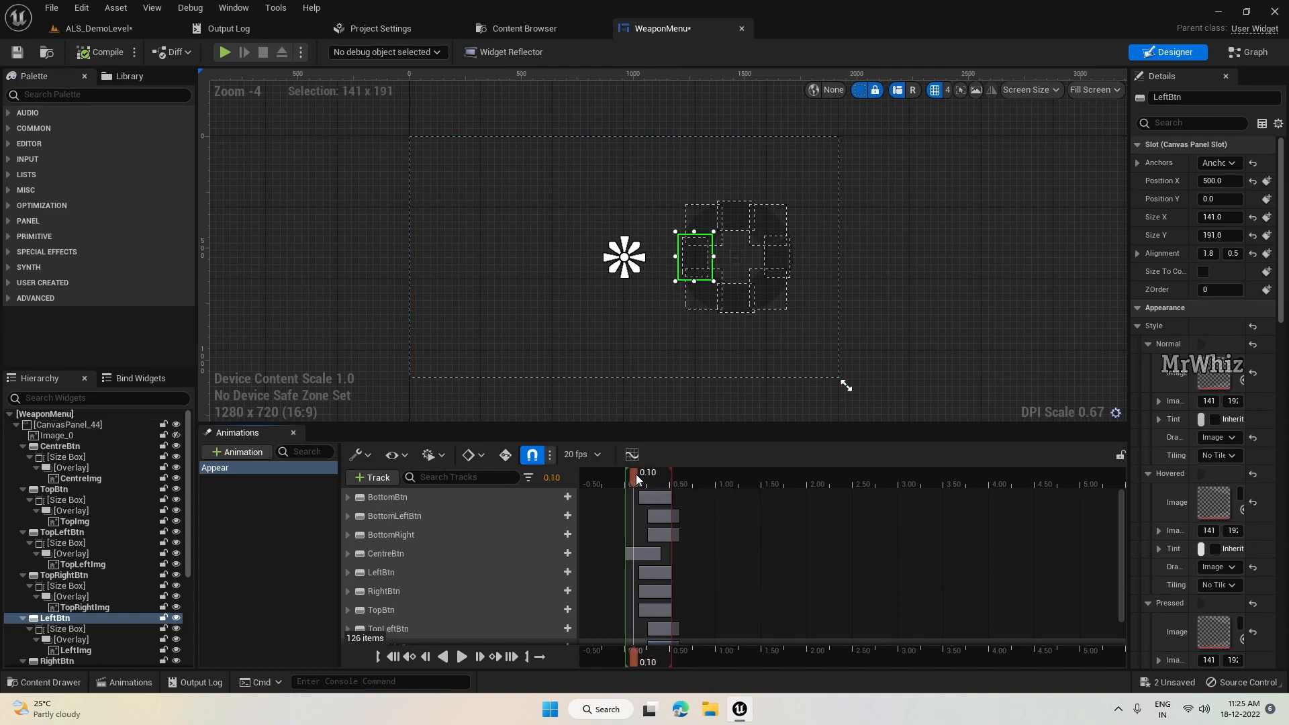
pyautogui.moveTo(634, 477); pyautogui.dragTo(674, 478)
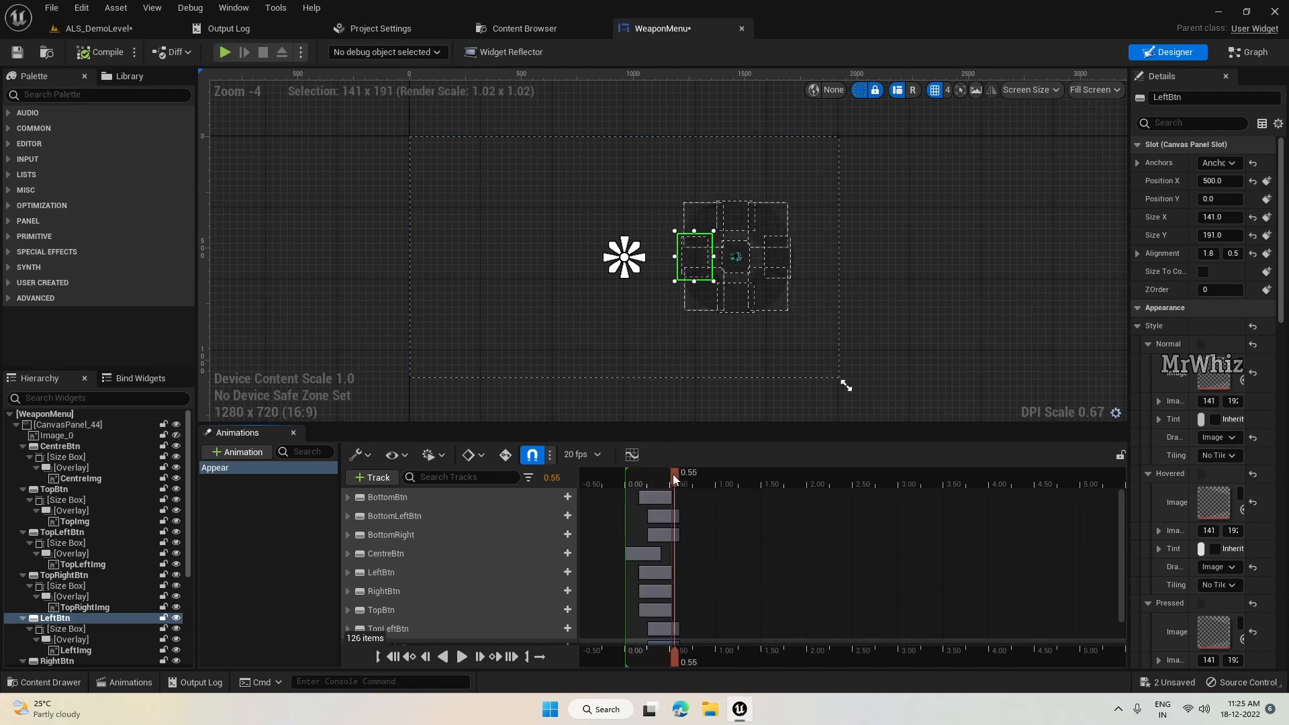
pyautogui.moveTo(674, 483); pyautogui.dragTo(687, 484)
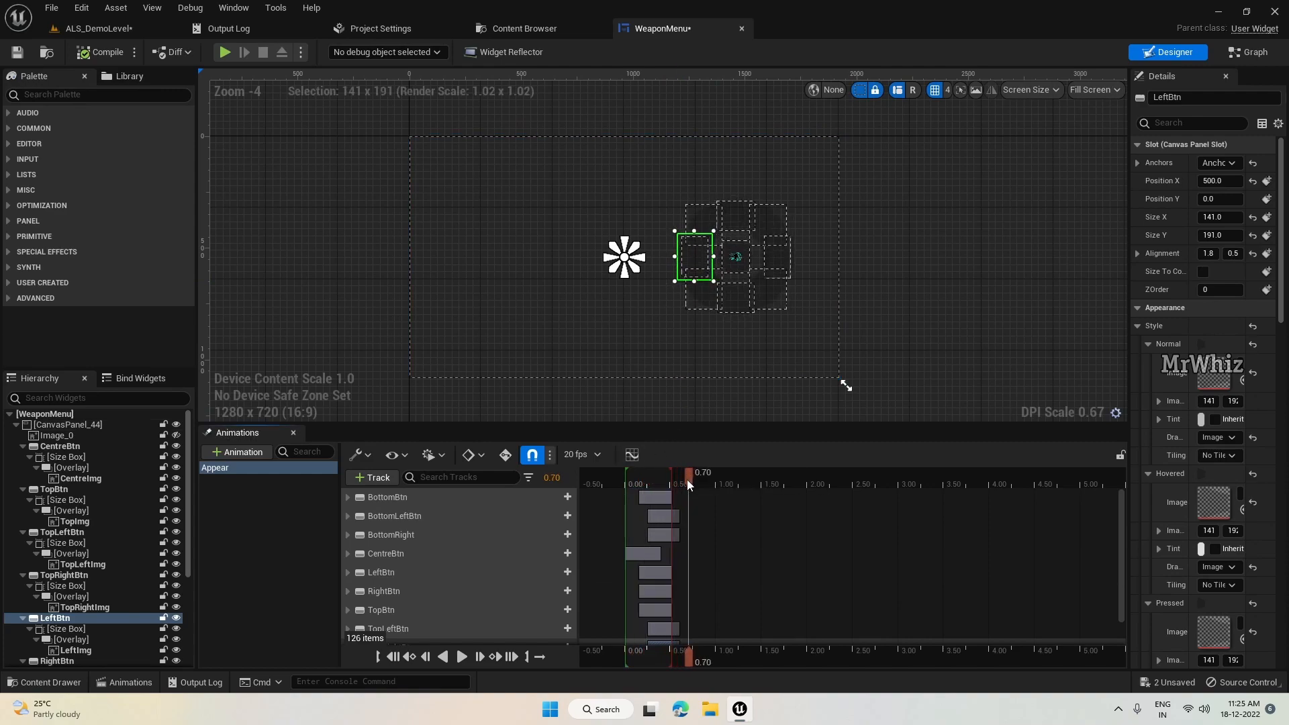
pyautogui.moveTo(686, 484); pyautogui.dragTo(696, 484)
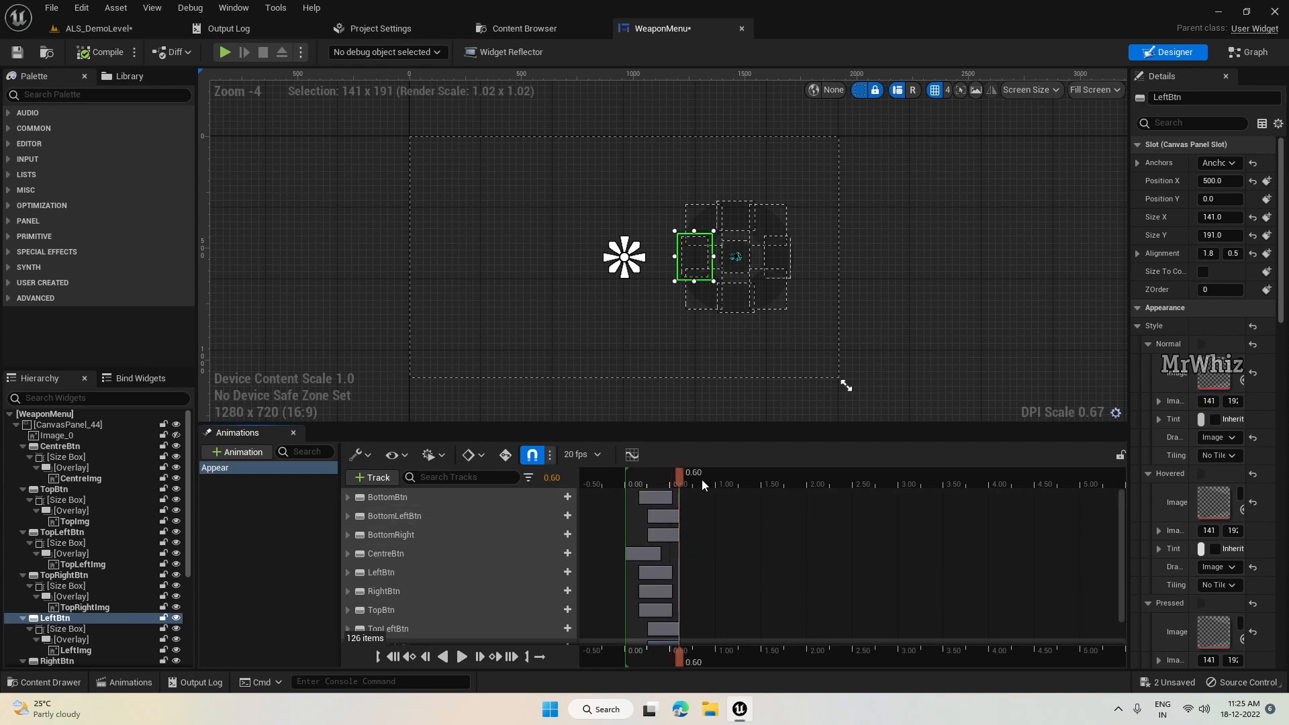
pyautogui.moveTo(224, 52)
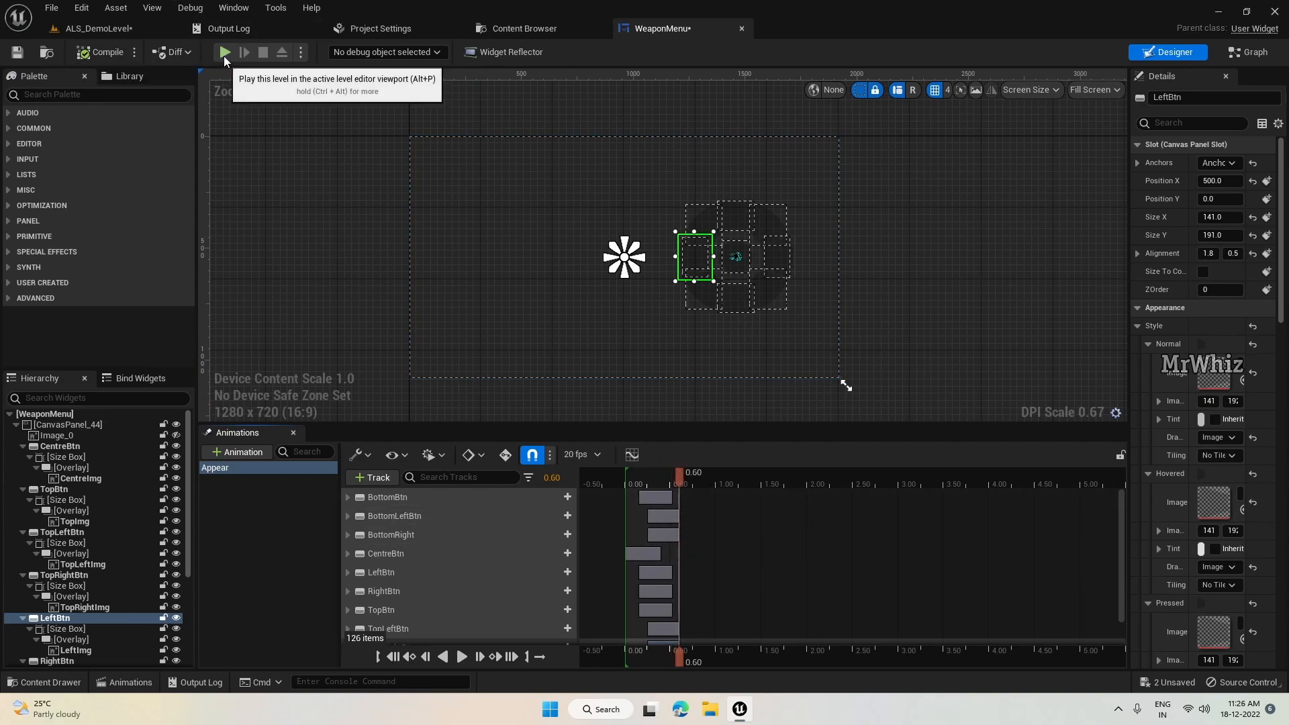
pyautogui.click(224, 52)
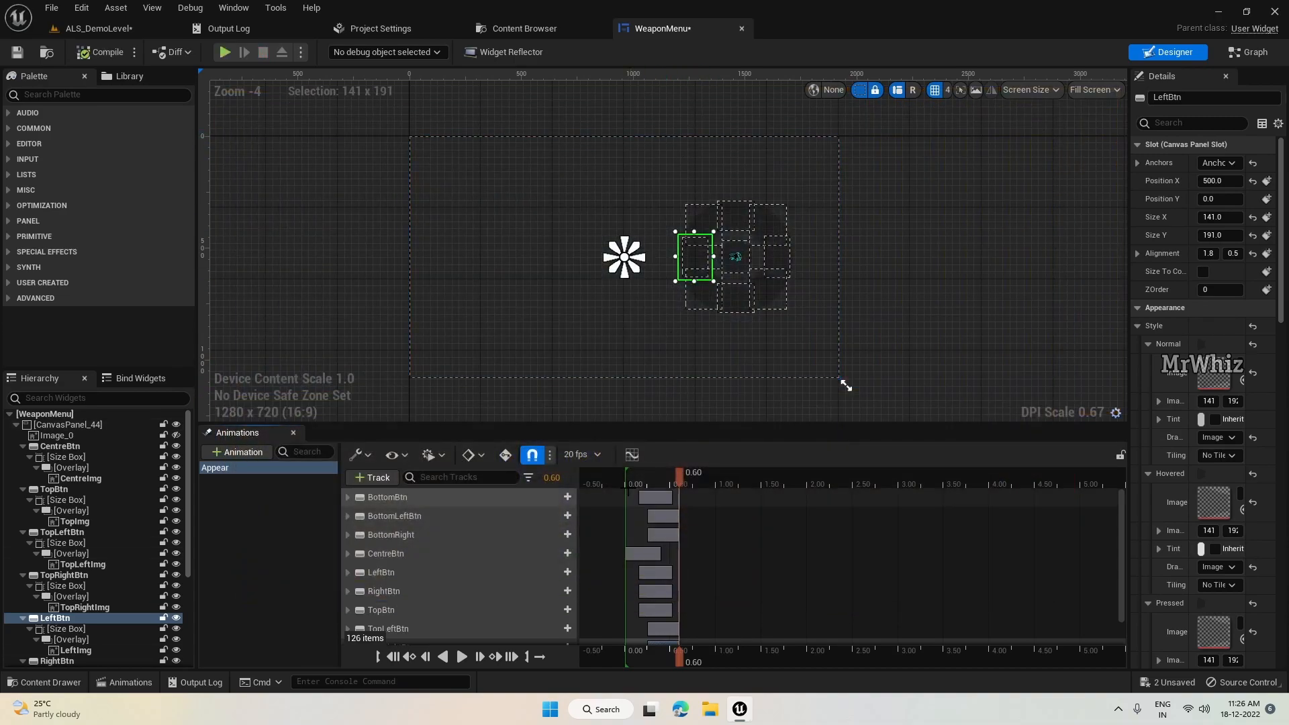
pyautogui.moveTo(630, 285)
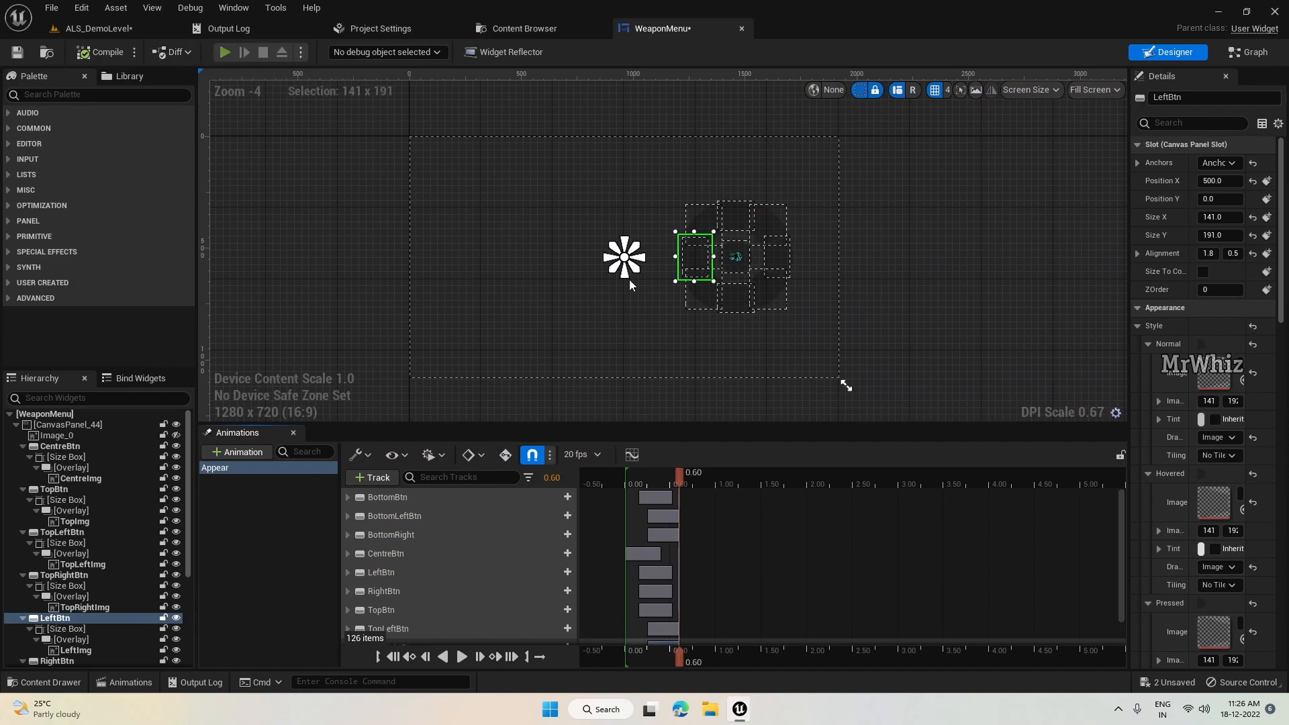
pyautogui.click(225, 52)
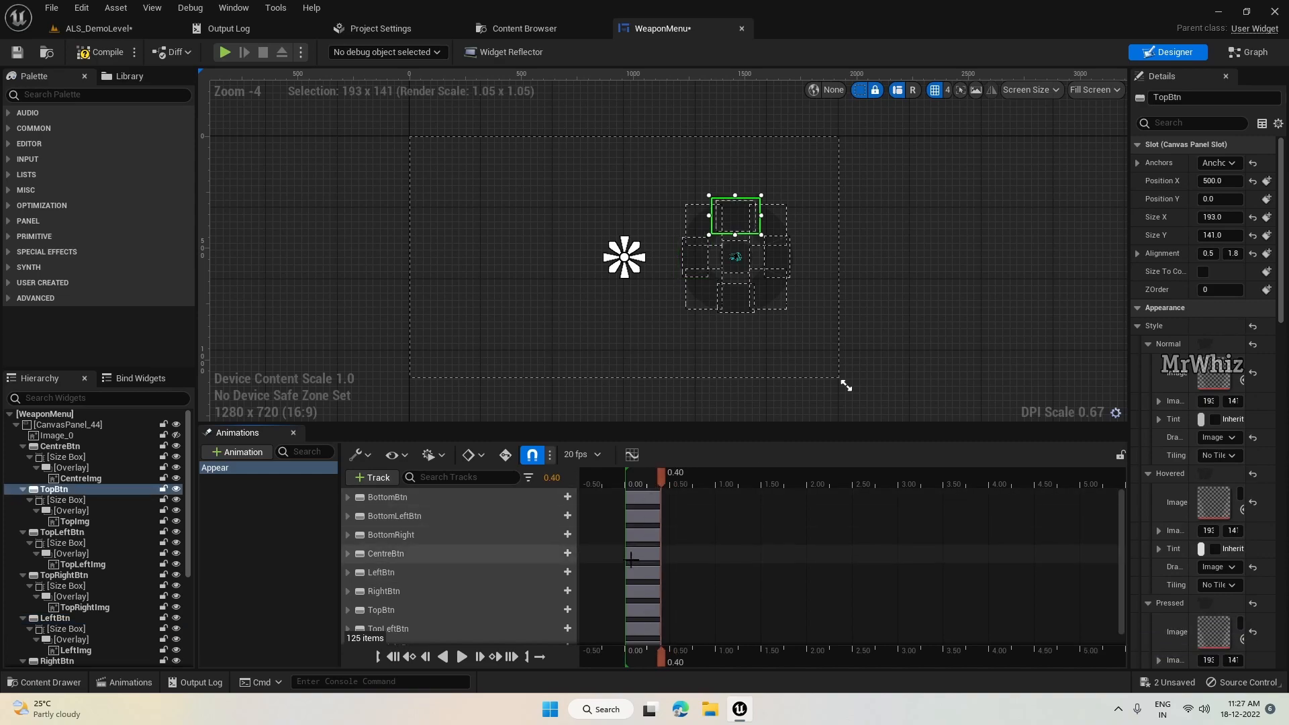
pyautogui.moveTo(670, 538)
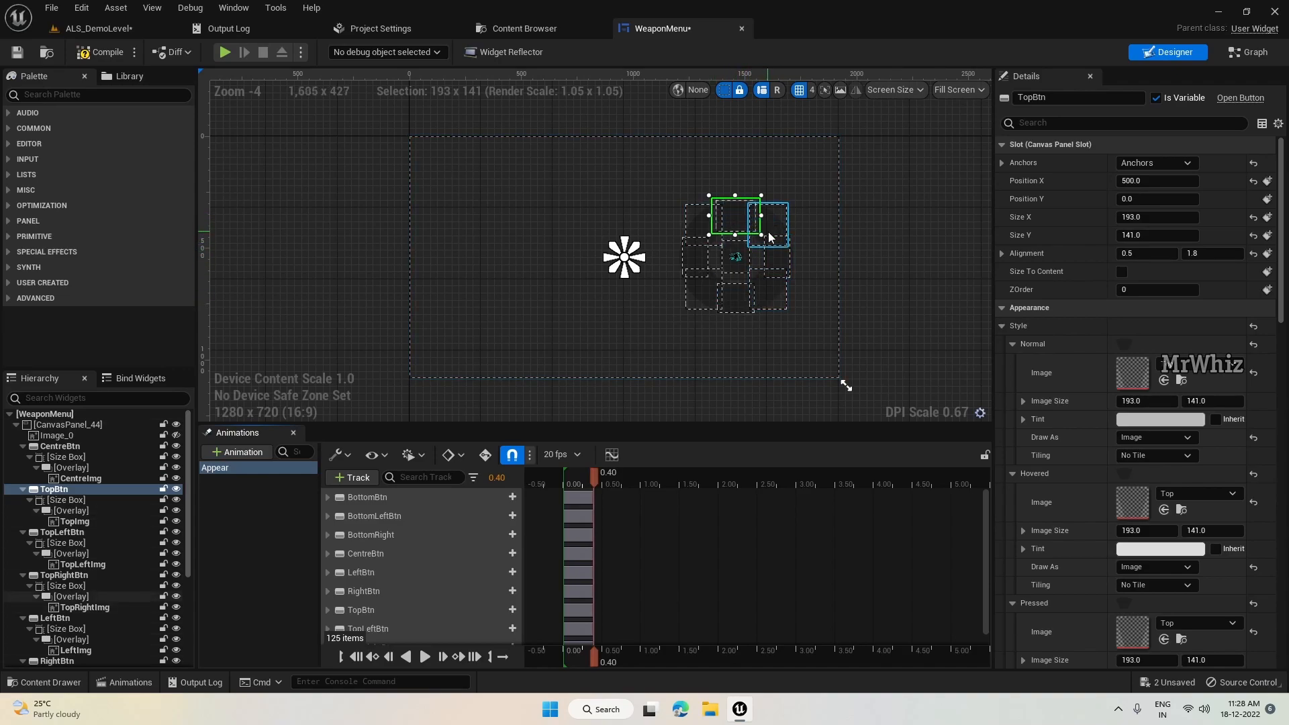
# Search for and assign the Click sound as TopBtn's Hovered Sound
pyautogui.scroll(-3)
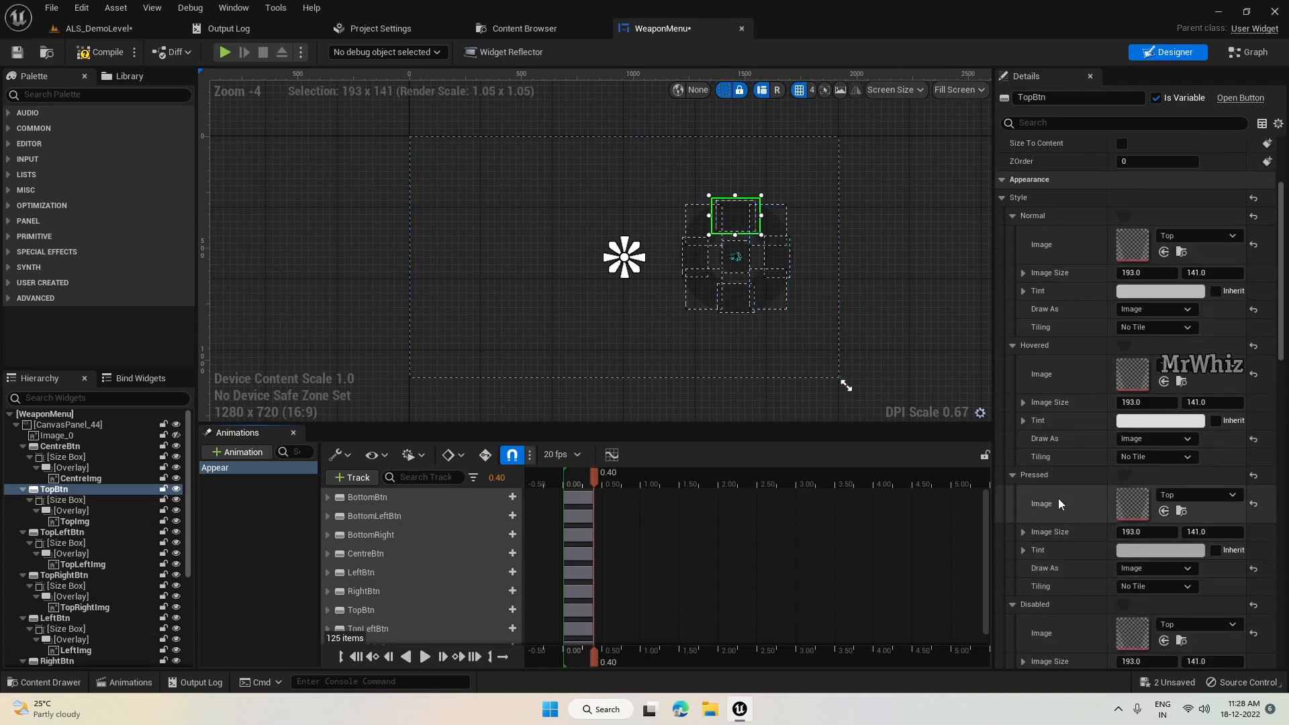
pyautogui.scroll(-3)
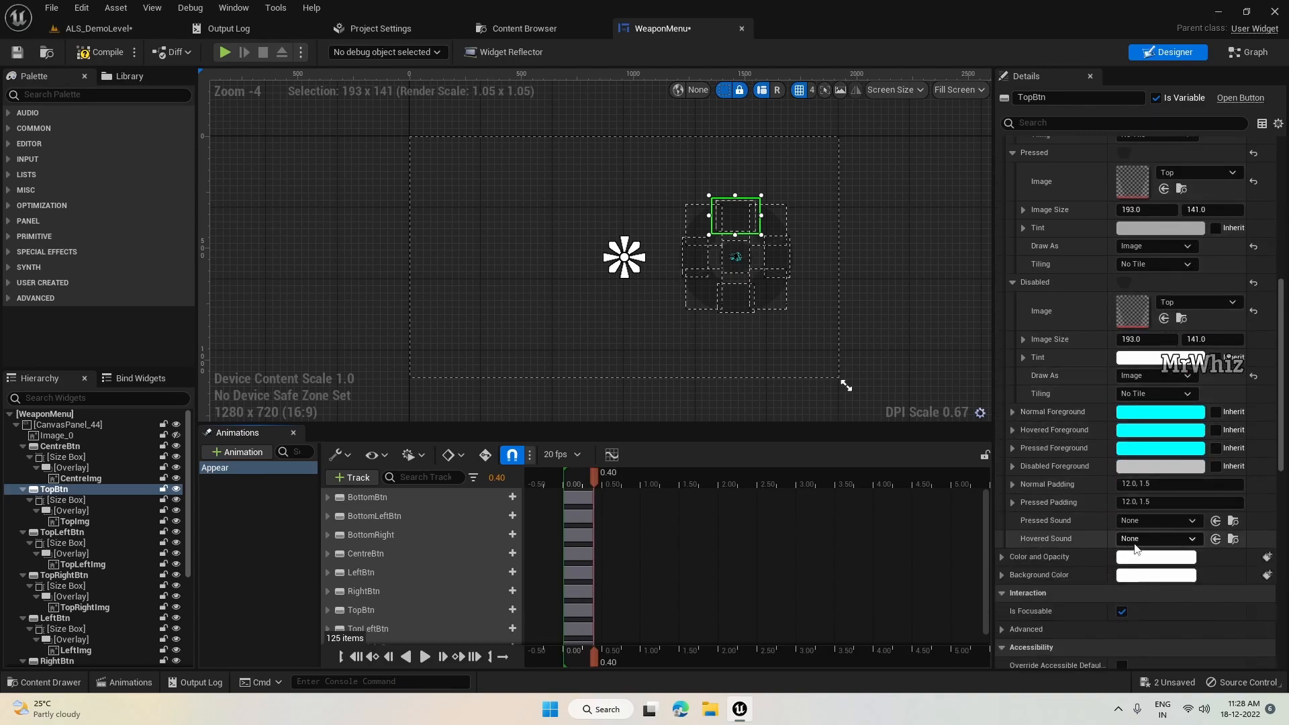
pyautogui.click(1157, 539)
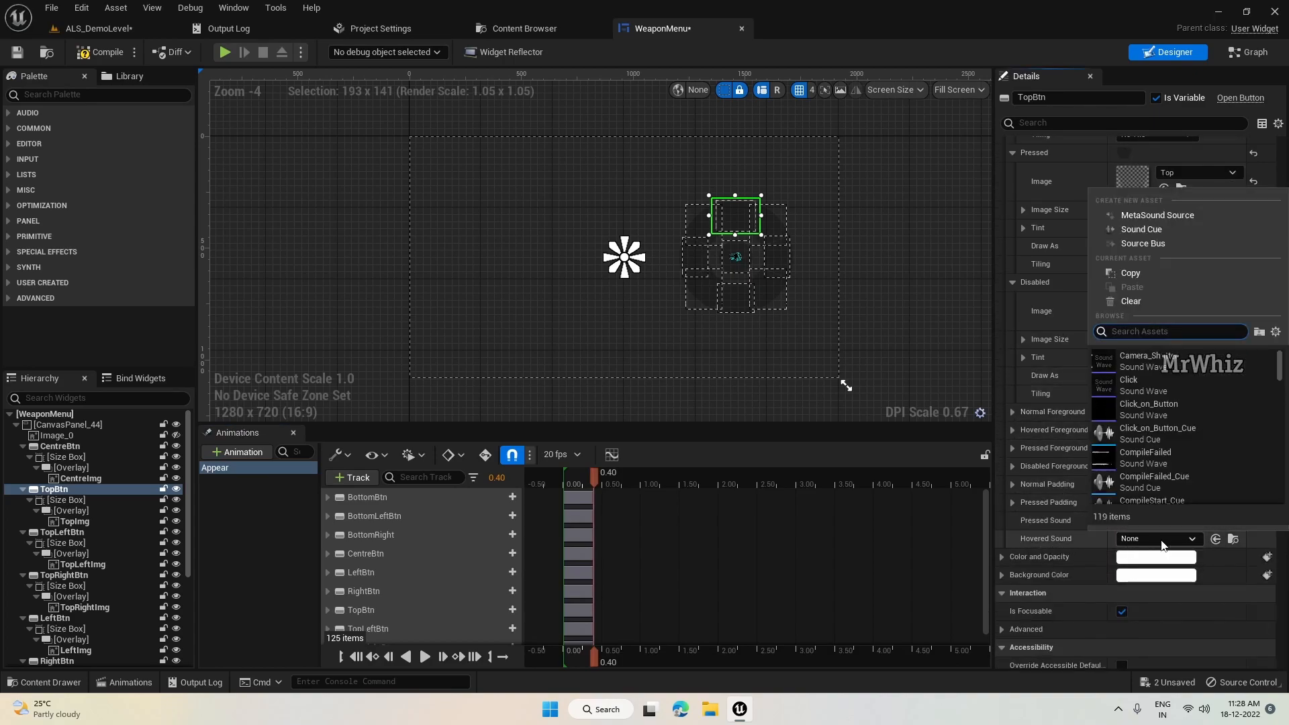
pyautogui.write('click')
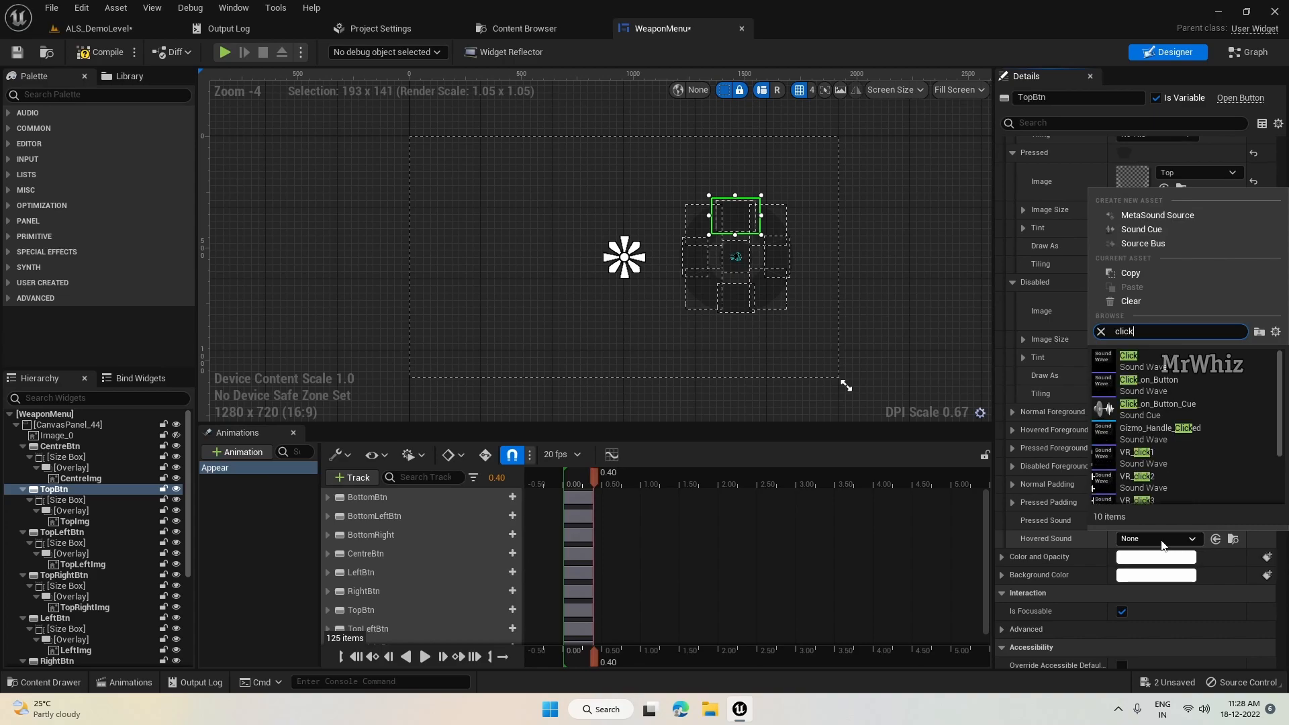
pyautogui.moveTo(1129, 355)
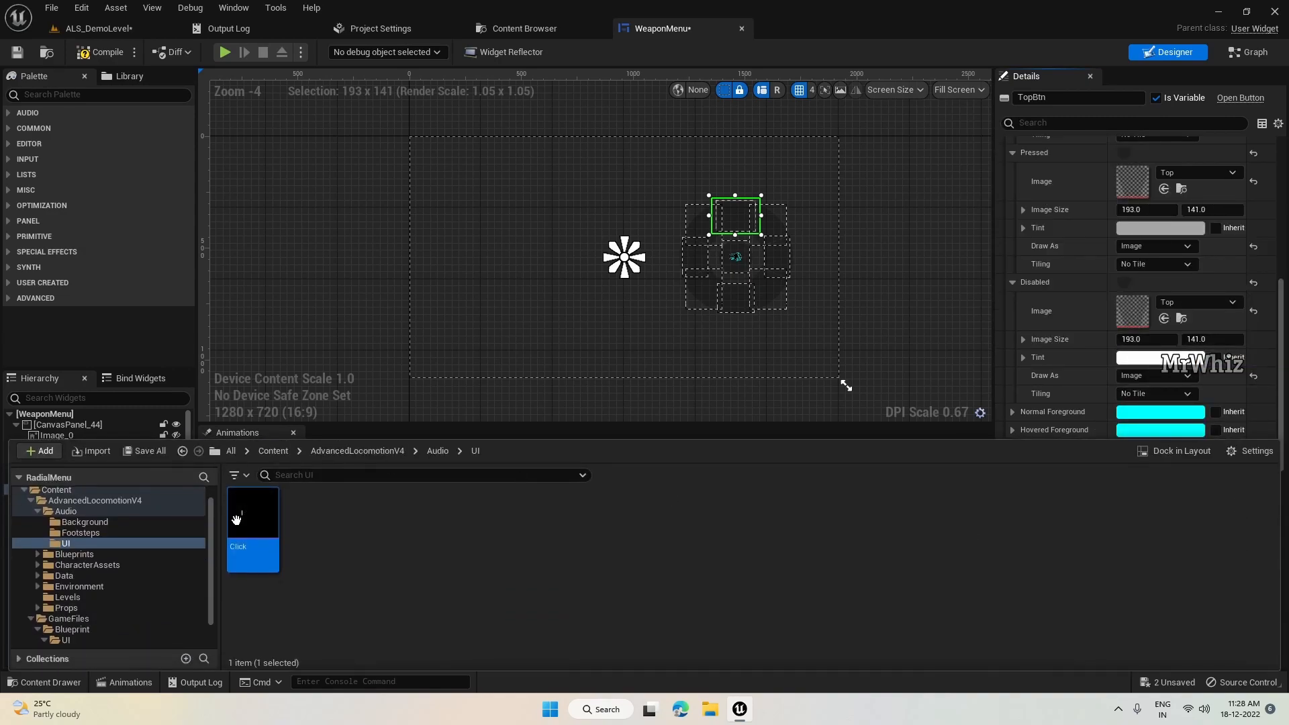
pyautogui.moveTo(726, 448)
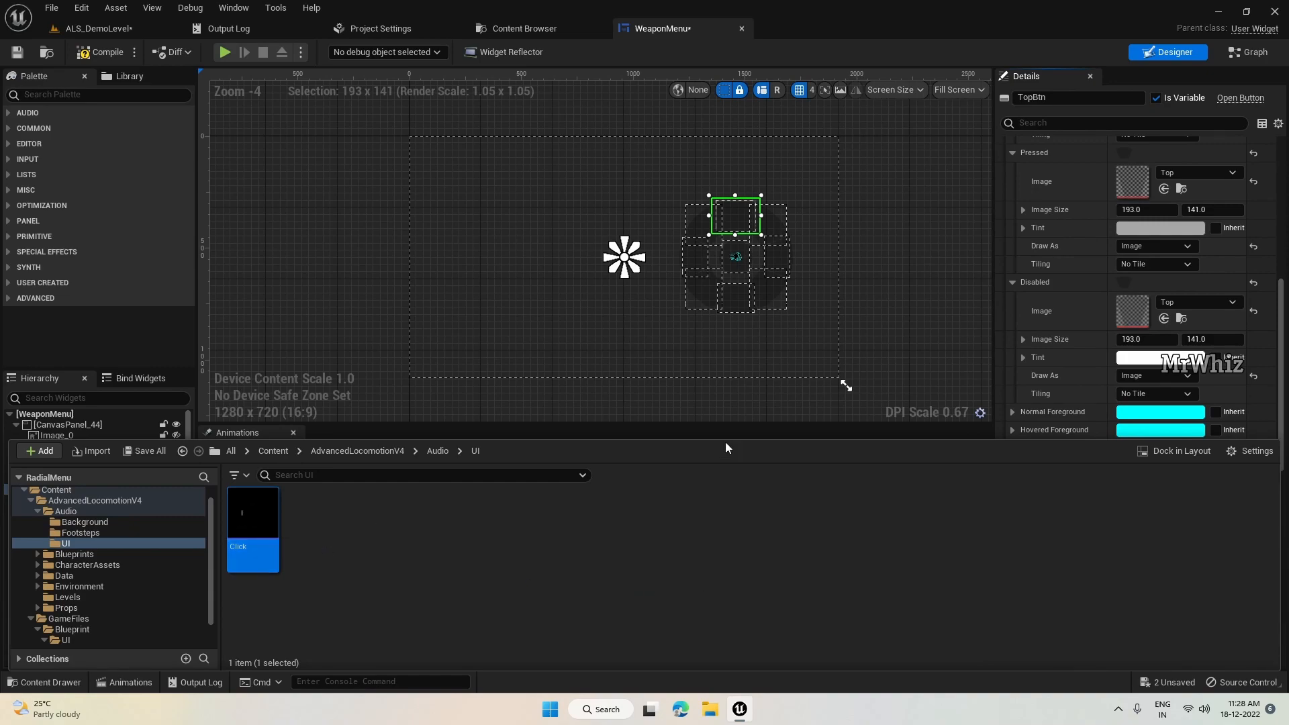
pyautogui.moveTo(530, 237)
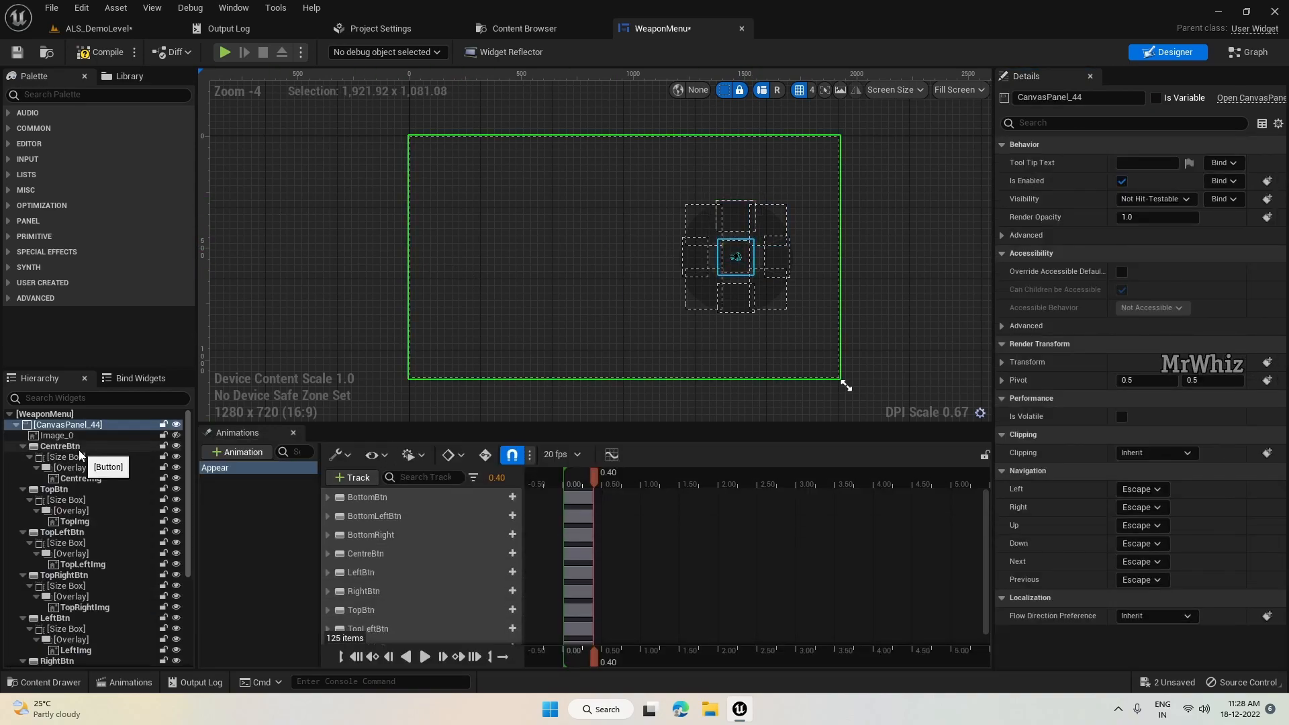
# Select CentreBtn and give it the Click hover sound
pyautogui.click(60, 445)
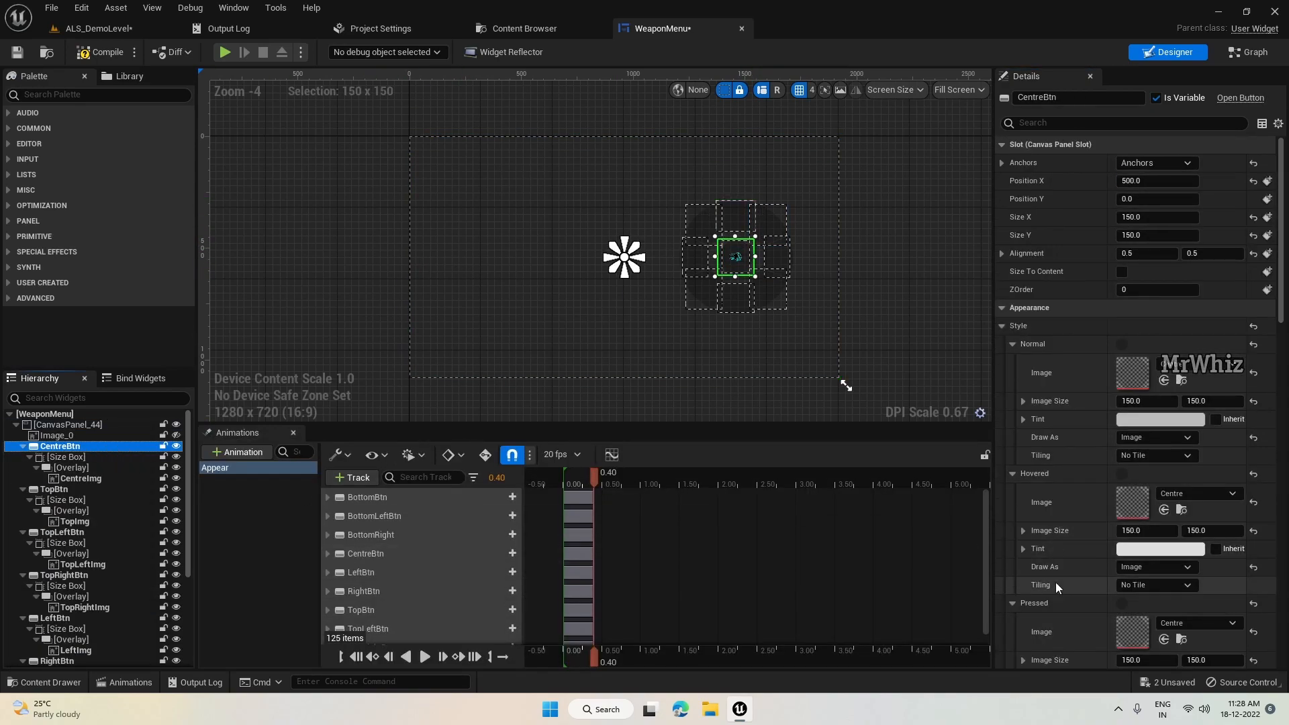
pyautogui.scroll(-3)
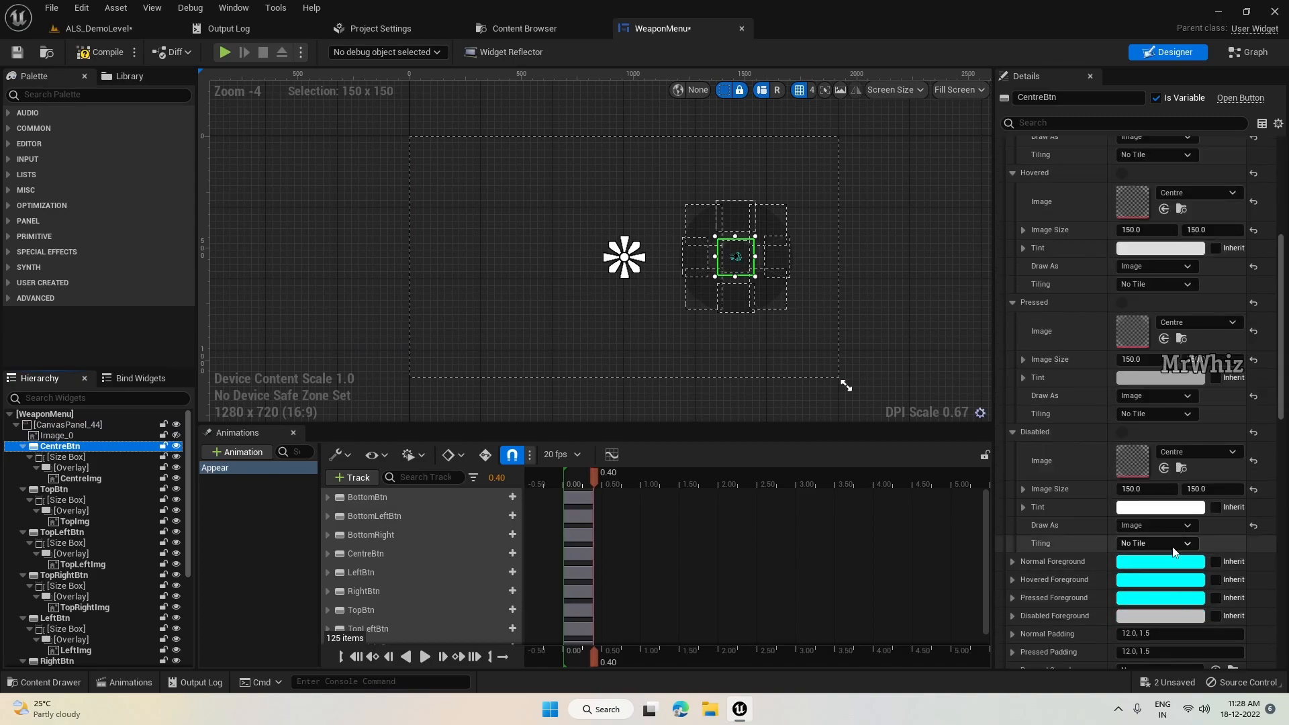
pyautogui.scroll(-3)
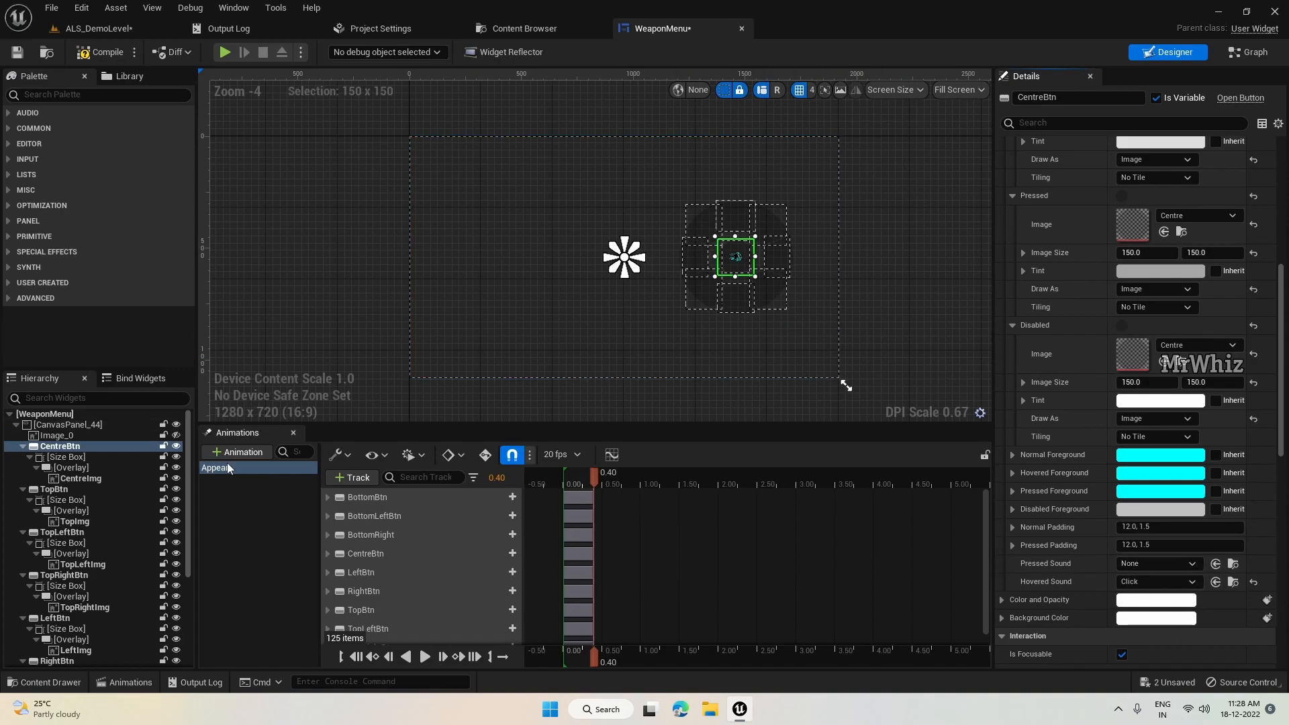
# Assign Click as TopRightBtn's hover sound and compile the WeaponMenu widget
pyautogui.click(66, 574)
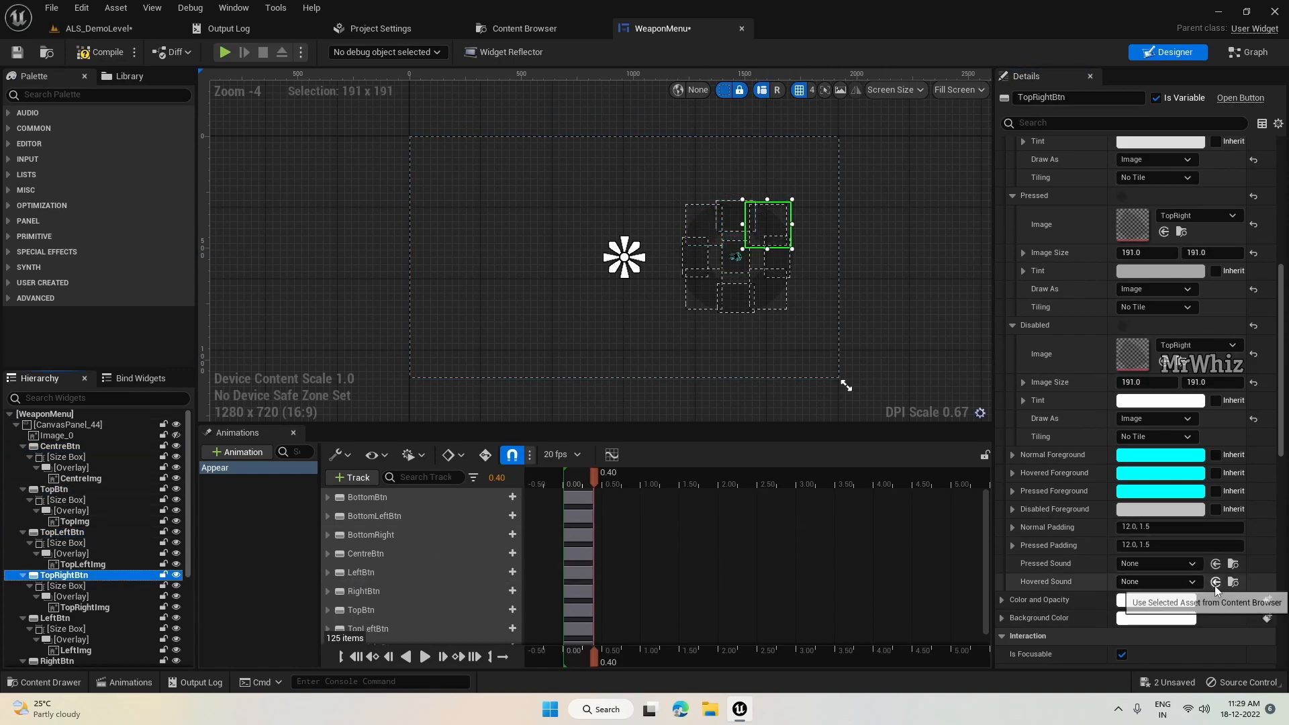
pyautogui.click(70, 618)
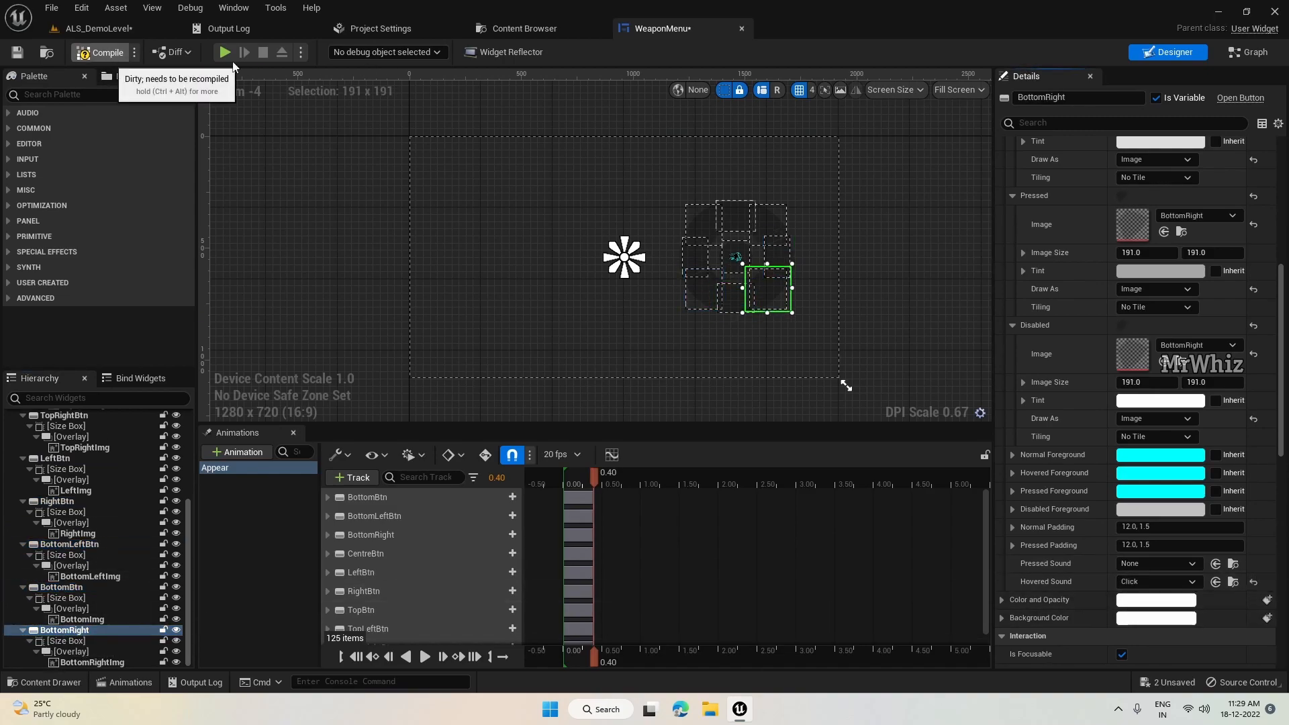
pyautogui.click(223, 52)
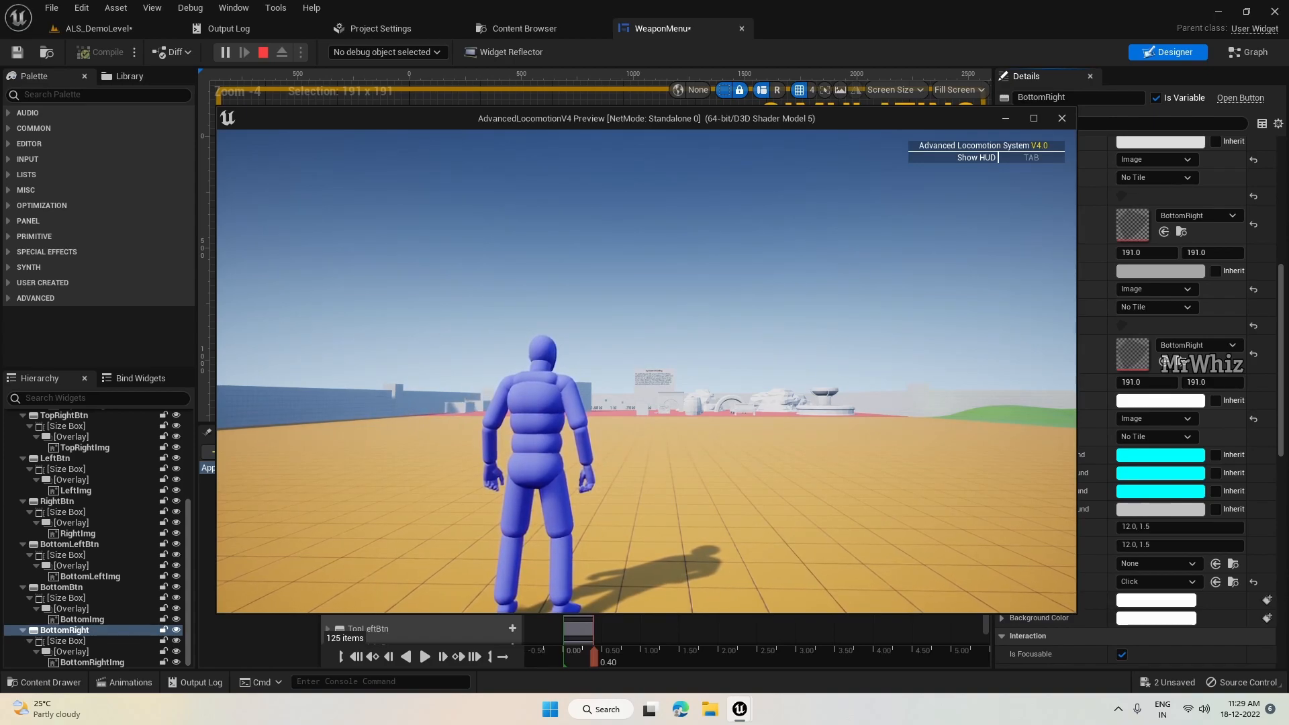
# Return to the demo level and open ALS_Player_Controller from the CharacterLogic folder
pyautogui.click(524, 29)
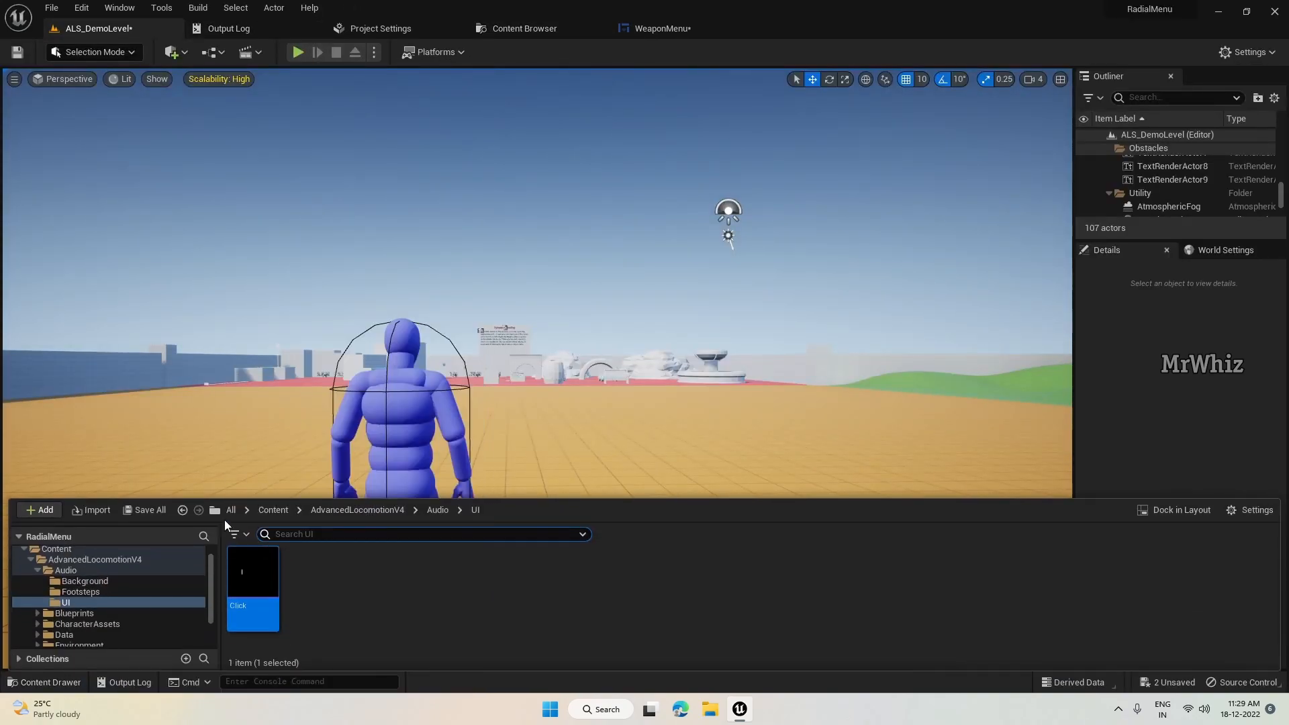
pyautogui.click(357, 510)
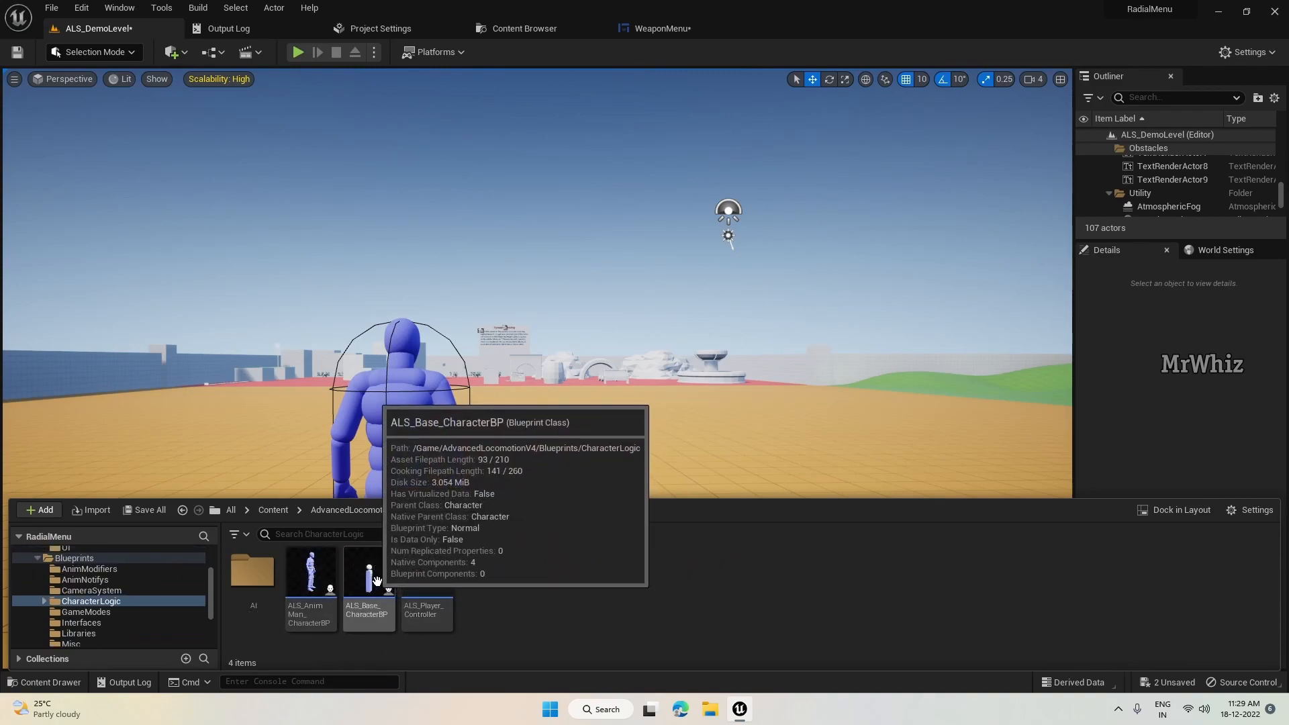
pyautogui.click(425, 570)
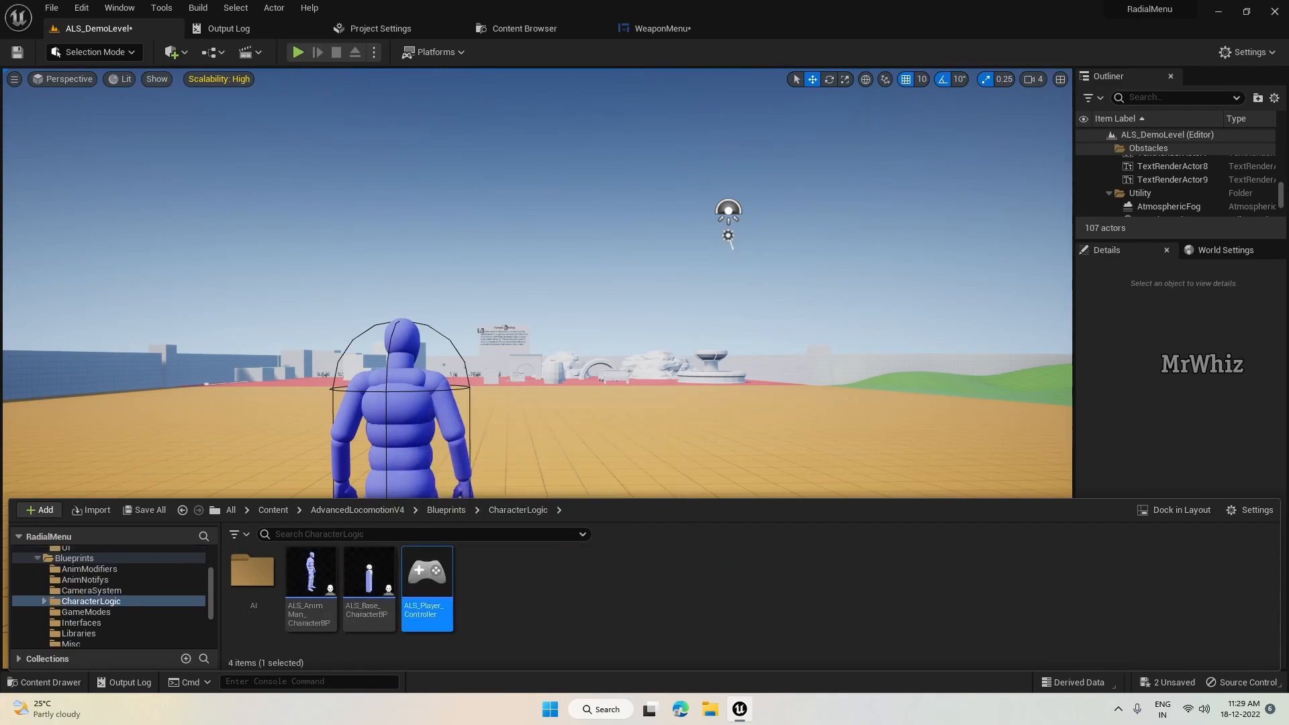
pyautogui.doubleClick(426, 571)
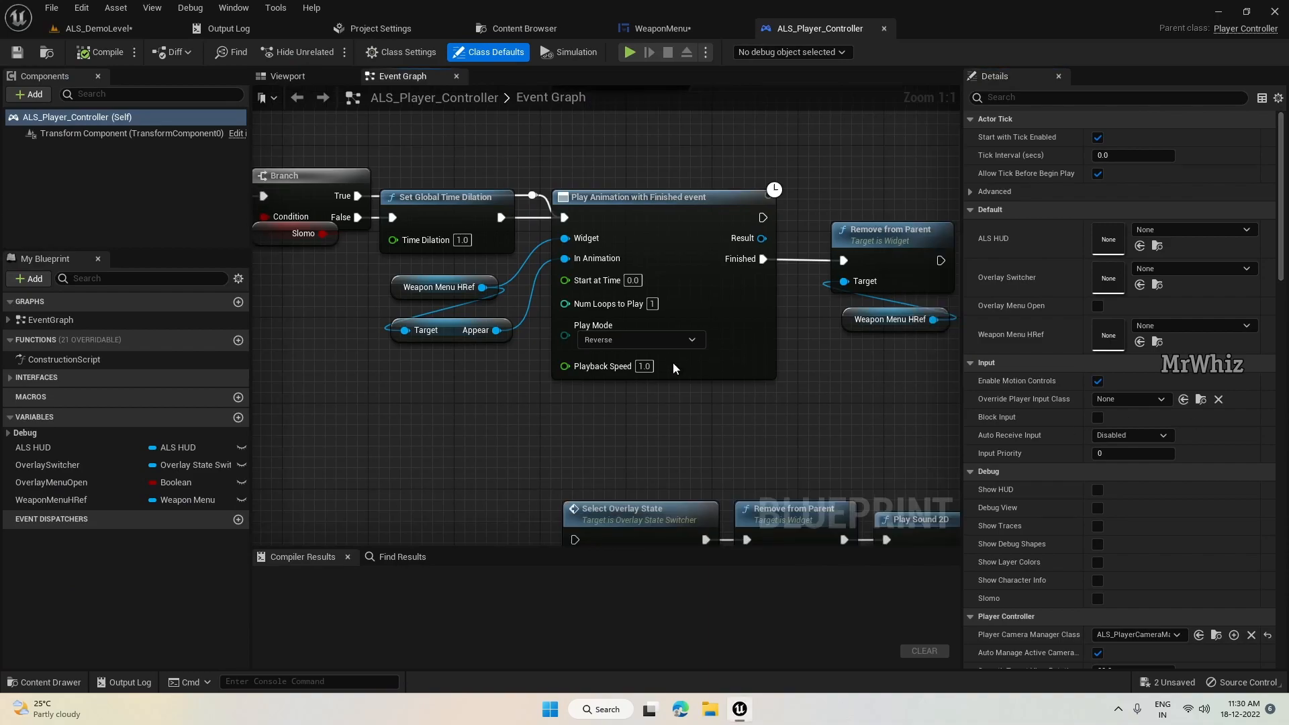
# After Add to Viewport, add Set Input Mode Game And UI with Self and Lock Always
pyautogui.scroll(-3)
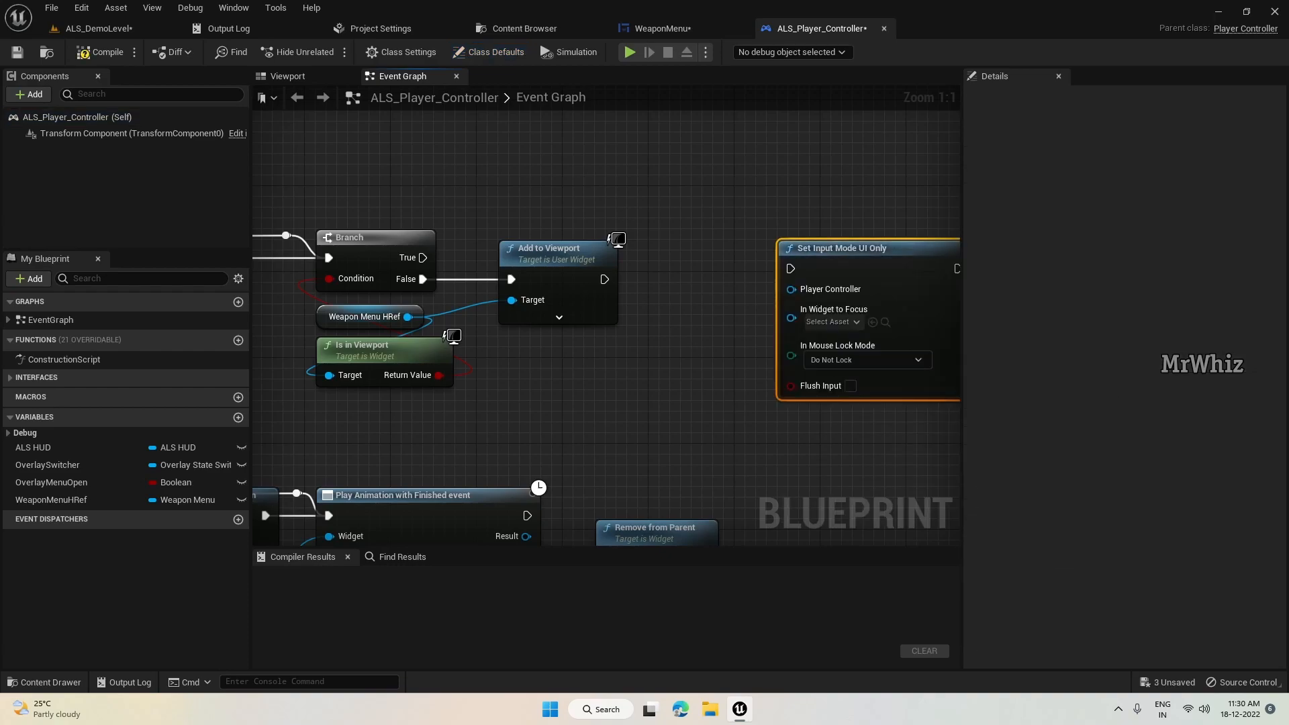
pyautogui.moveTo(759, 115)
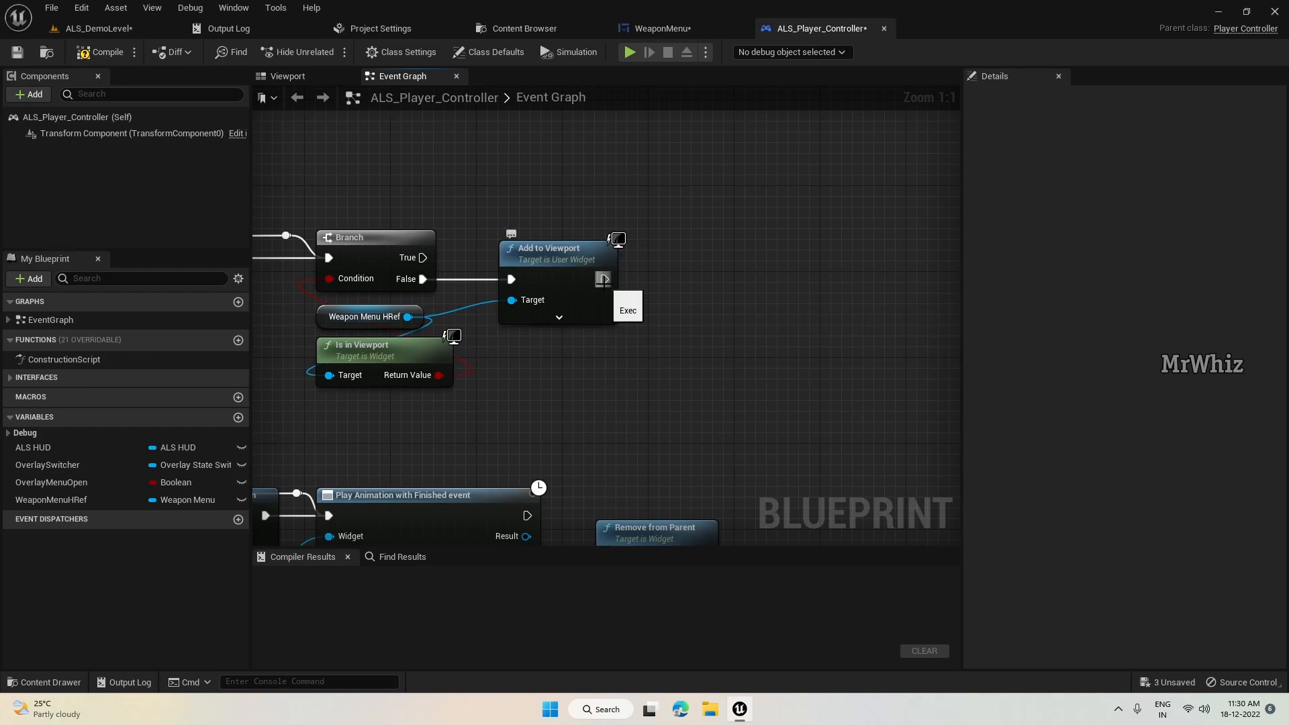
pyautogui.moveTo(603, 278); pyautogui.dragTo(772, 286)
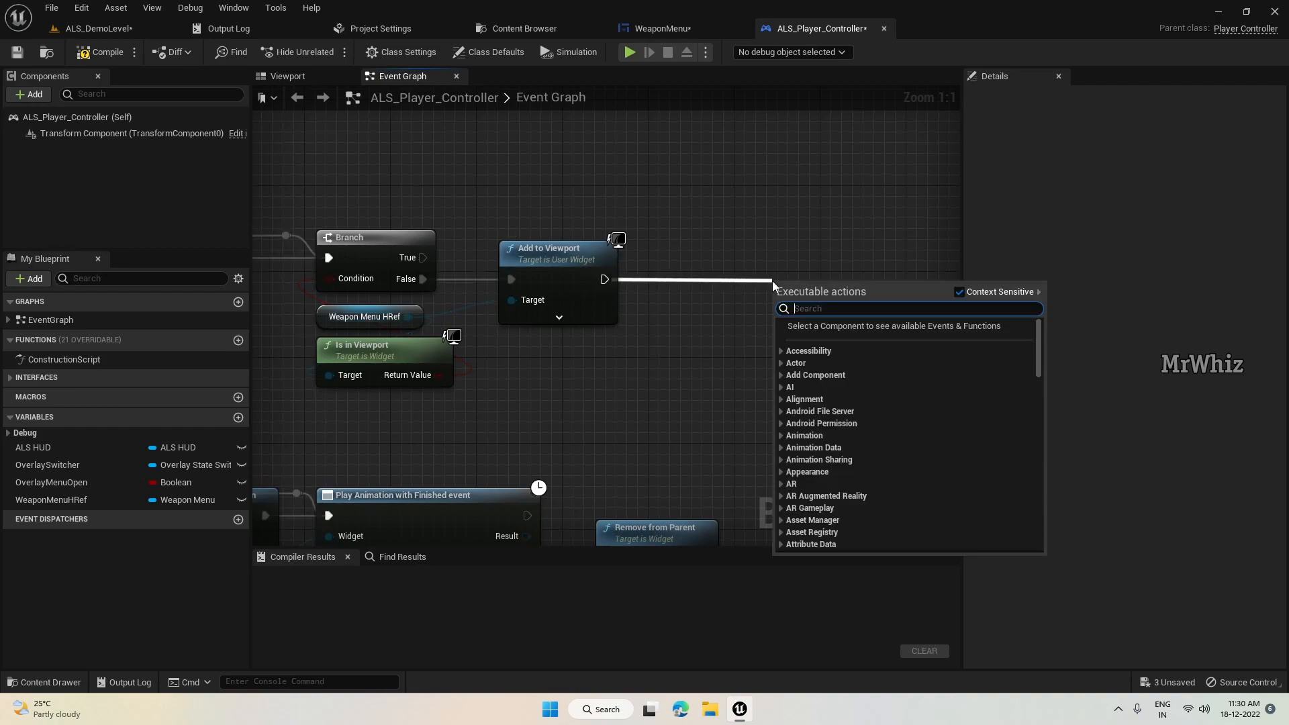
pyautogui.write('set input')
pyautogui.write('self')
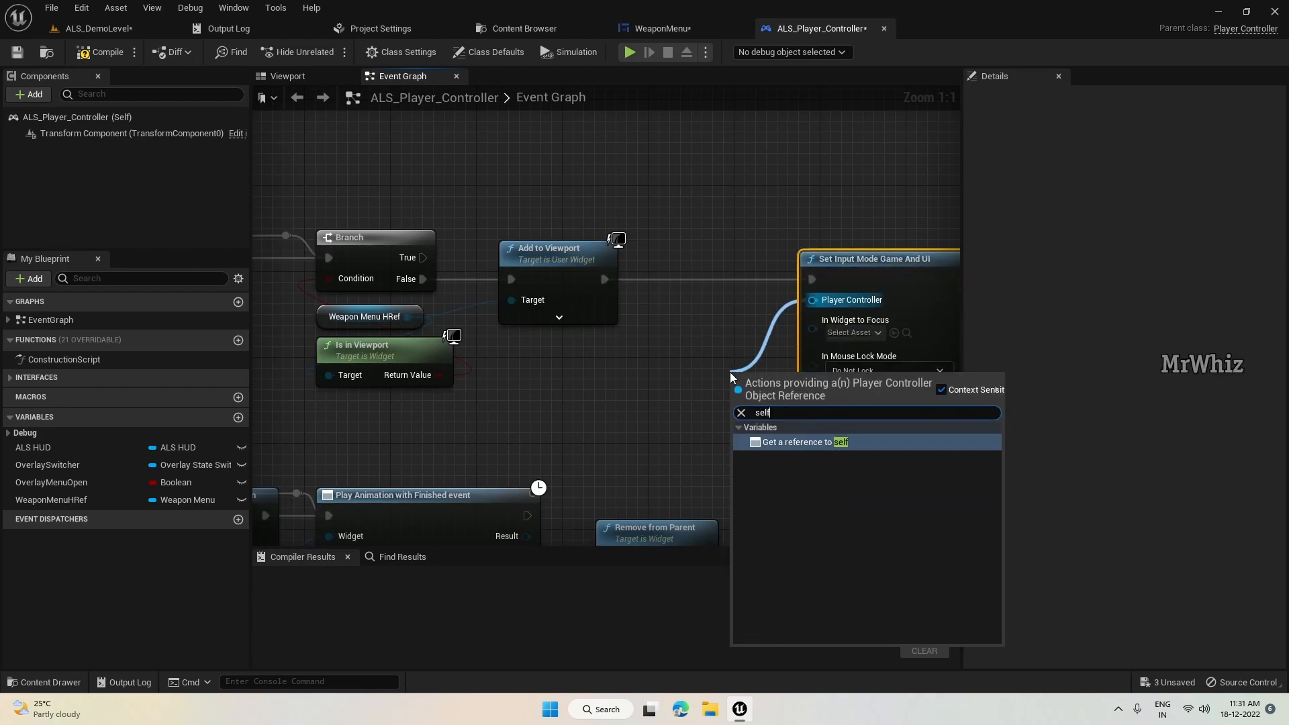
pyautogui.click(803, 441)
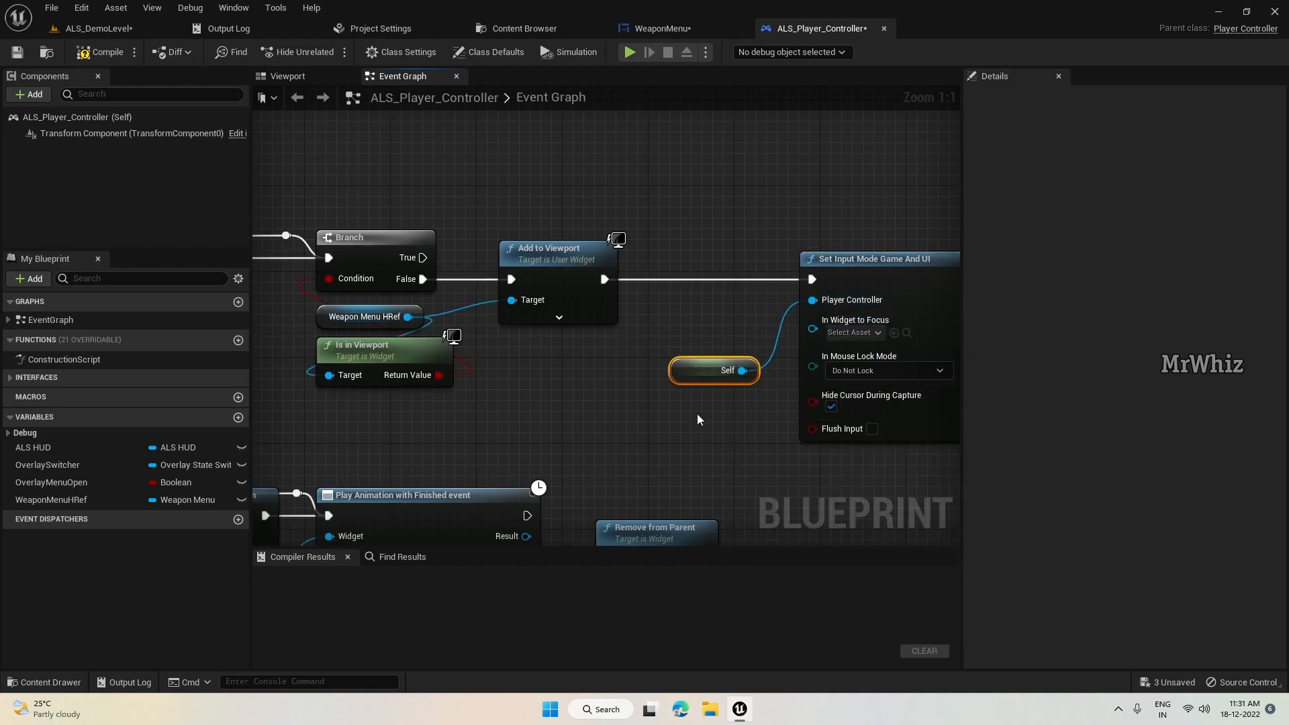
pyautogui.click(50, 500)
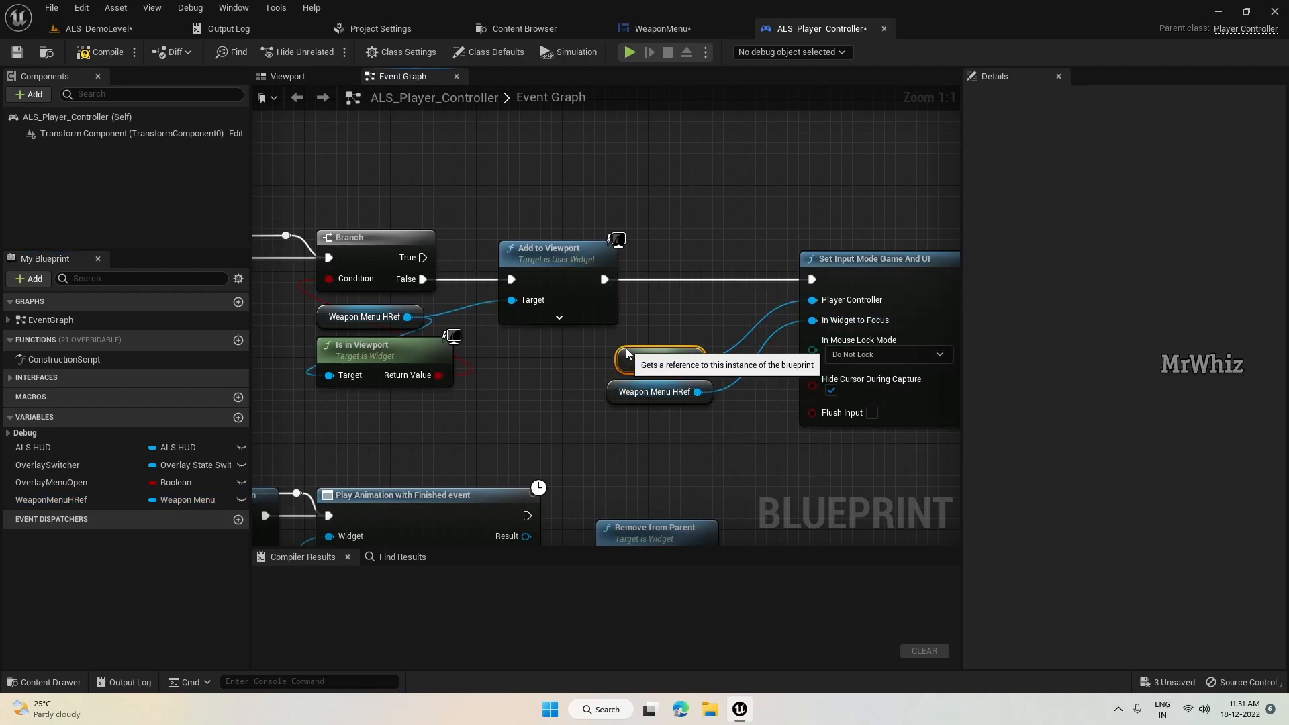
pyautogui.click(658, 392)
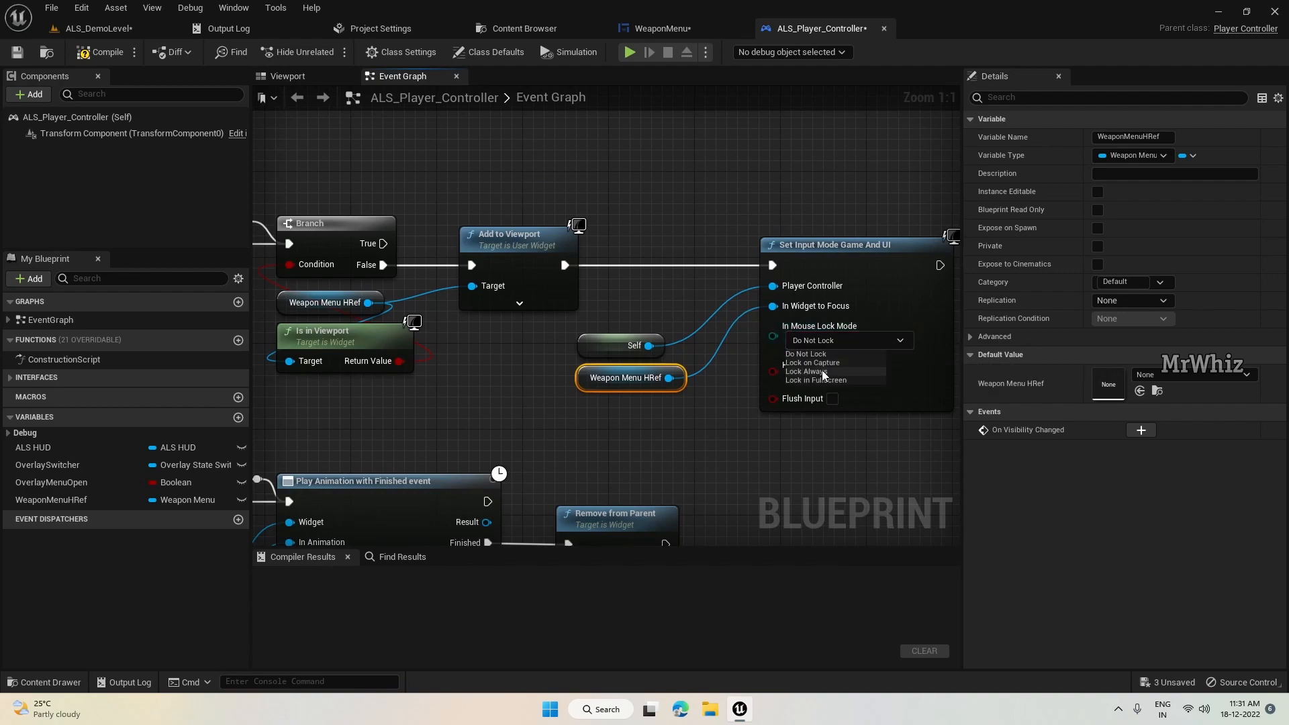
pyautogui.click(806, 370)
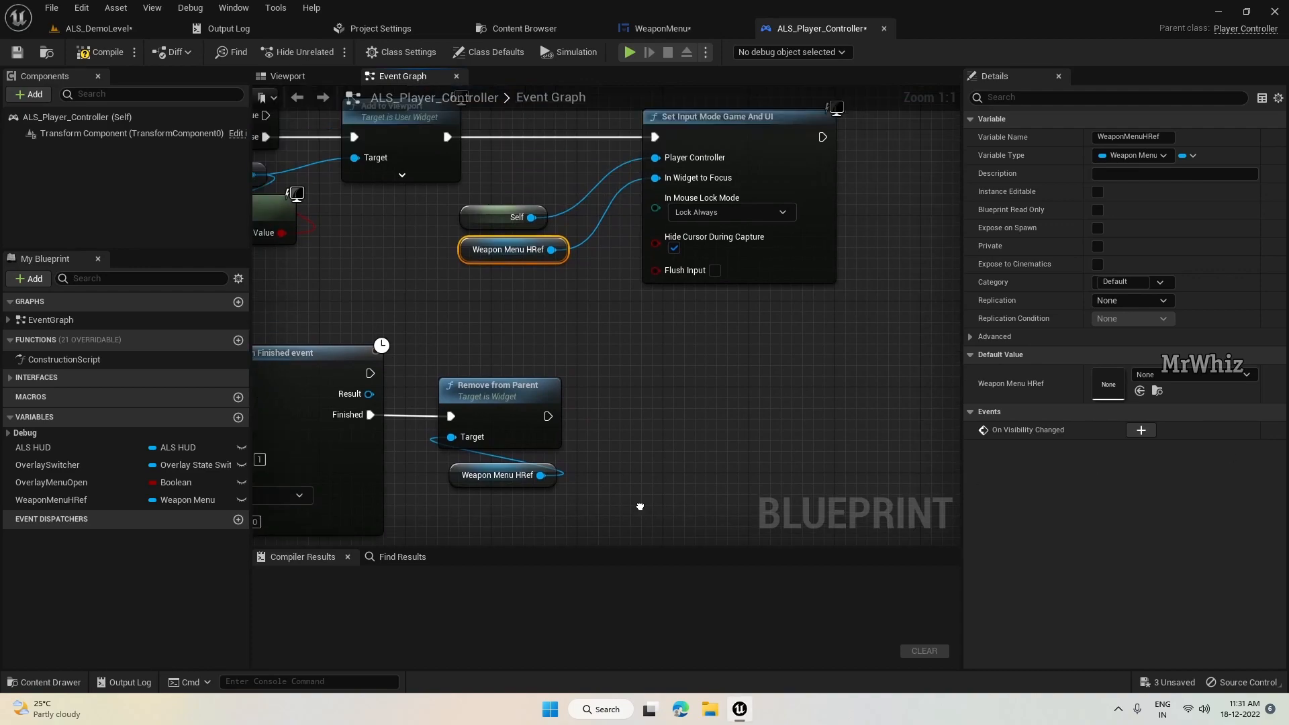
pyautogui.moveTo(565, 414)
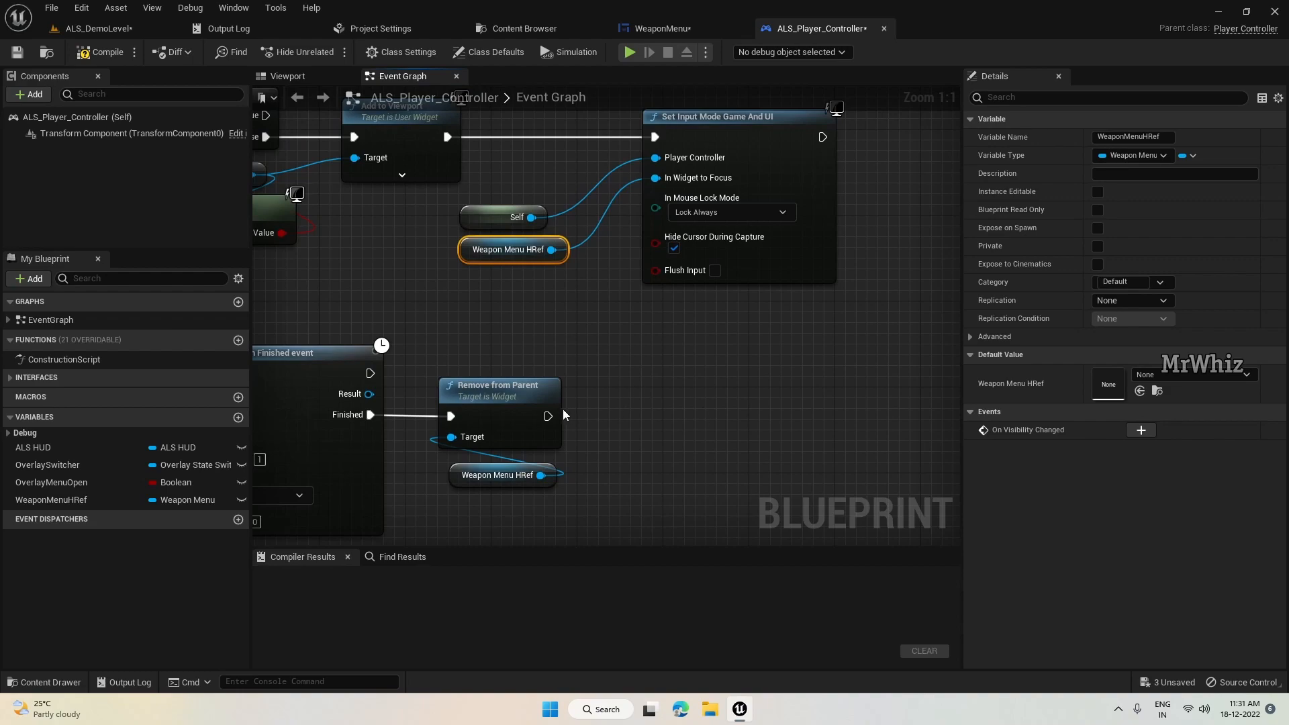
# After Remove from Parent, add Set Input Mode Game Only fed by Self, then compile
pyautogui.moveTo(549, 415); pyautogui.dragTo(649, 418)
pyautogui.write('self')
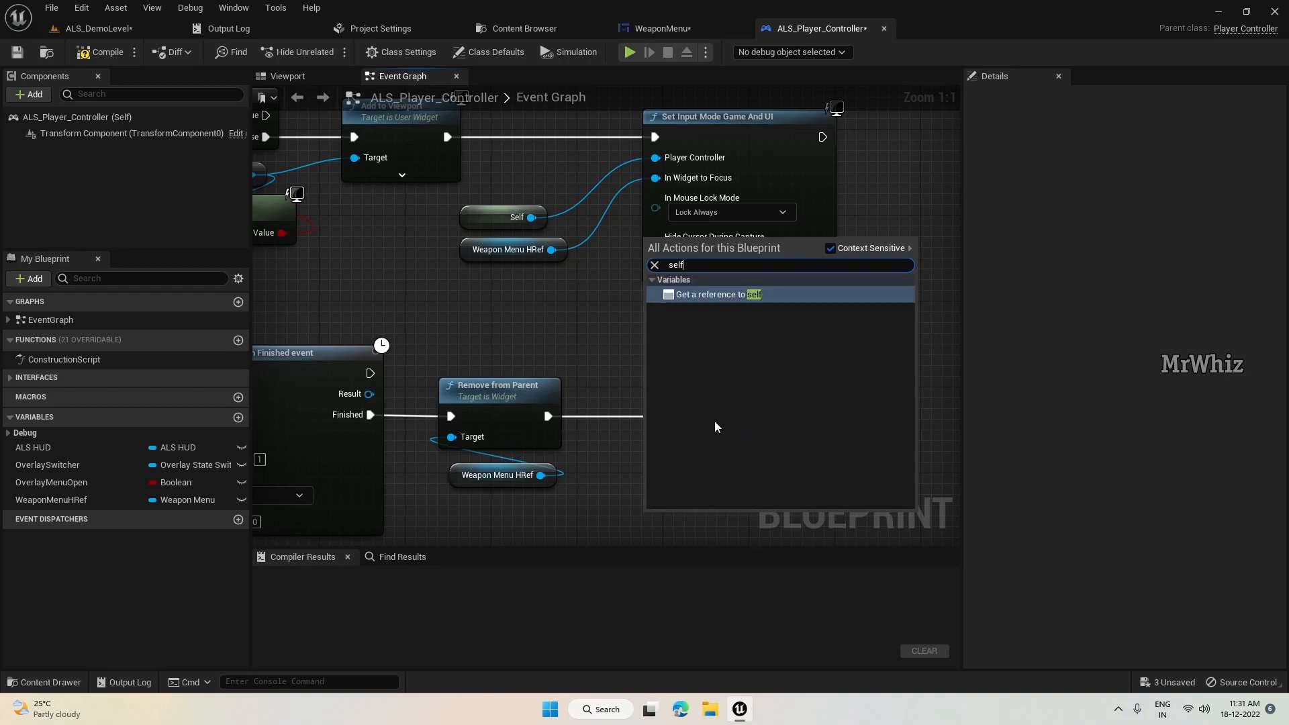
pyautogui.click(717, 294)
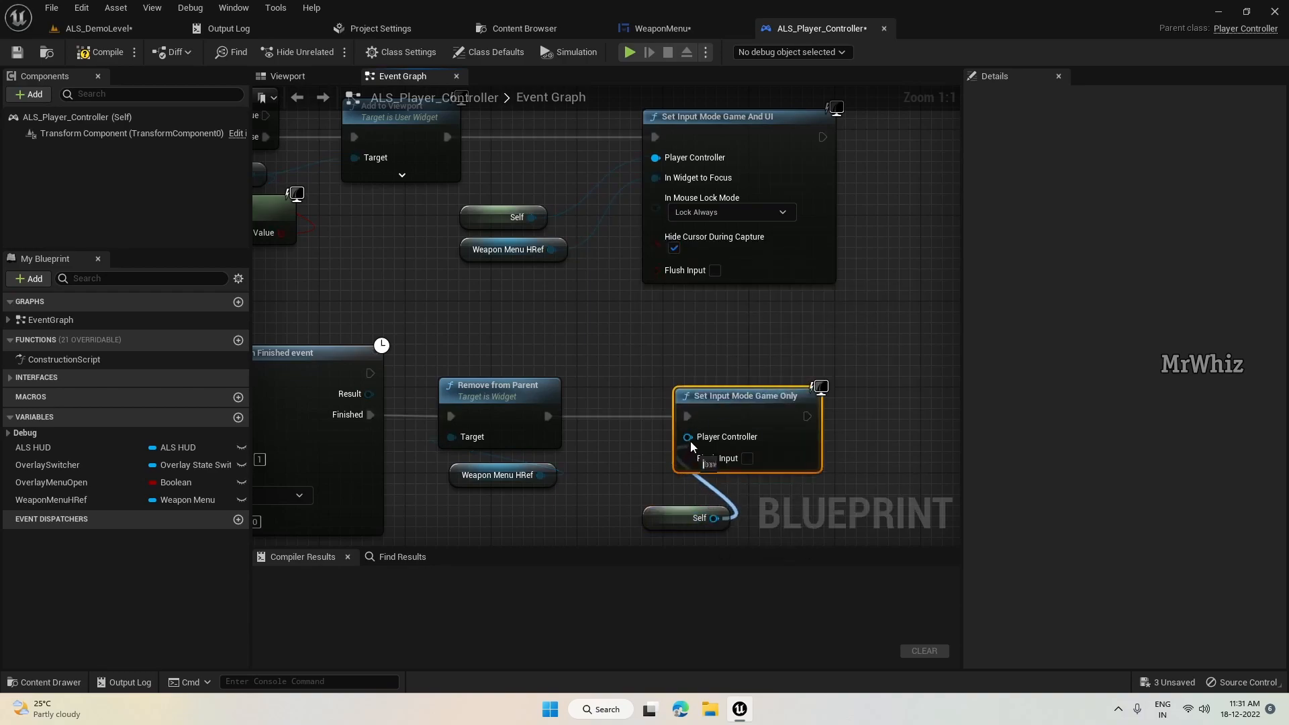
pyautogui.click(106, 51)
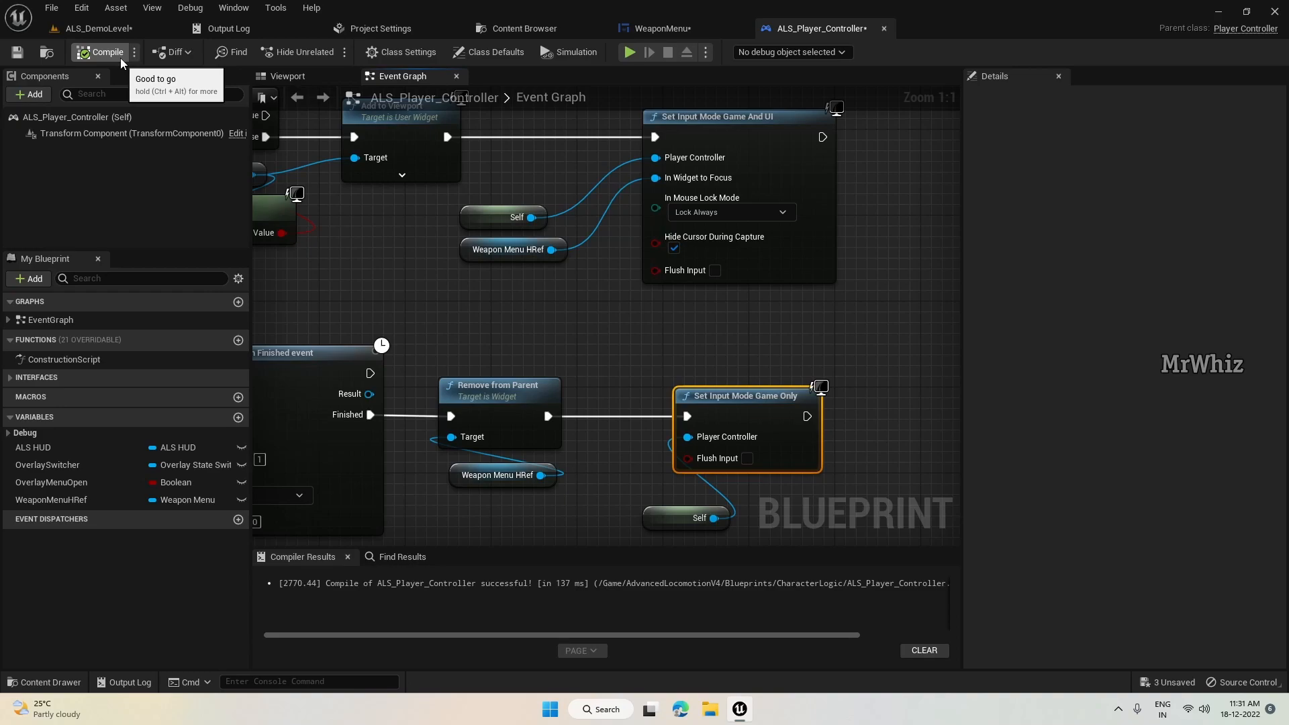
pyautogui.click(94, 29)
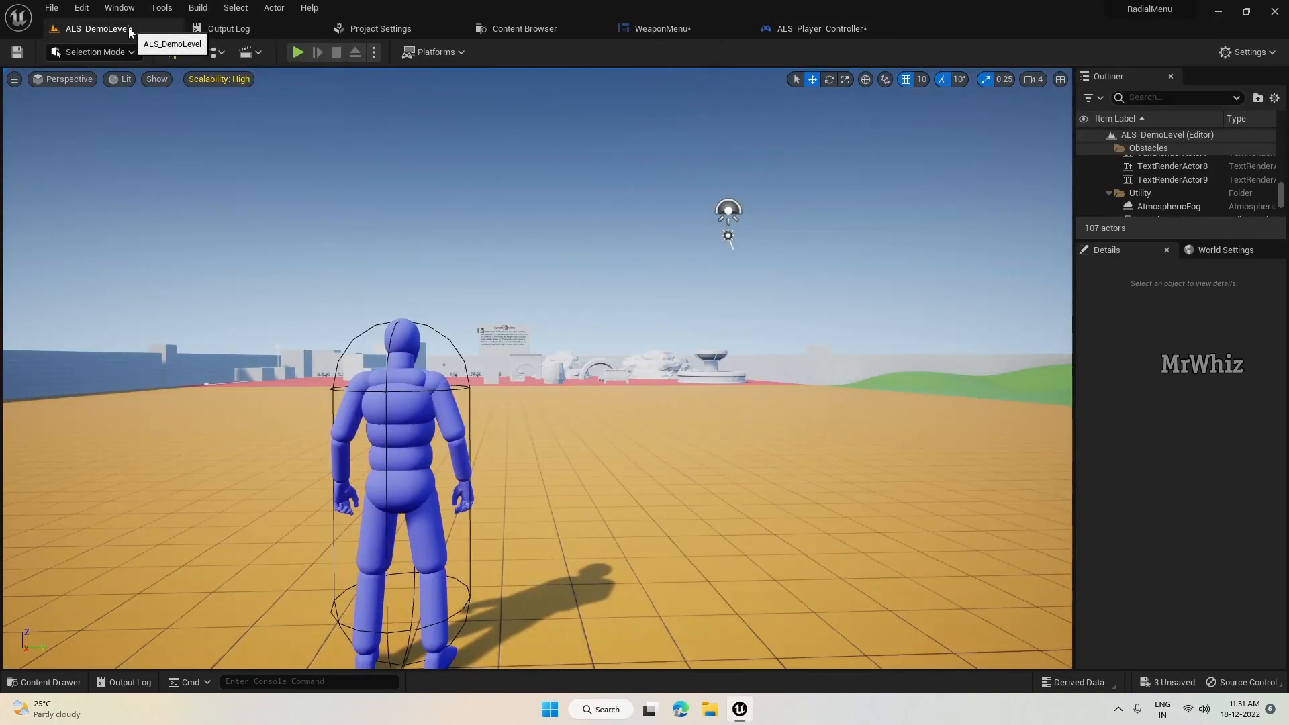
pyautogui.click(296, 51)
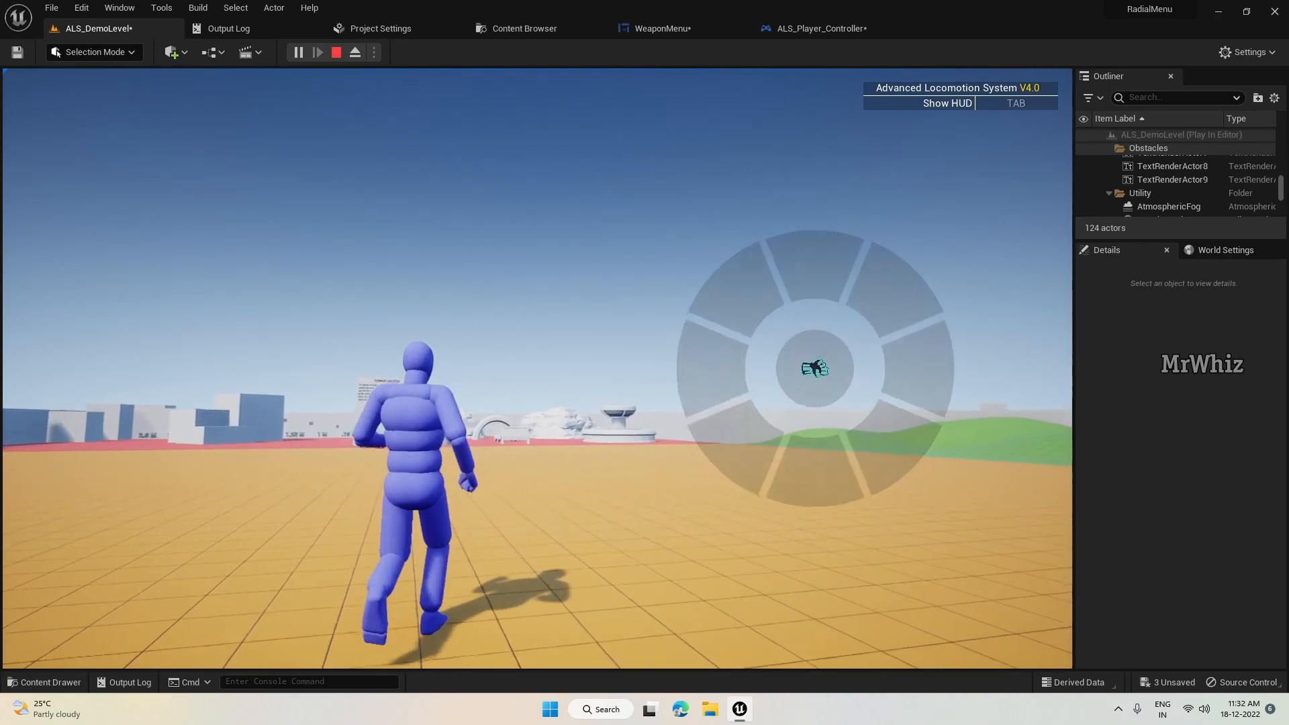
pyautogui.click(336, 52)
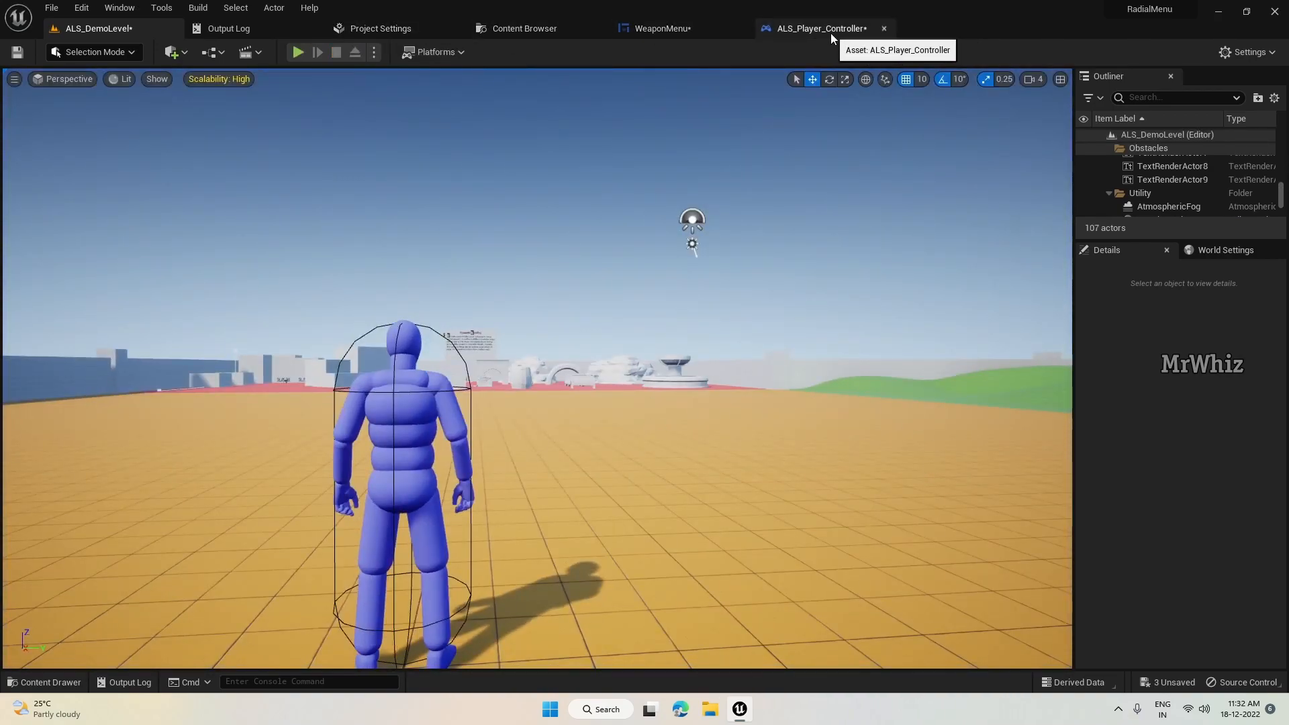
# Add Set Show Mouse Cursor nodes after Add to Viewport and Remove from Parent
pyautogui.click(817, 28)
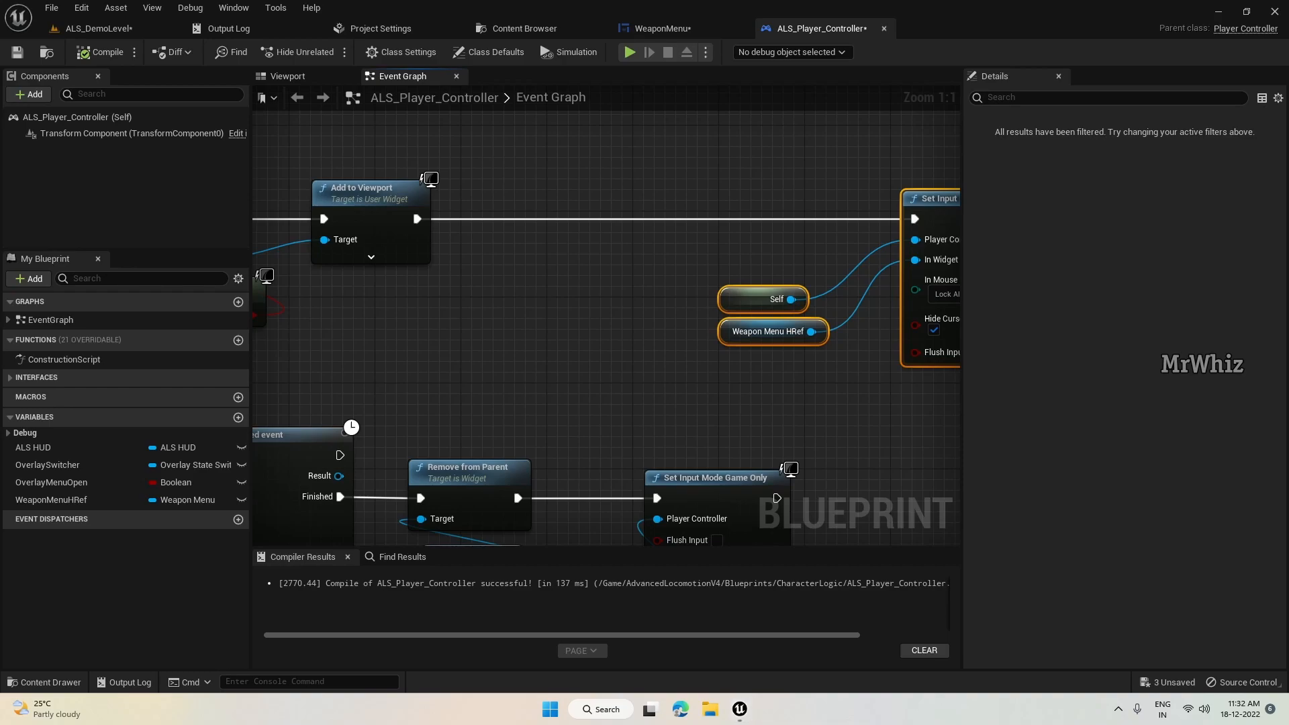
pyautogui.moveTo(416, 219); pyautogui.dragTo(521, 222)
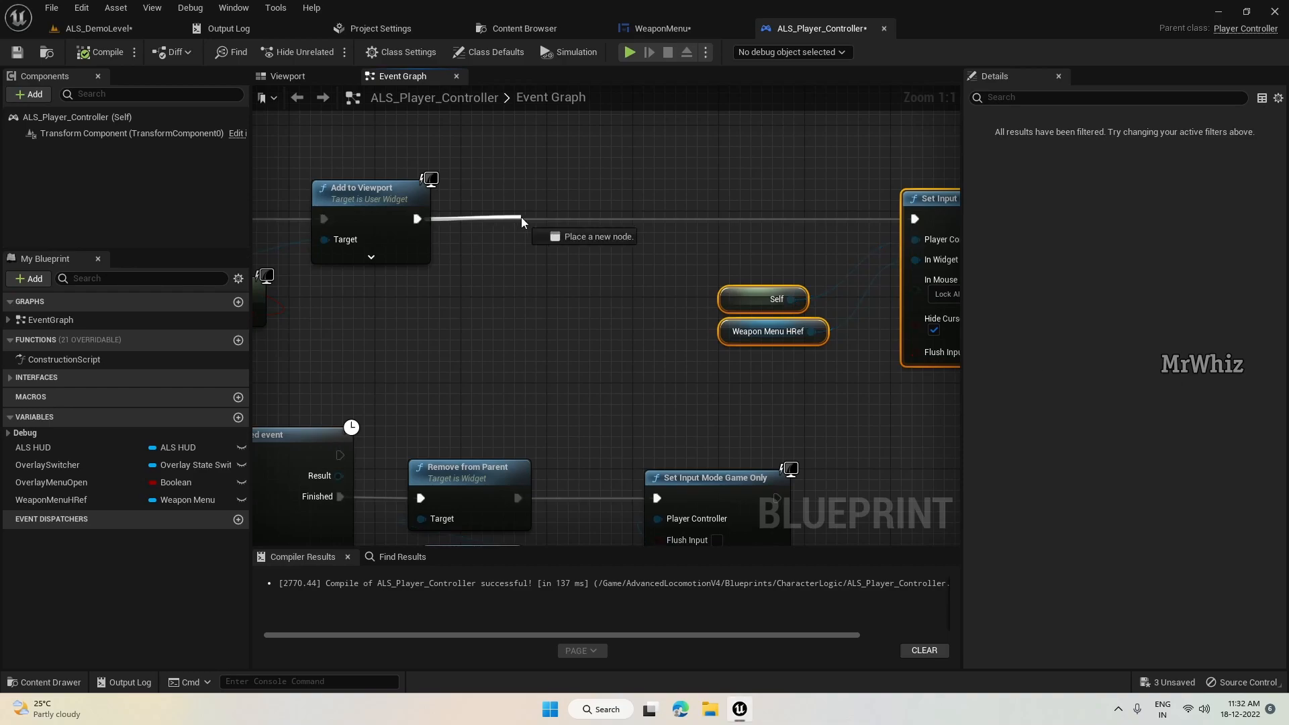
pyautogui.write('show mouse')
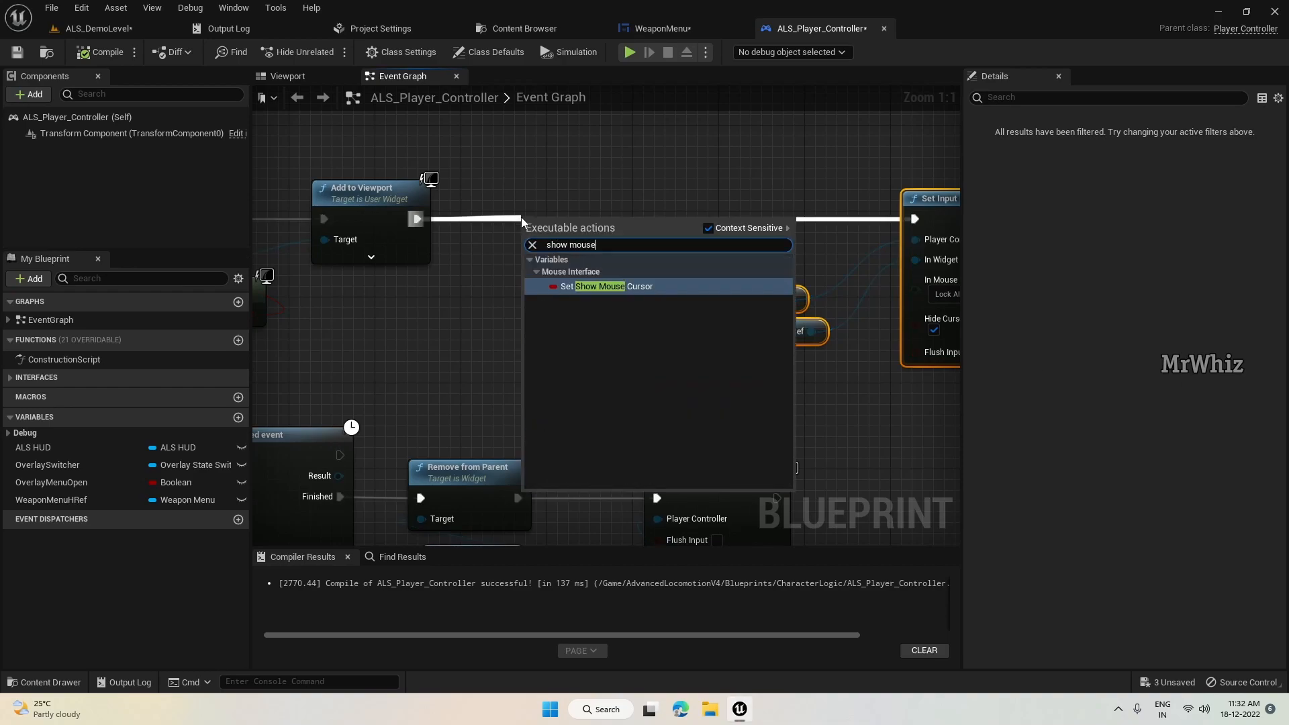
pyautogui.click(611, 286)
pyautogui.write('set')
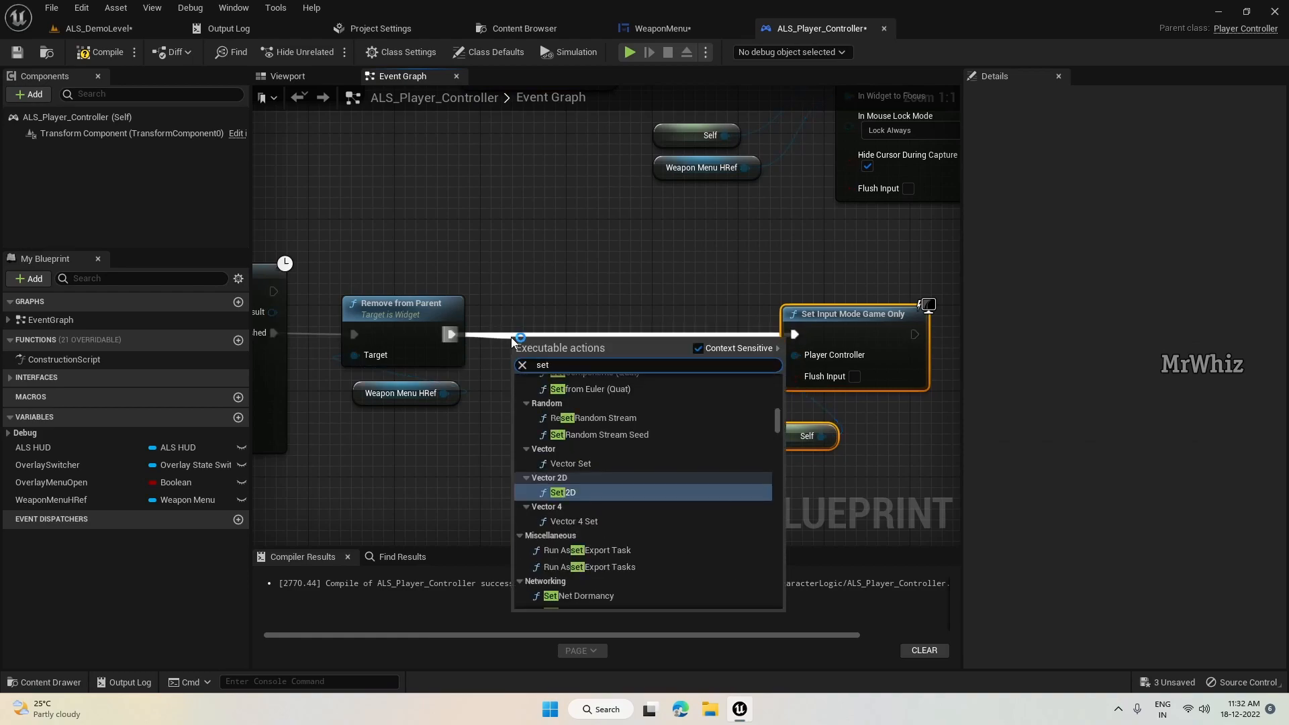
pyautogui.write('show')
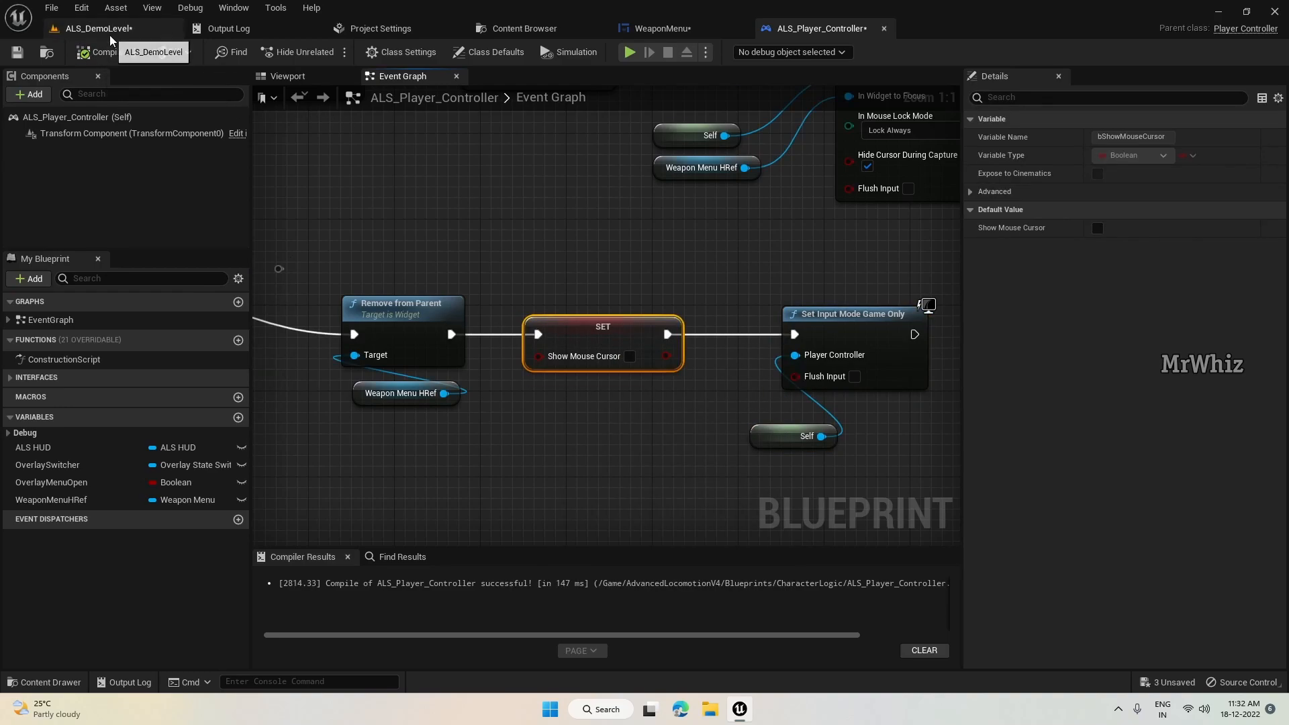
# Switch to ALS_DemoLevel, play-test the radial weapon menu and cursor, then stop the session
pyautogui.click(628, 52)
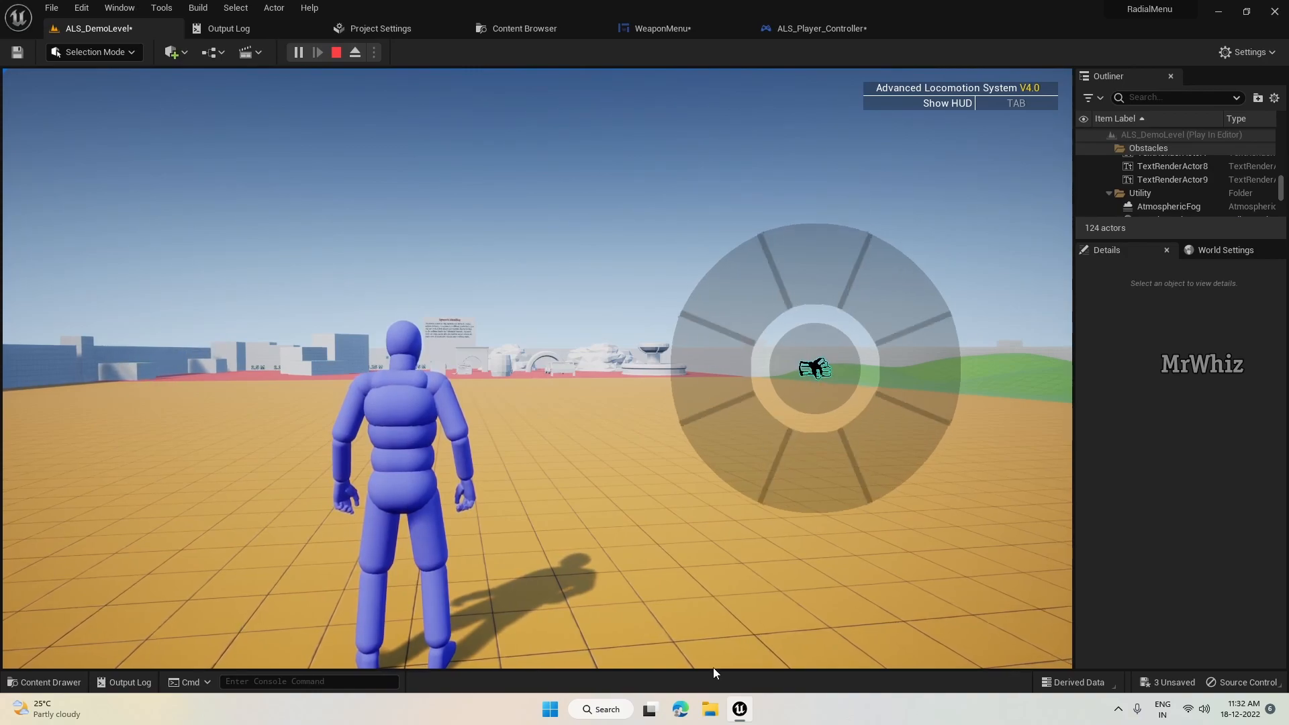
pyautogui.click(337, 51)
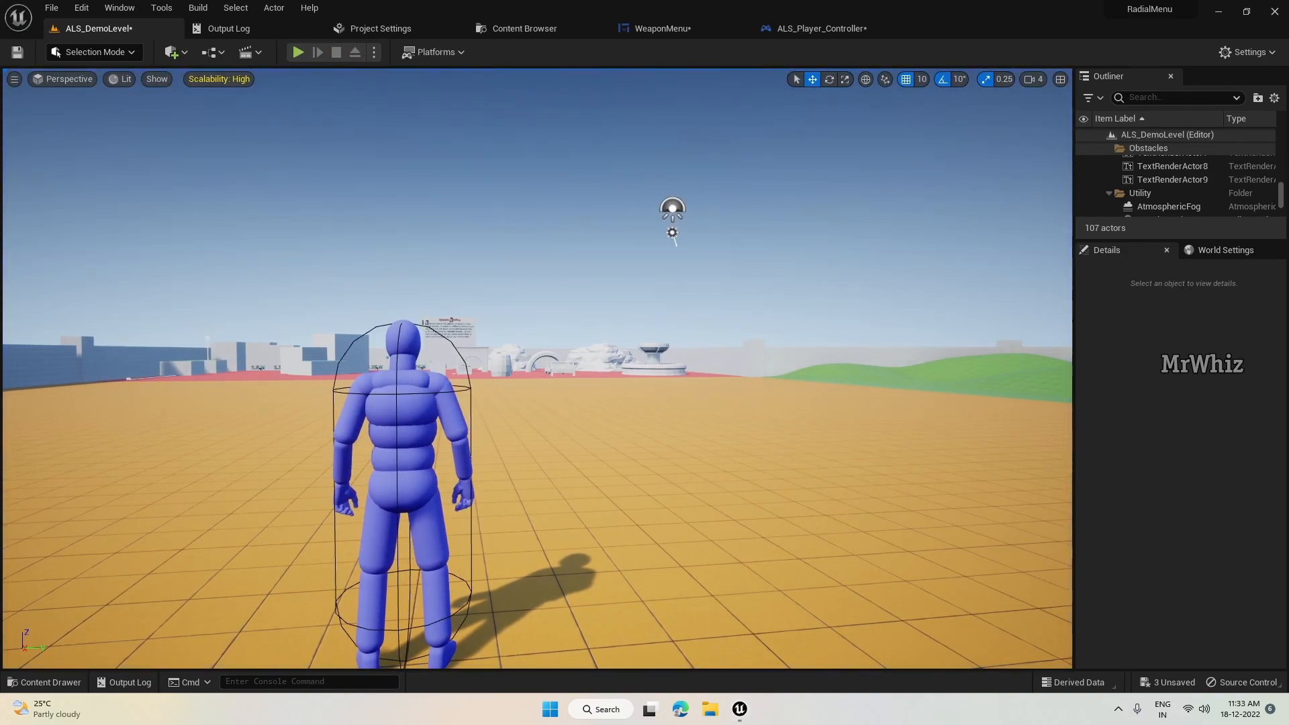